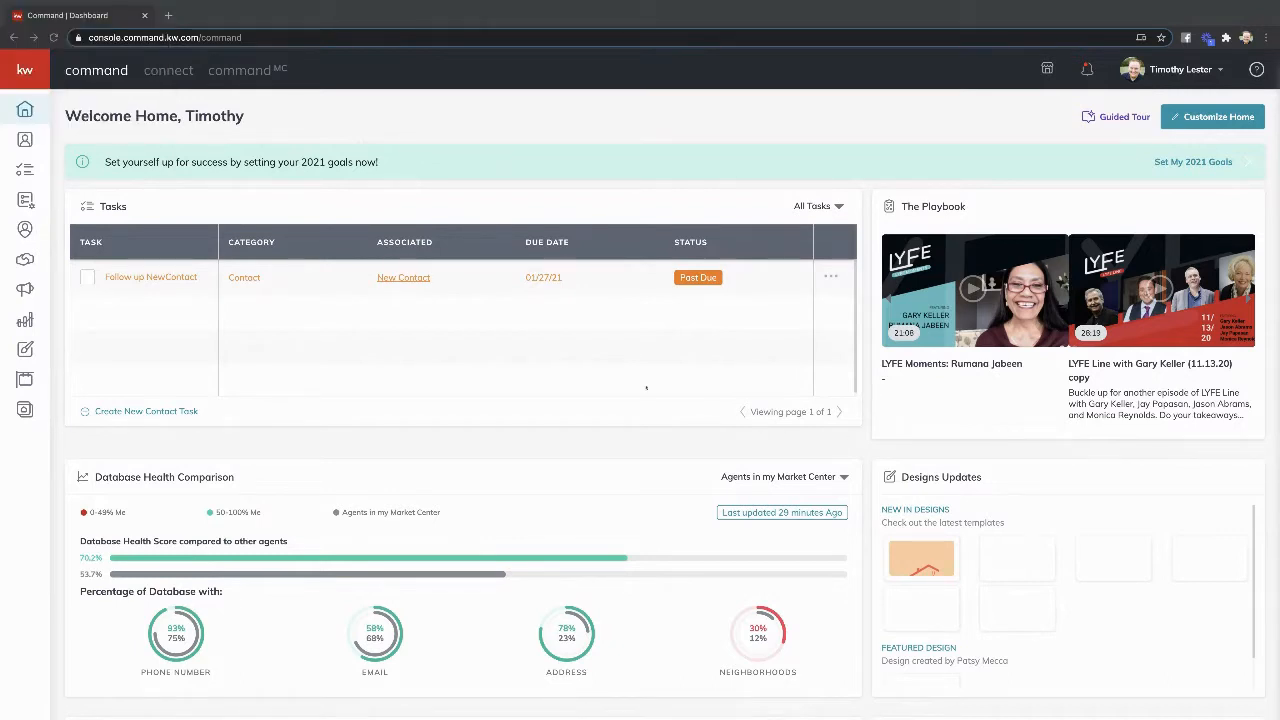
mouse_move(24, 259)
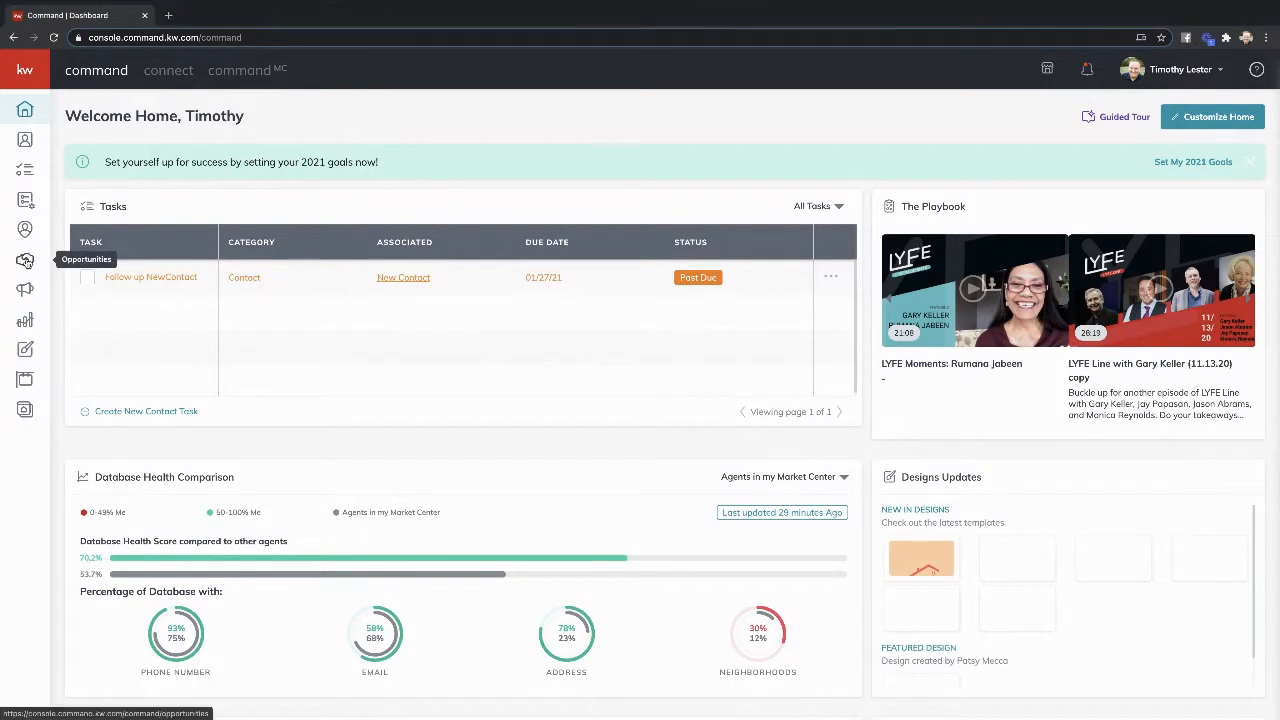
- Open the Opportunities page showing the Listings, Buyers and Leases pipelines
click(24, 260)
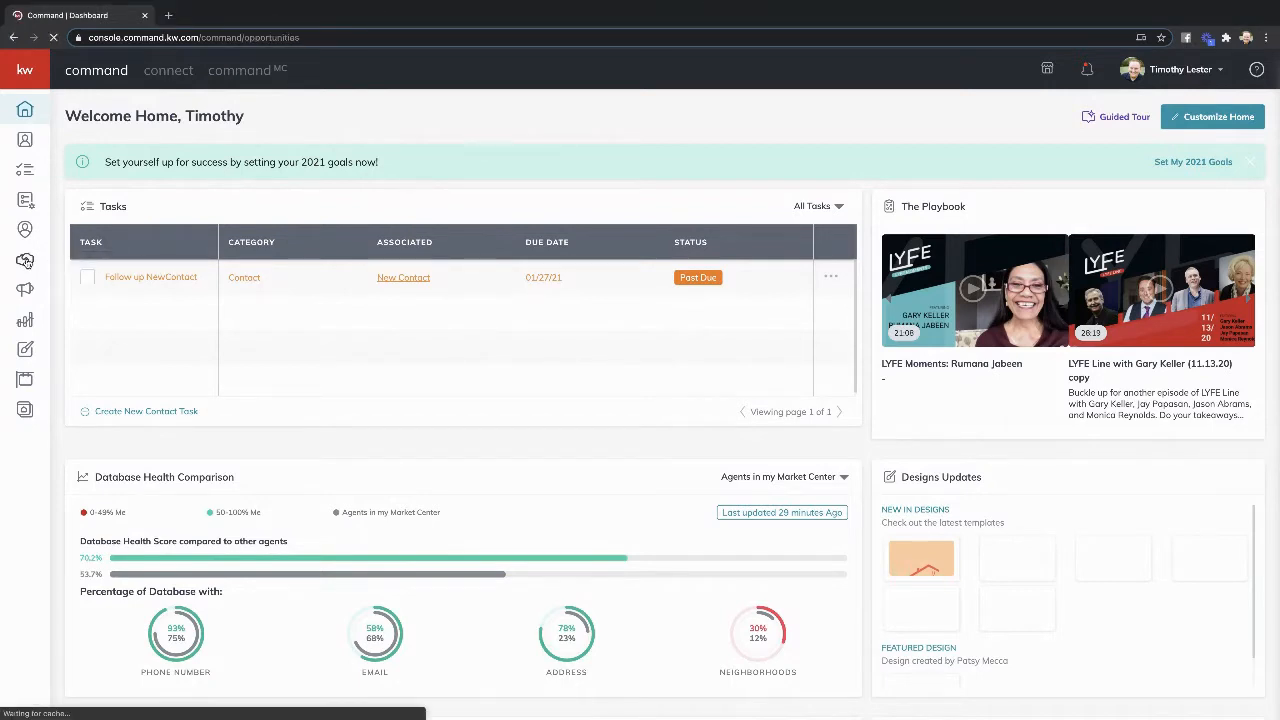
click(24, 261)
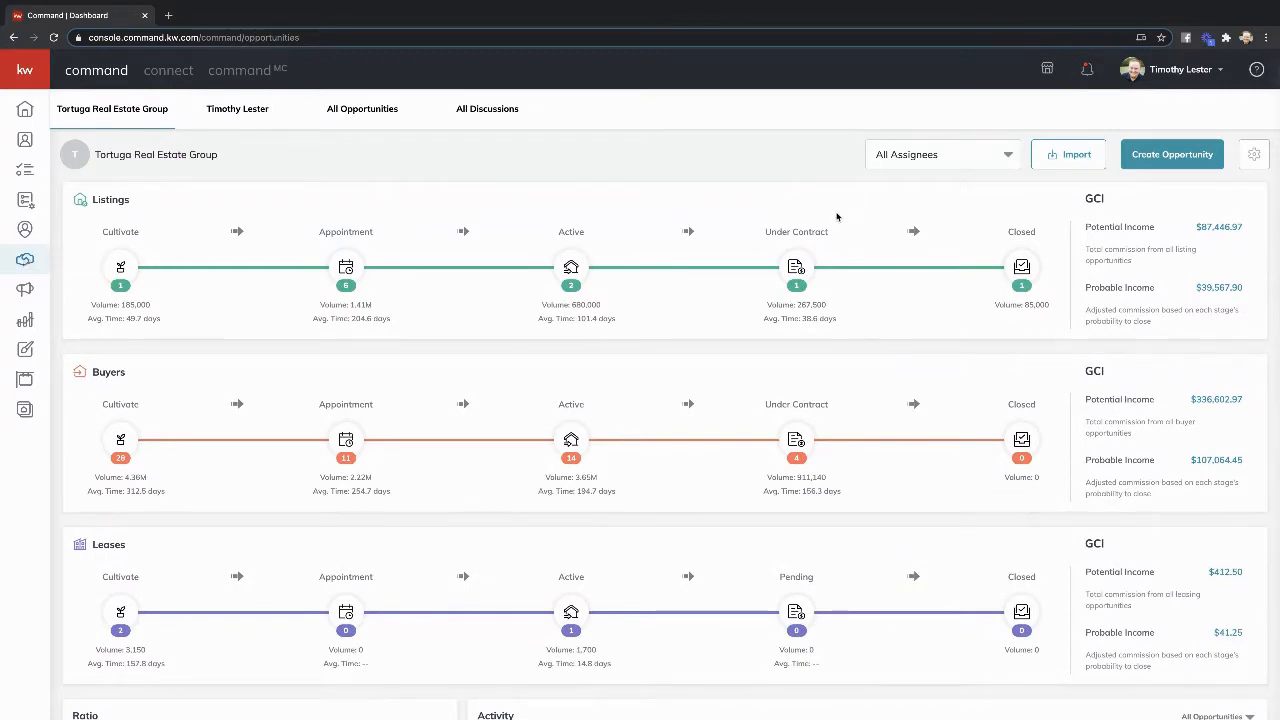
mouse_move(963, 215)
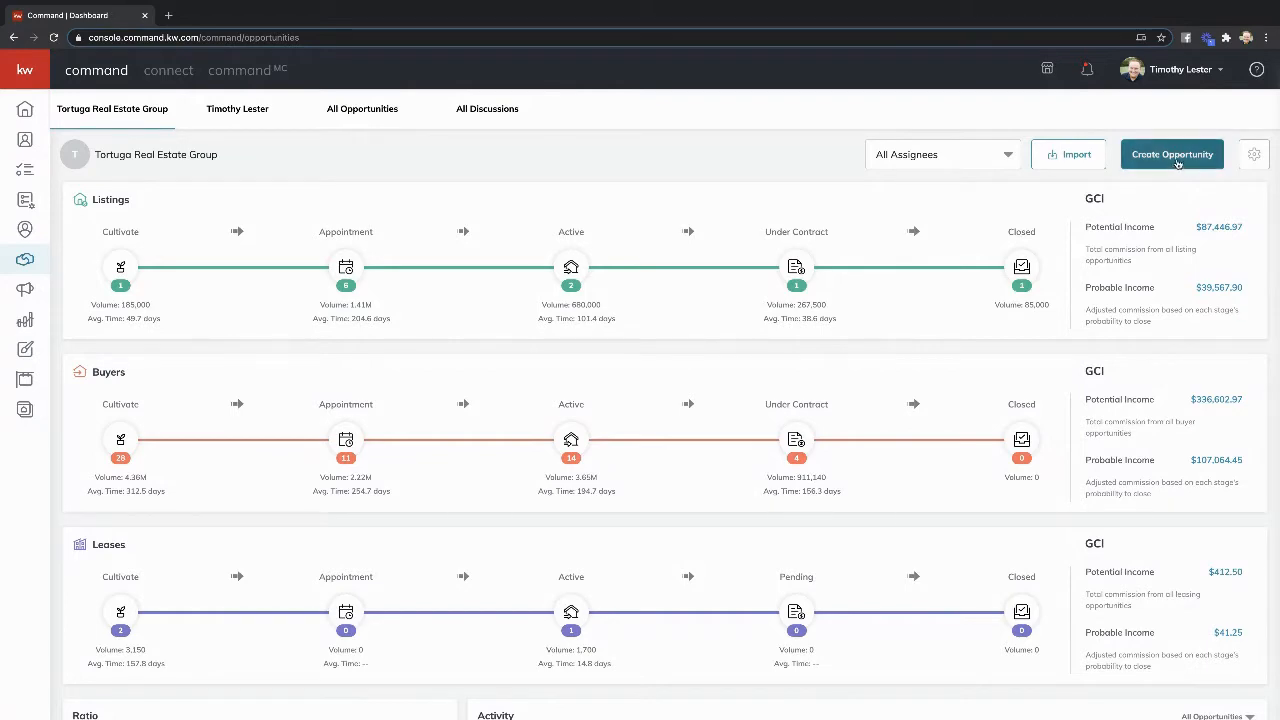
- Create a Listing opportunity for client test test with no team and 3% commission
click(1172, 154)
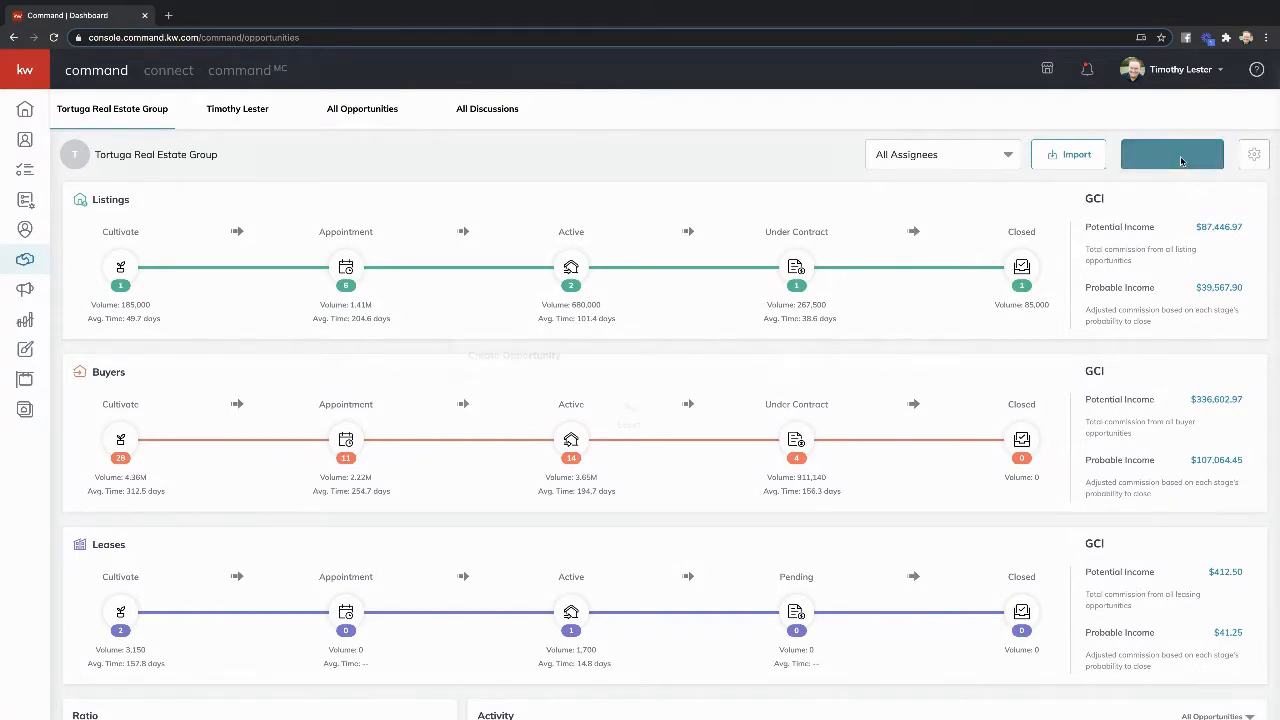
click(1172, 154)
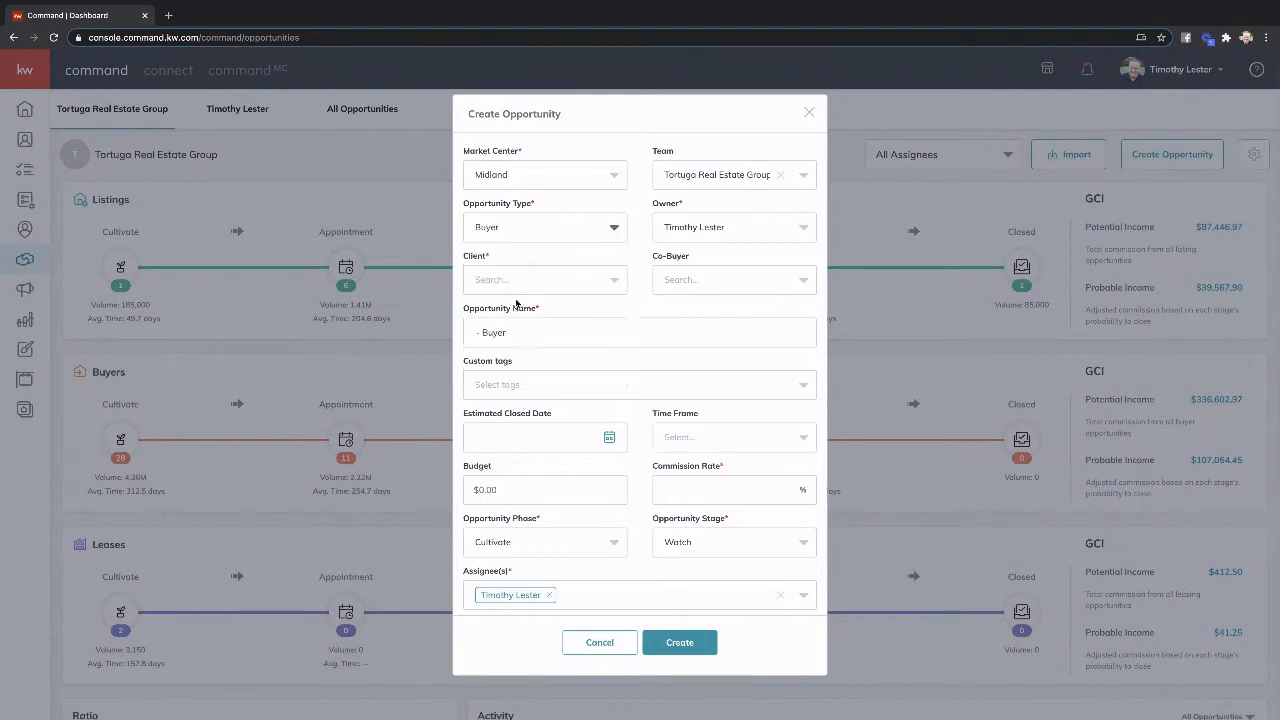
mouse_move(589, 230)
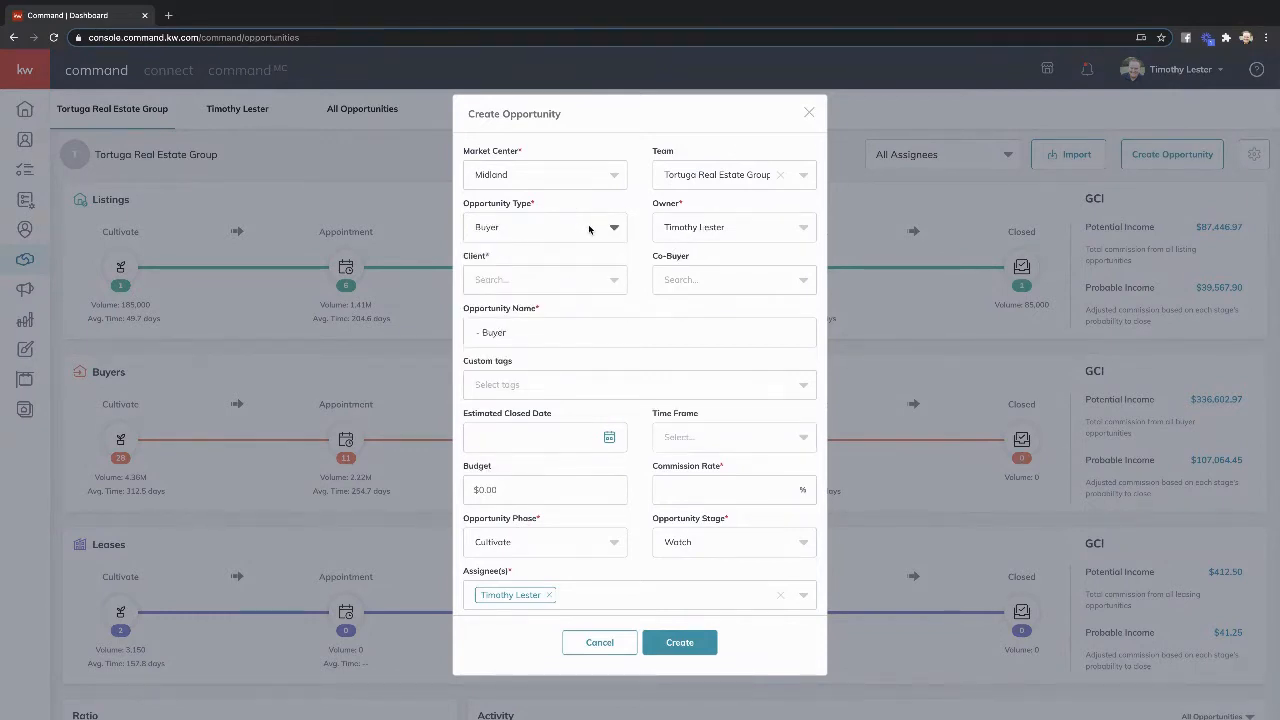
click(545, 227)
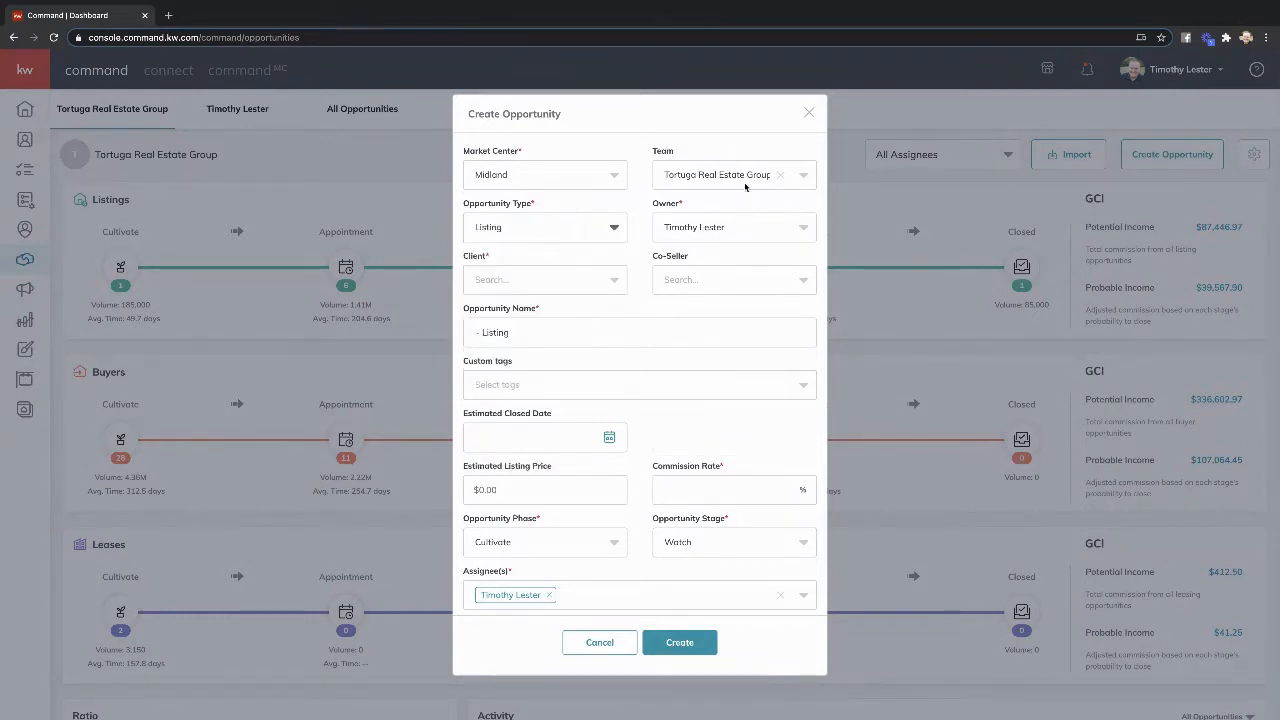
click(780, 174)
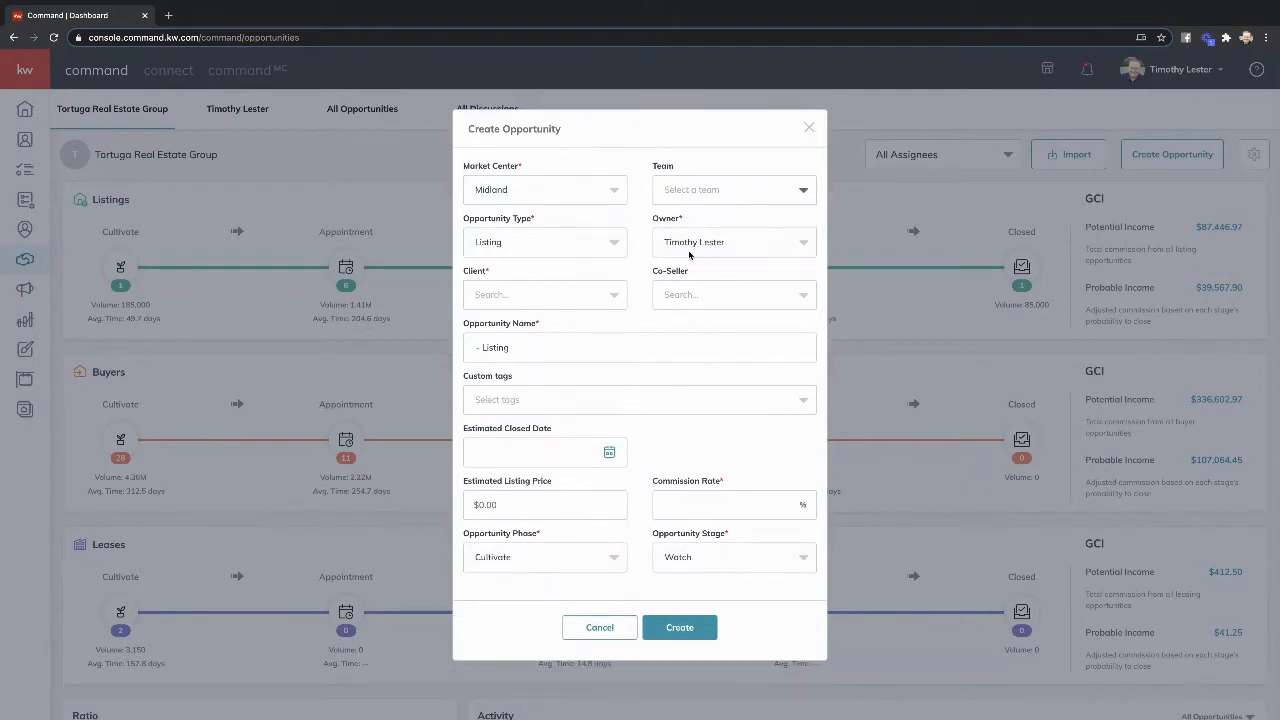
click(544, 294)
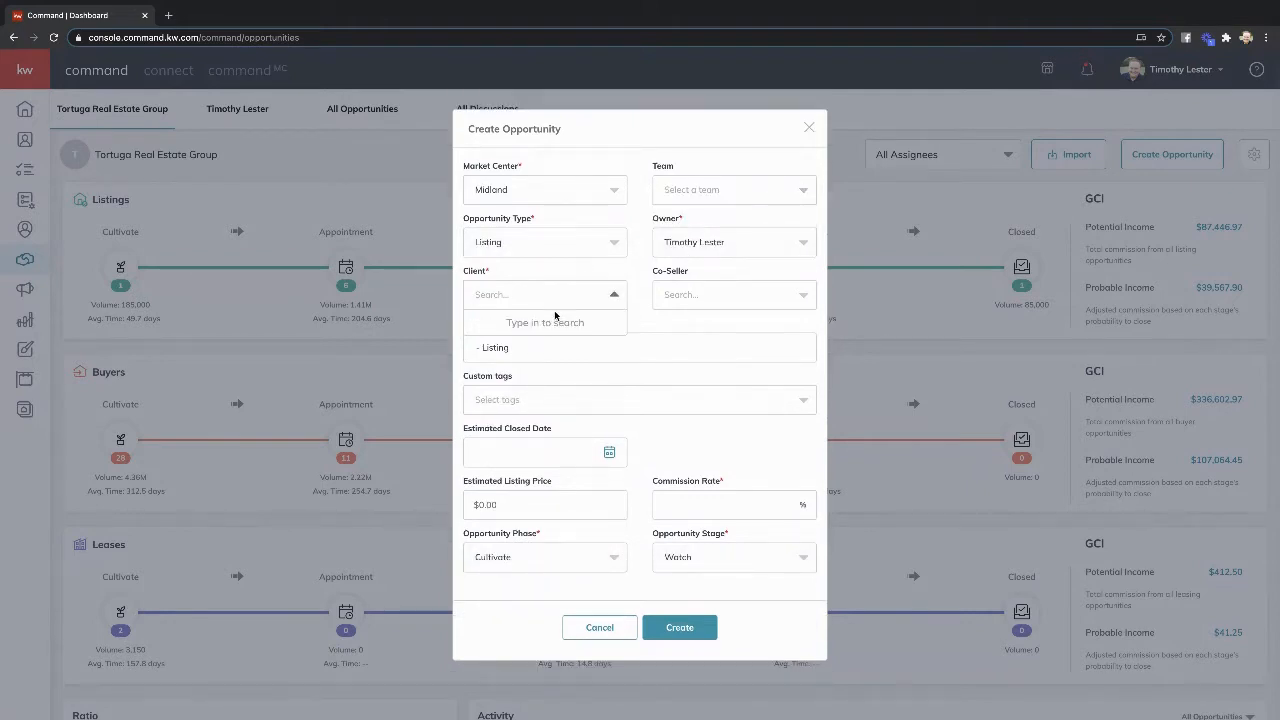
text(test)
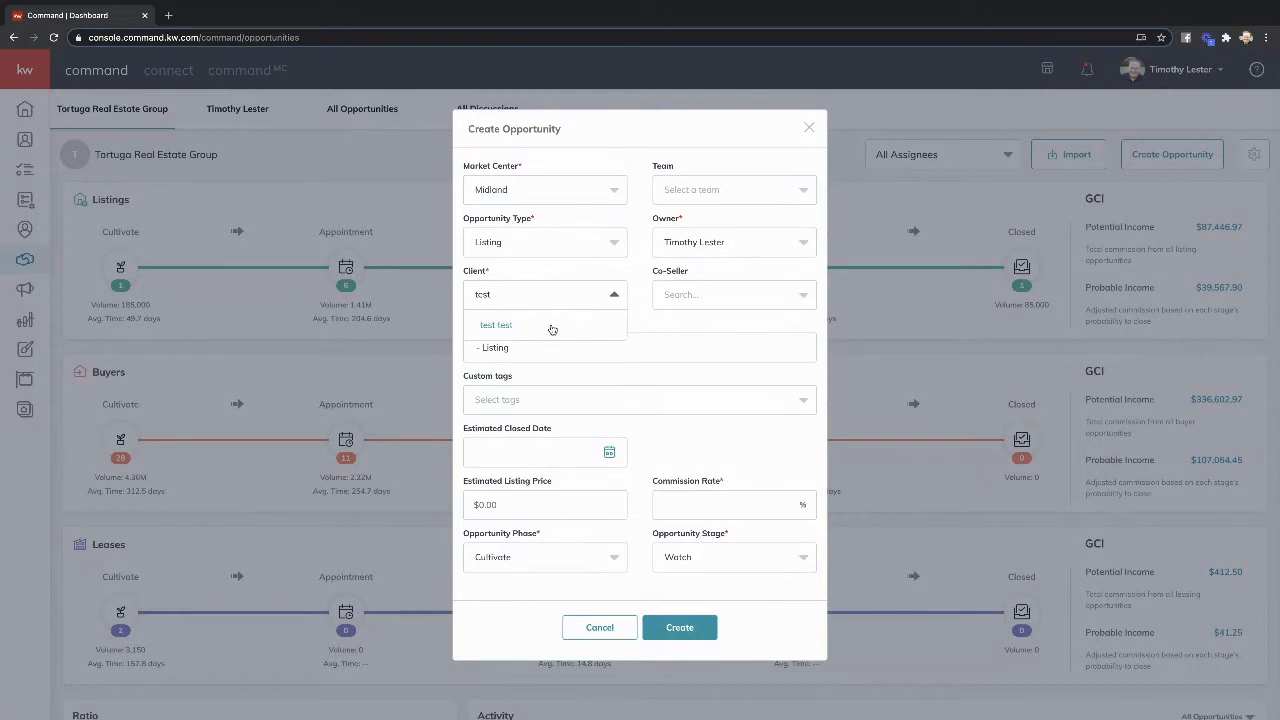
click(496, 325)
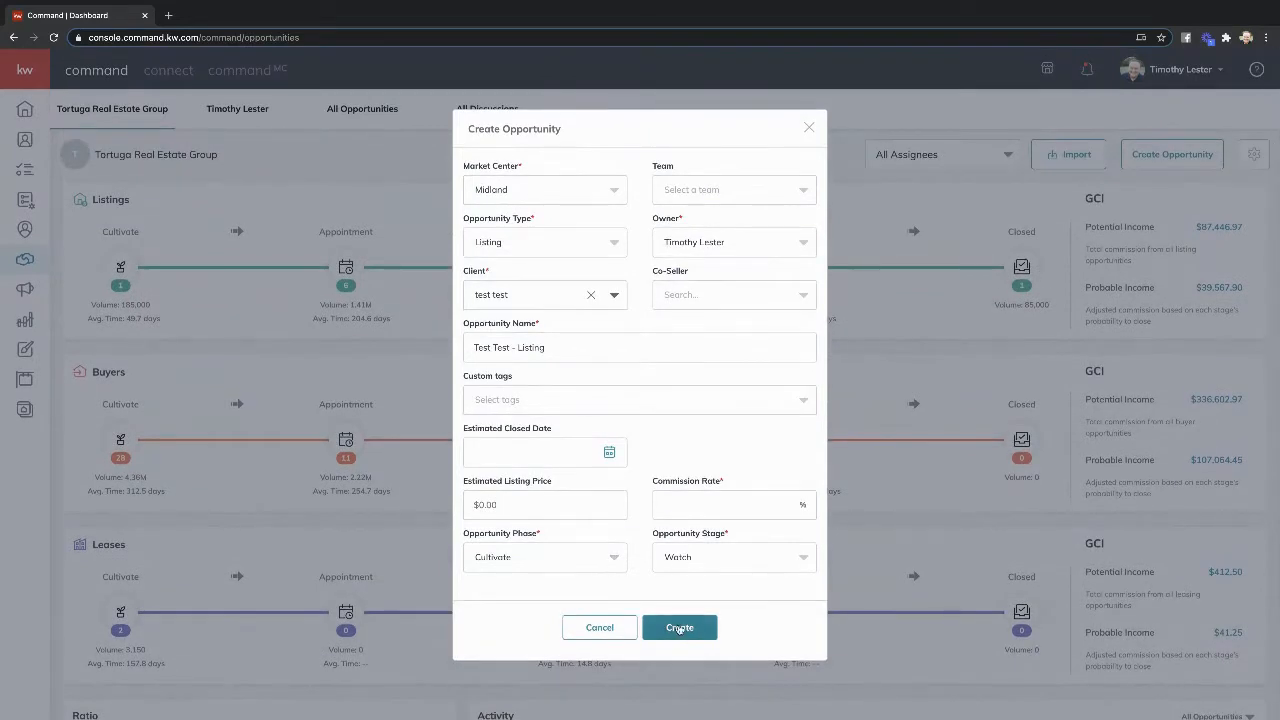
click(679, 627)
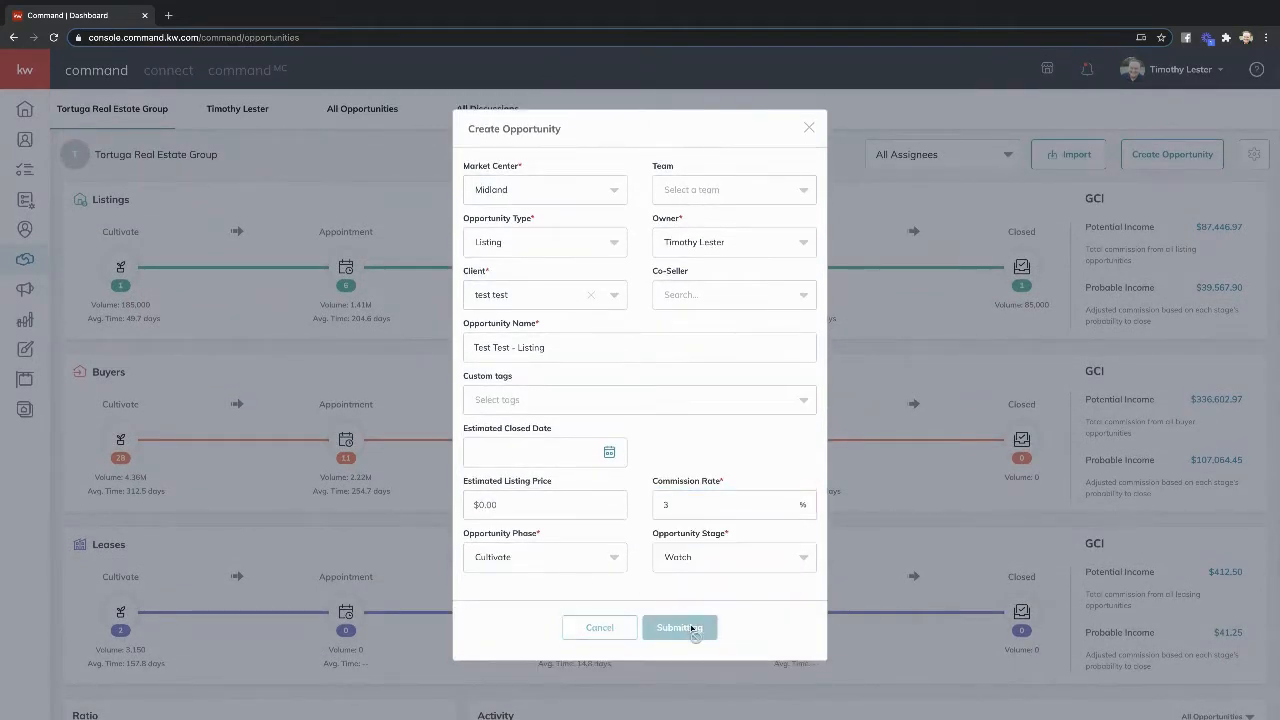
click(678, 627)
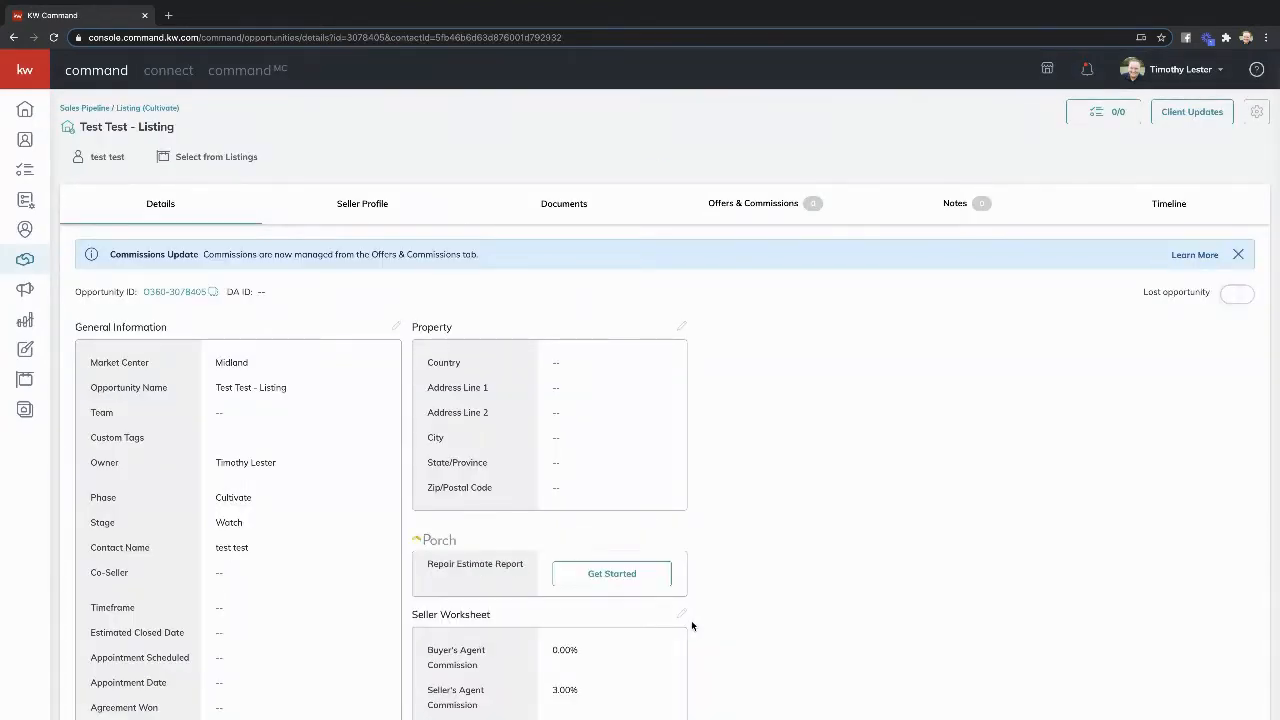
mouse_move(194, 344)
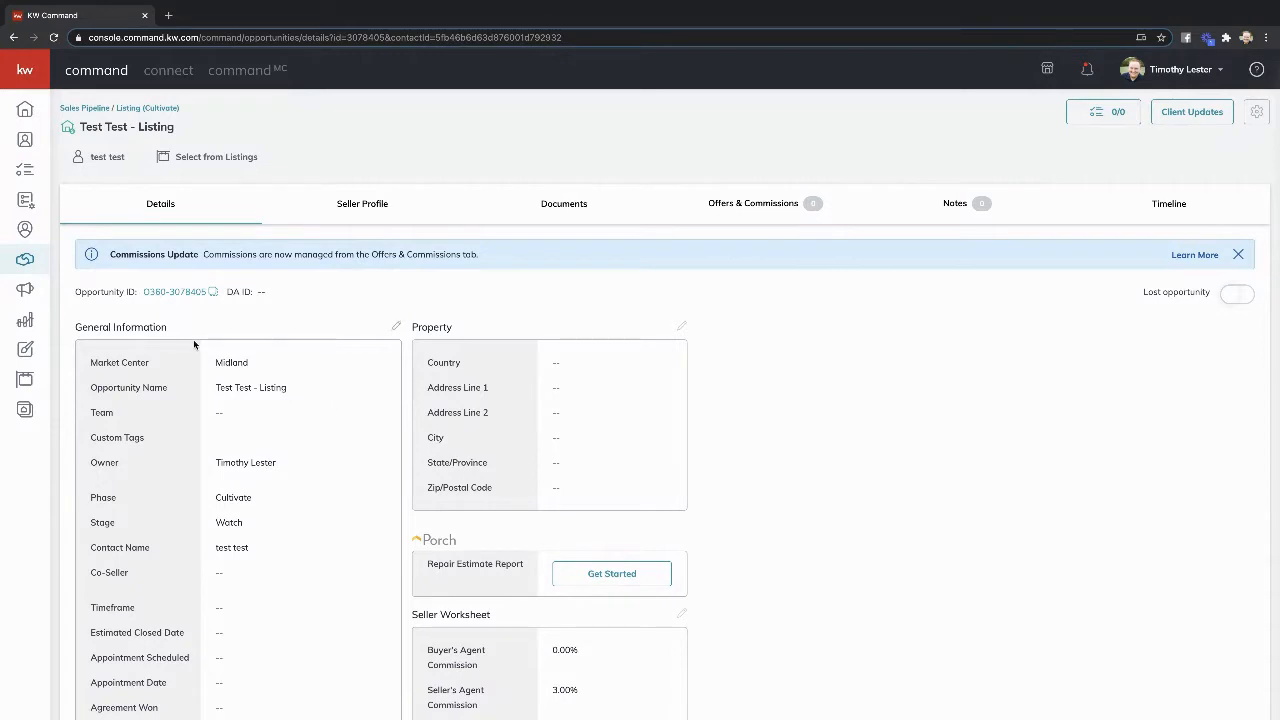
- Open the Documents section of the Test Test - Listing opportunity
click(563, 203)
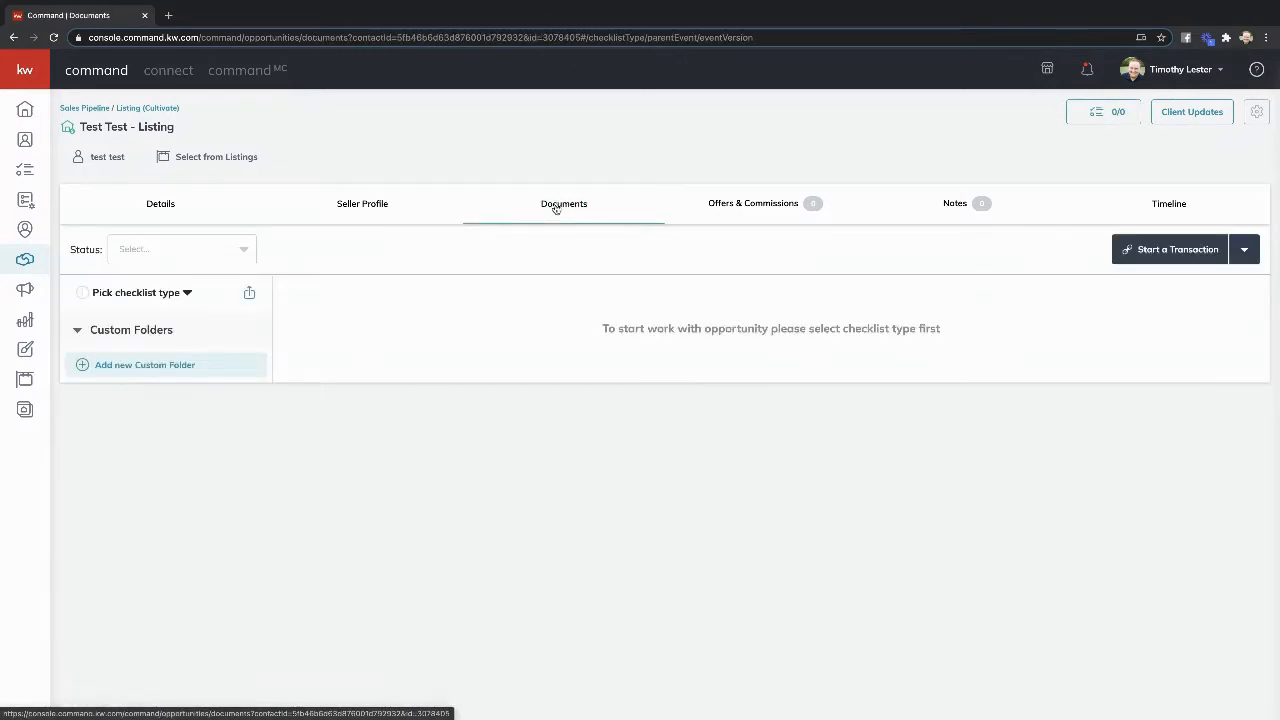
mouse_move(423, 257)
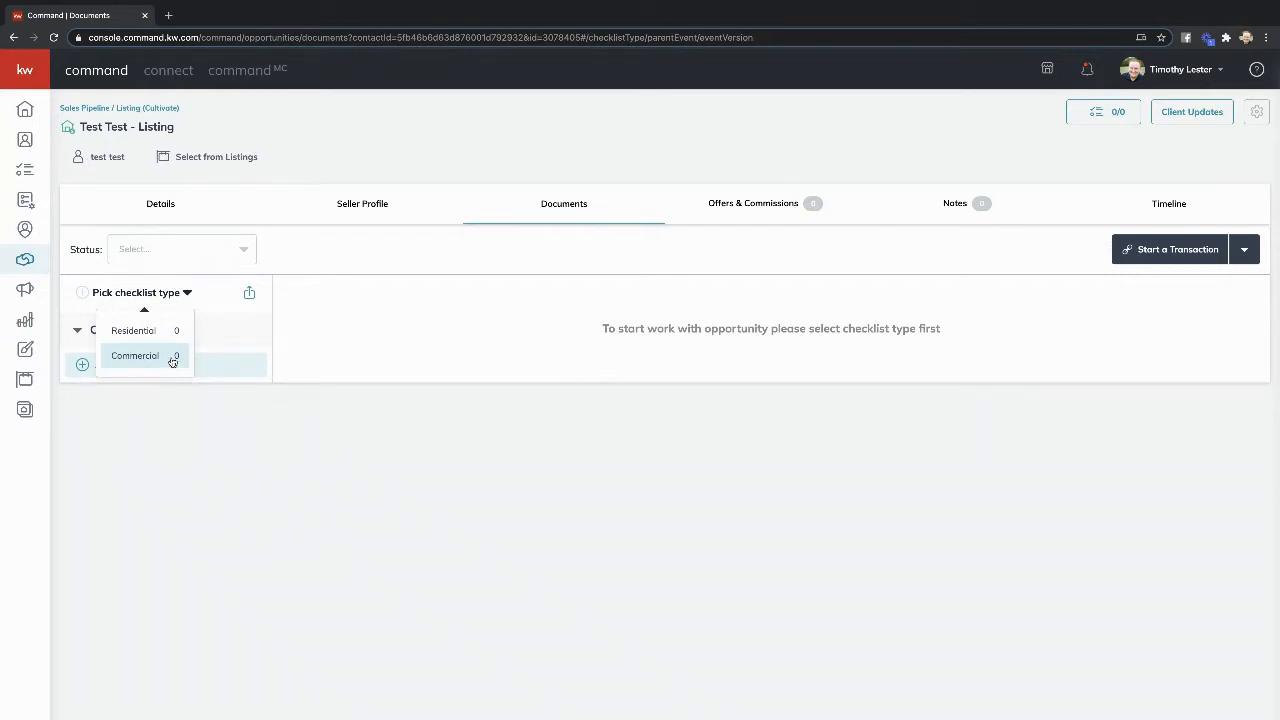
mouse_move(148, 348)
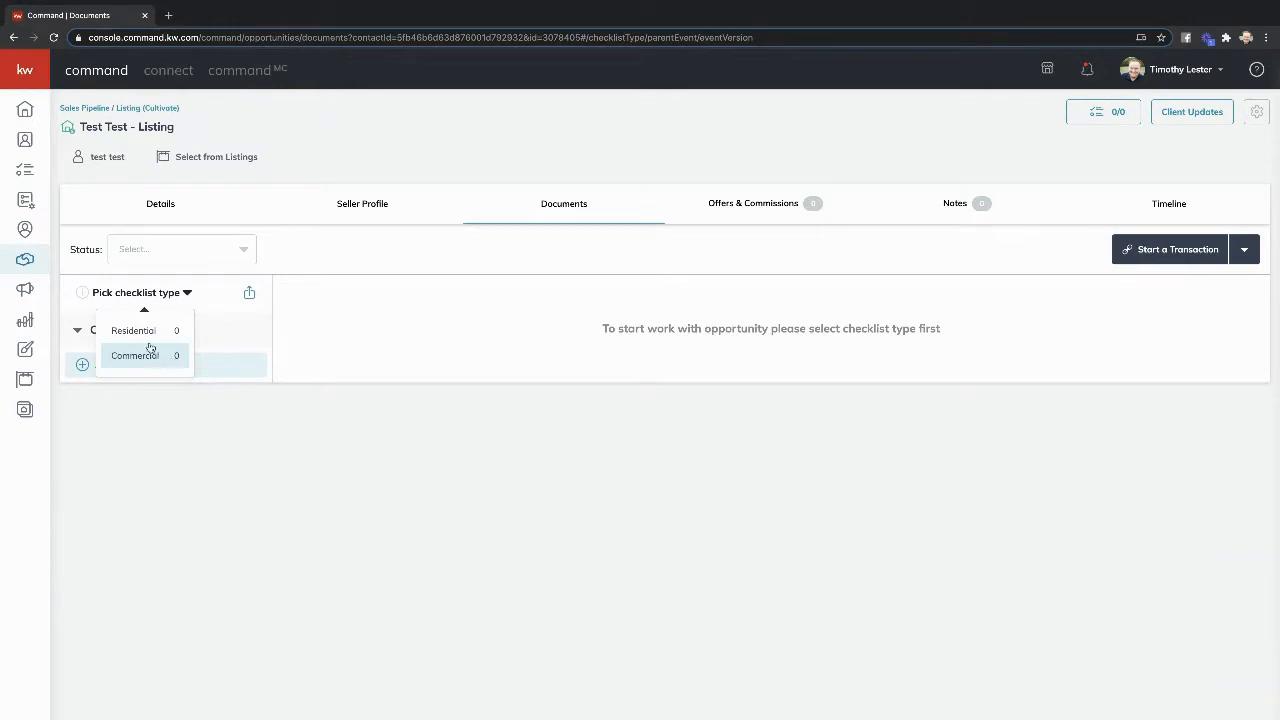
- Switch the checklist type from Residential to Commercial, then review the Closed and Listed stages
click(133, 330)
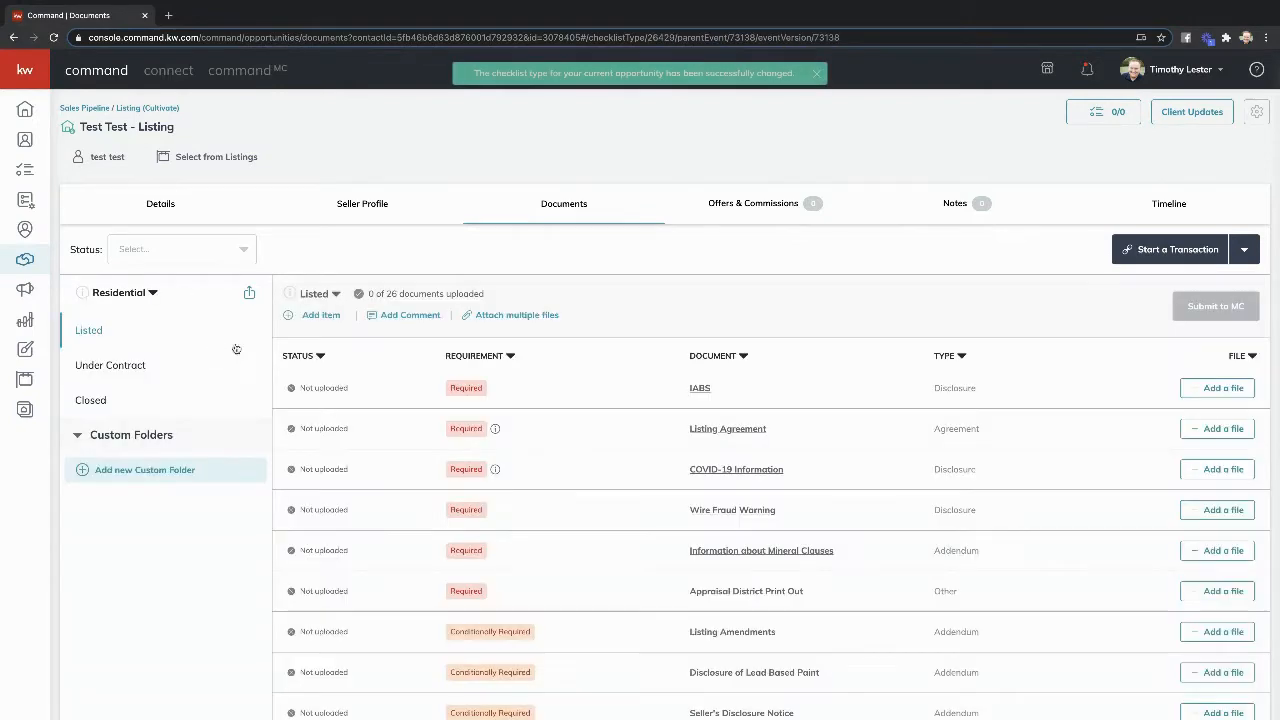
scroll(up, 3)
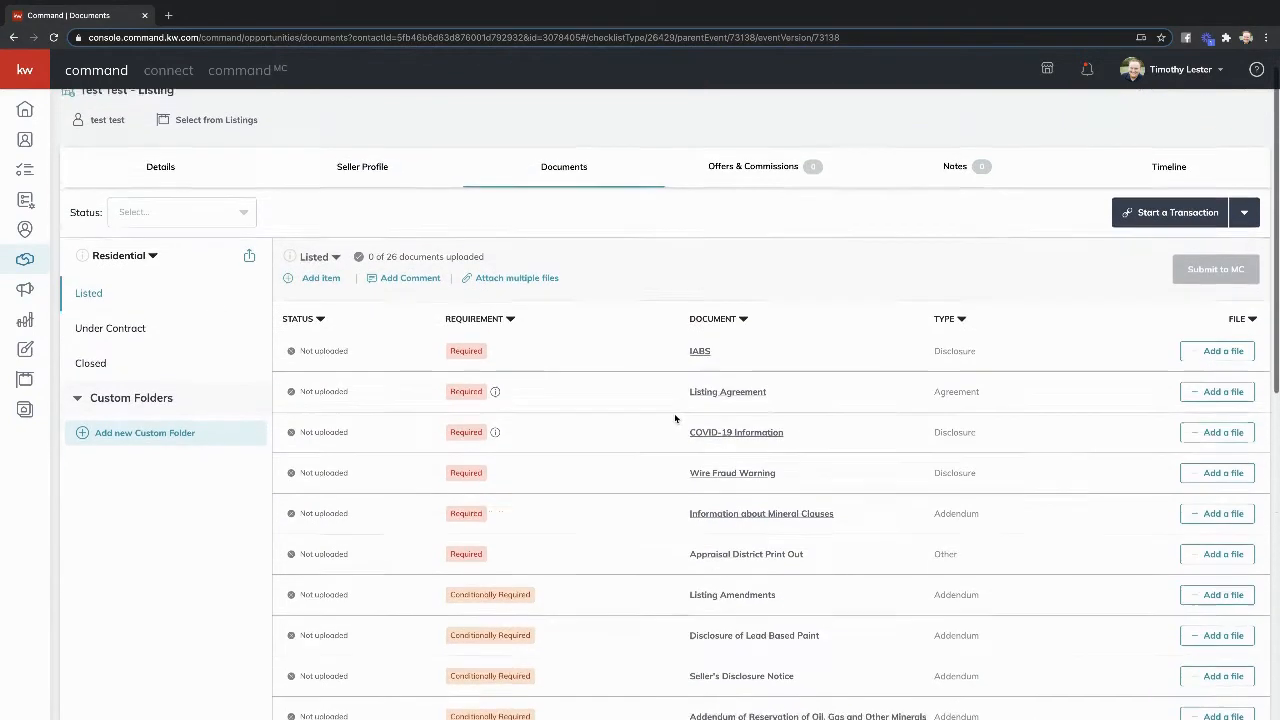
scroll(up, 3)
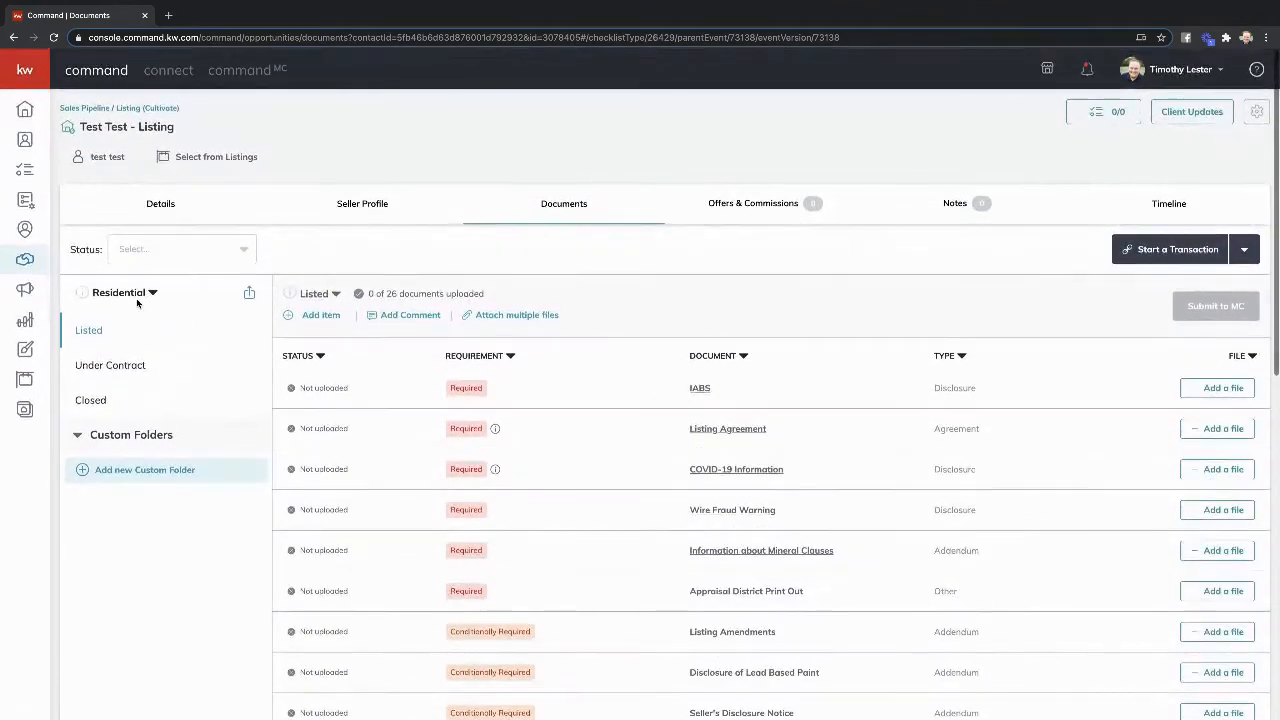
click(123, 292)
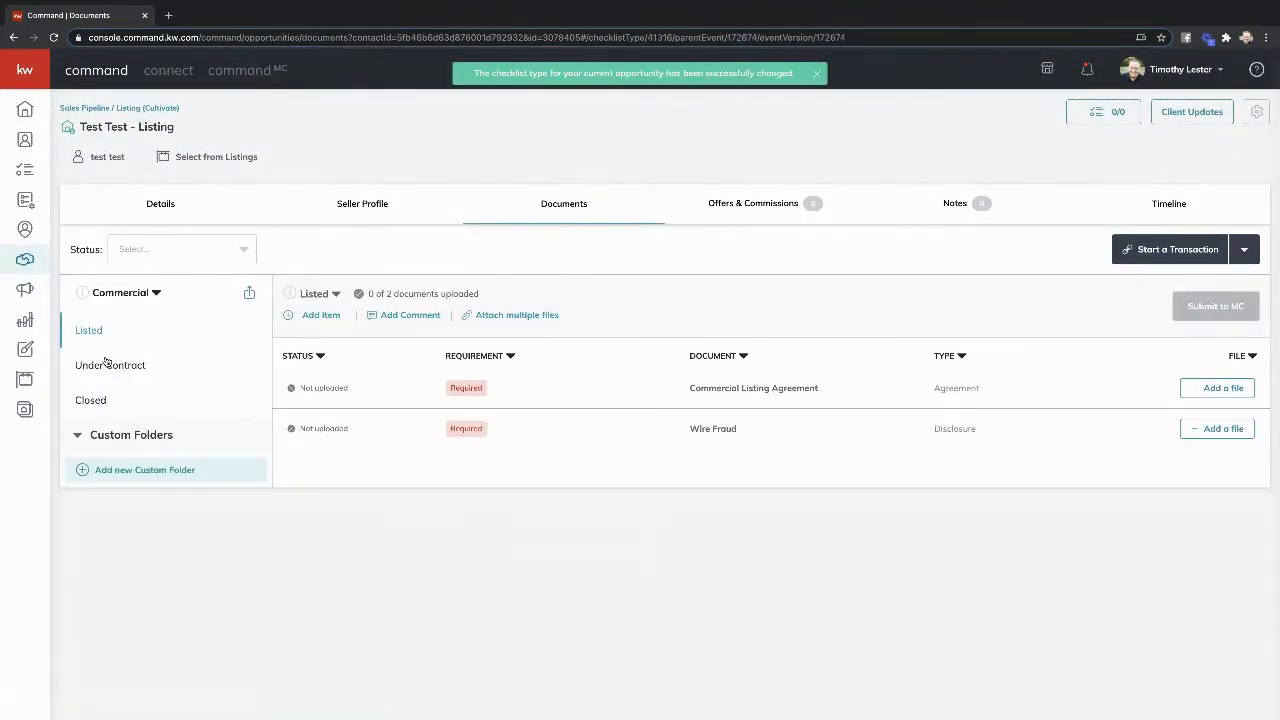
click(816, 73)
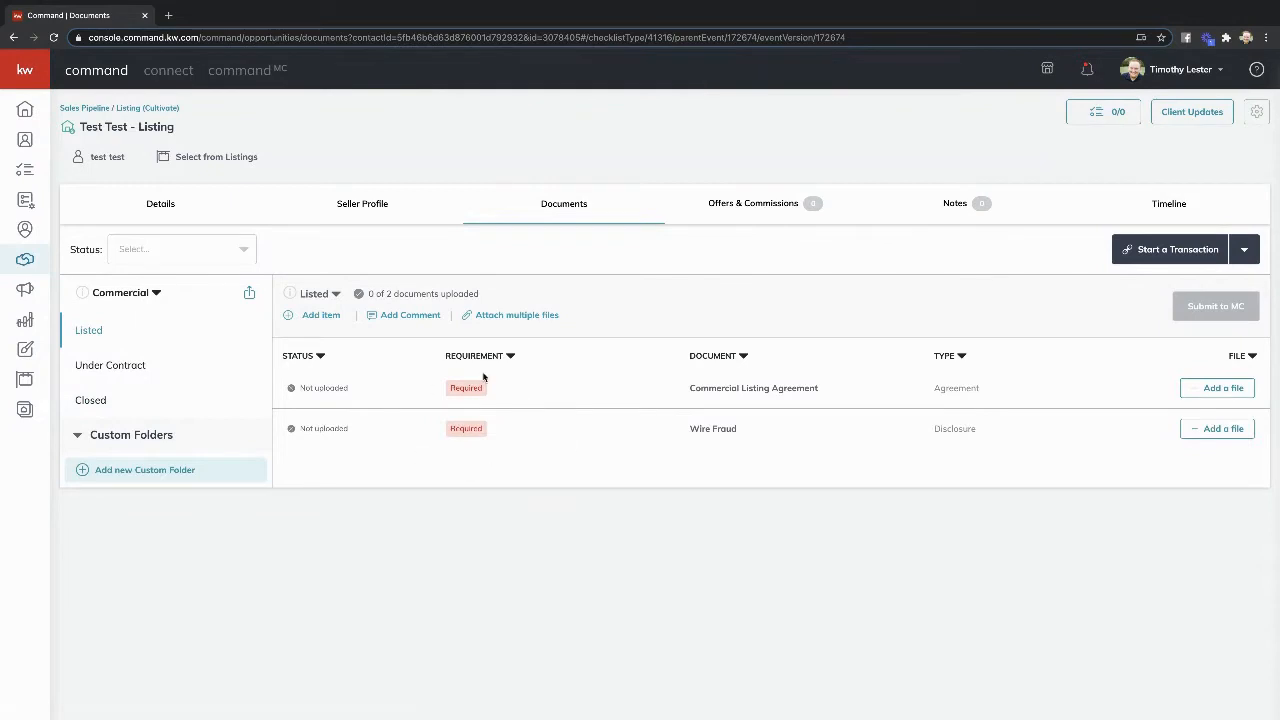
mouse_move(713, 426)
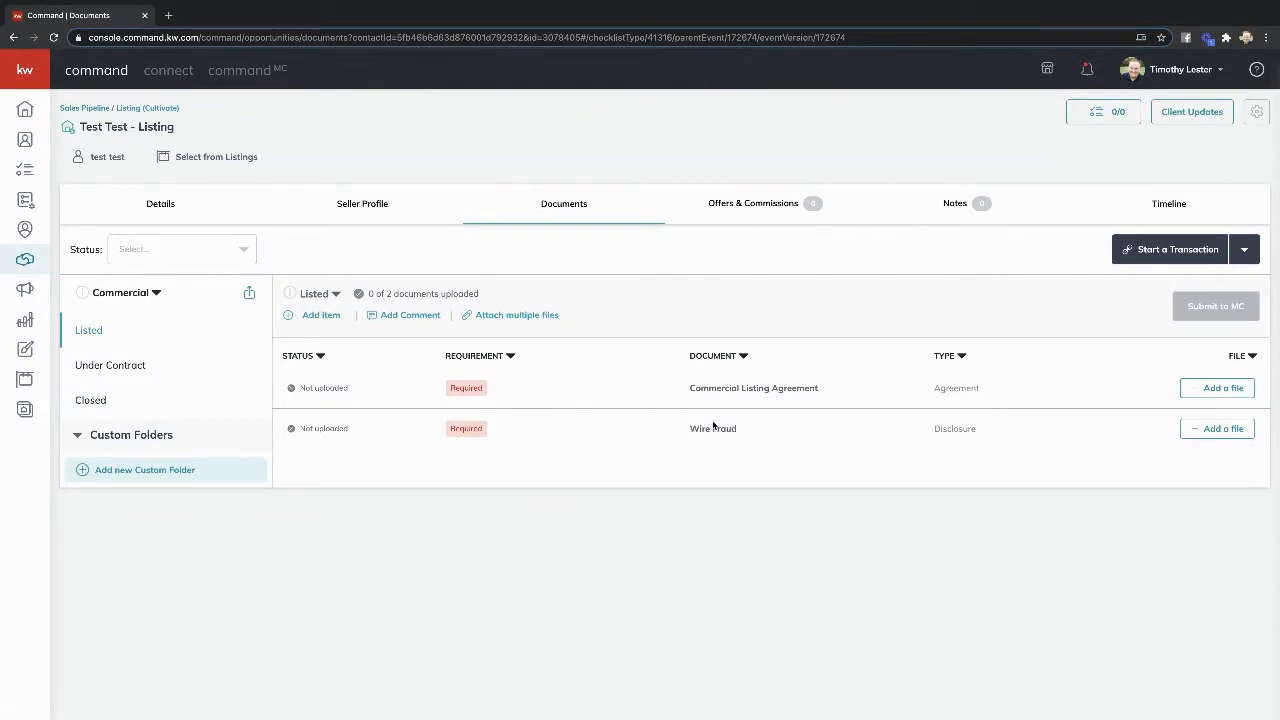
mouse_move(790, 447)
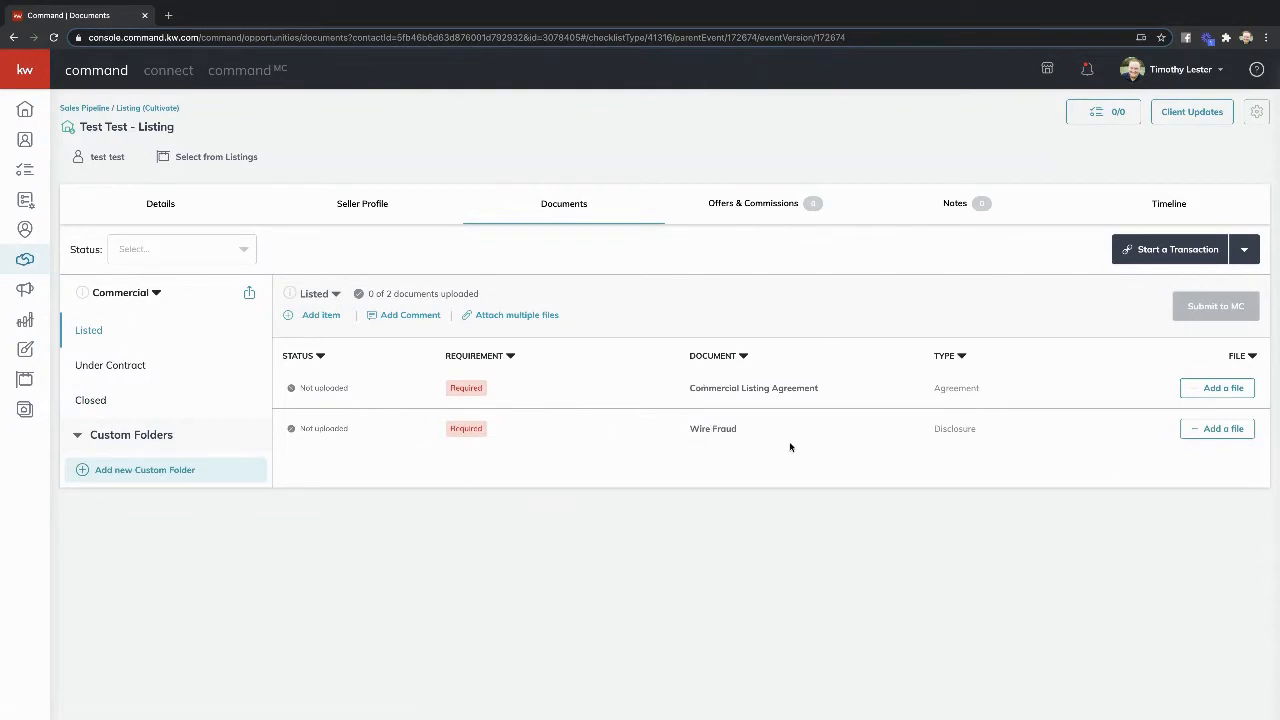
mouse_move(696, 438)
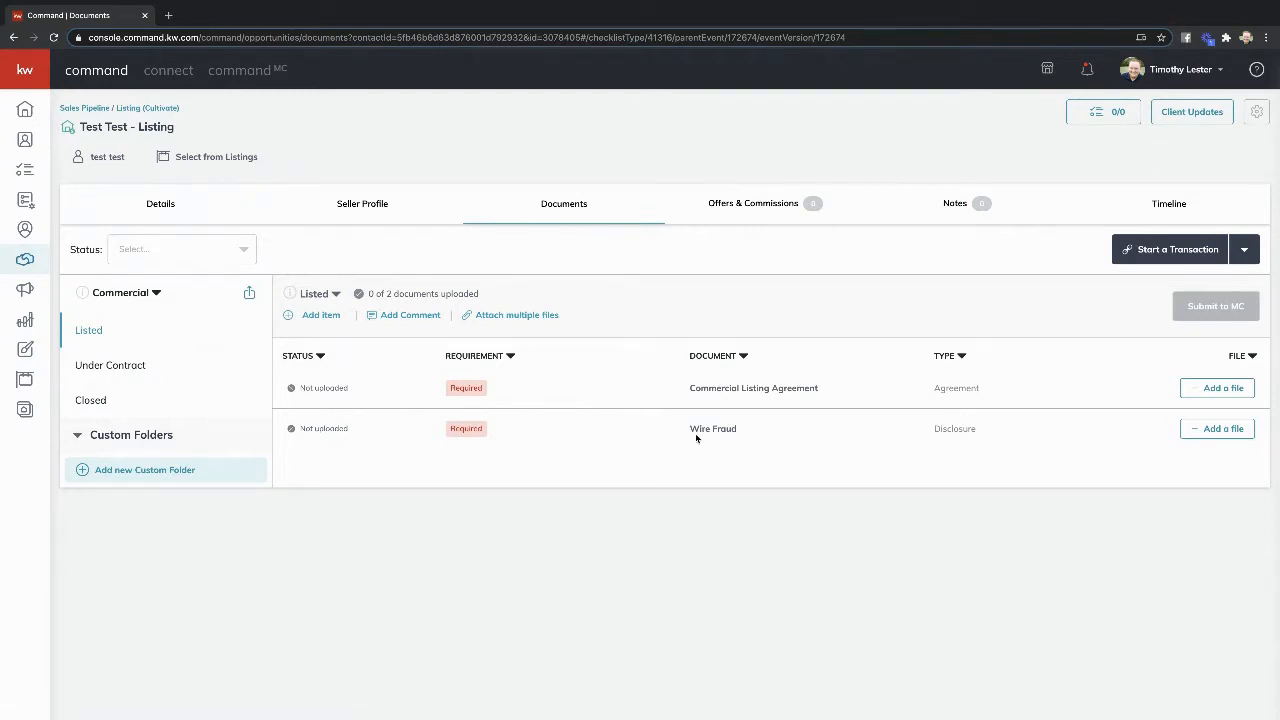
mouse_move(210, 400)
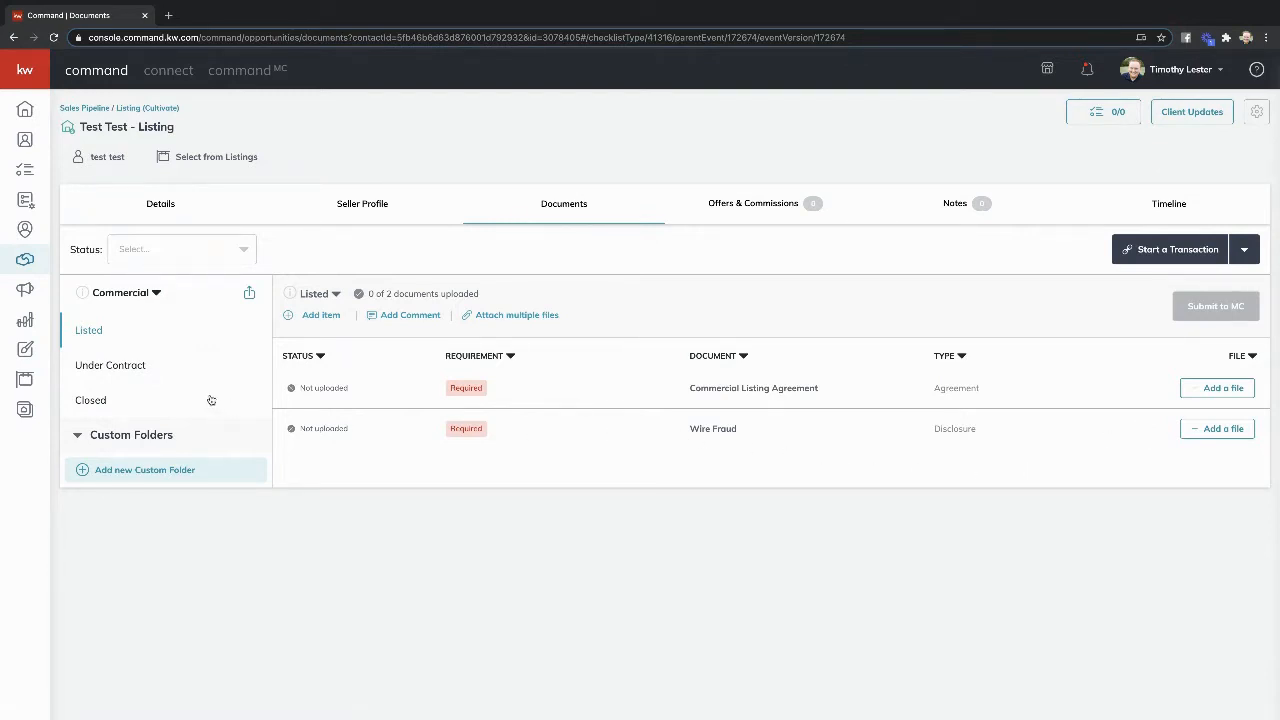
click(91, 400)
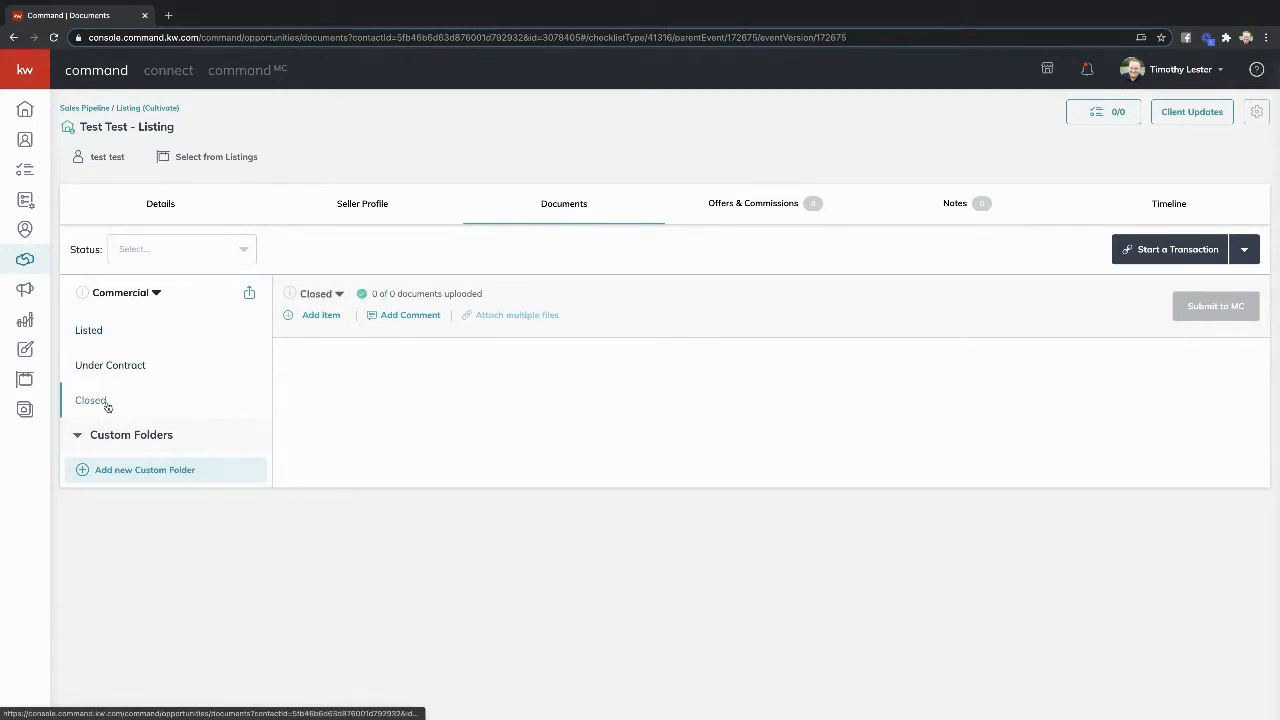
click(88, 330)
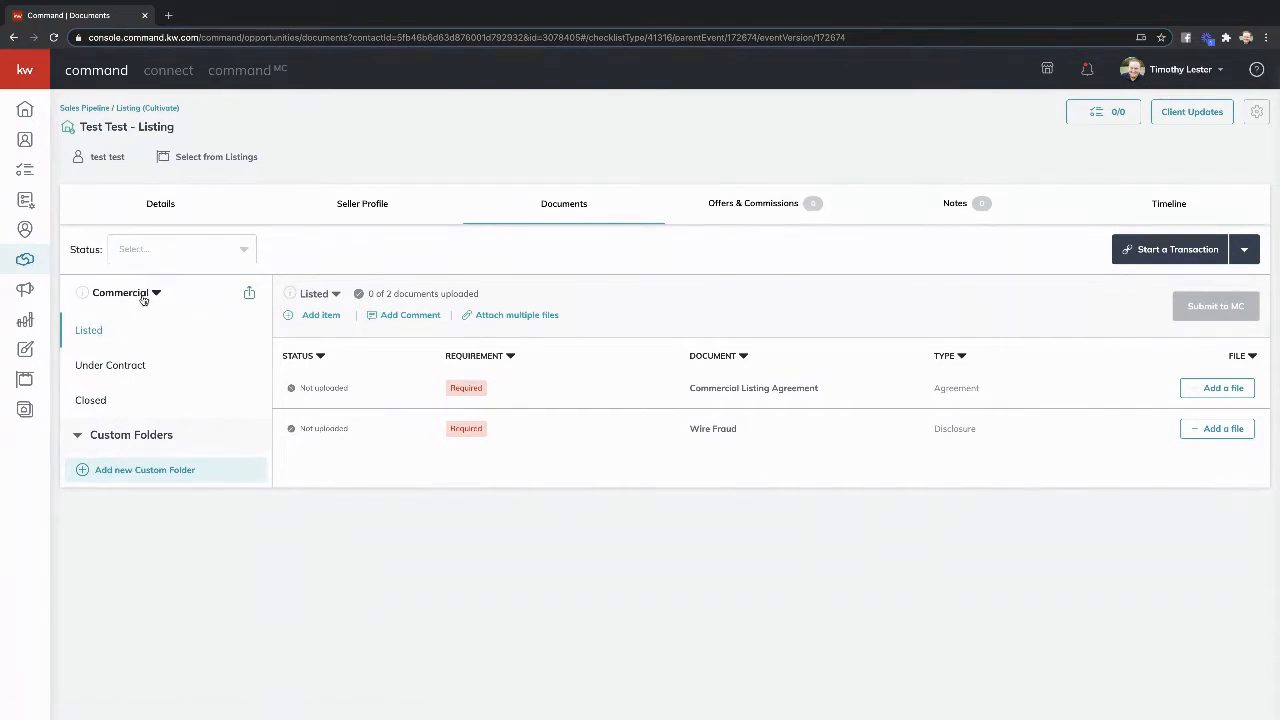
click(127, 292)
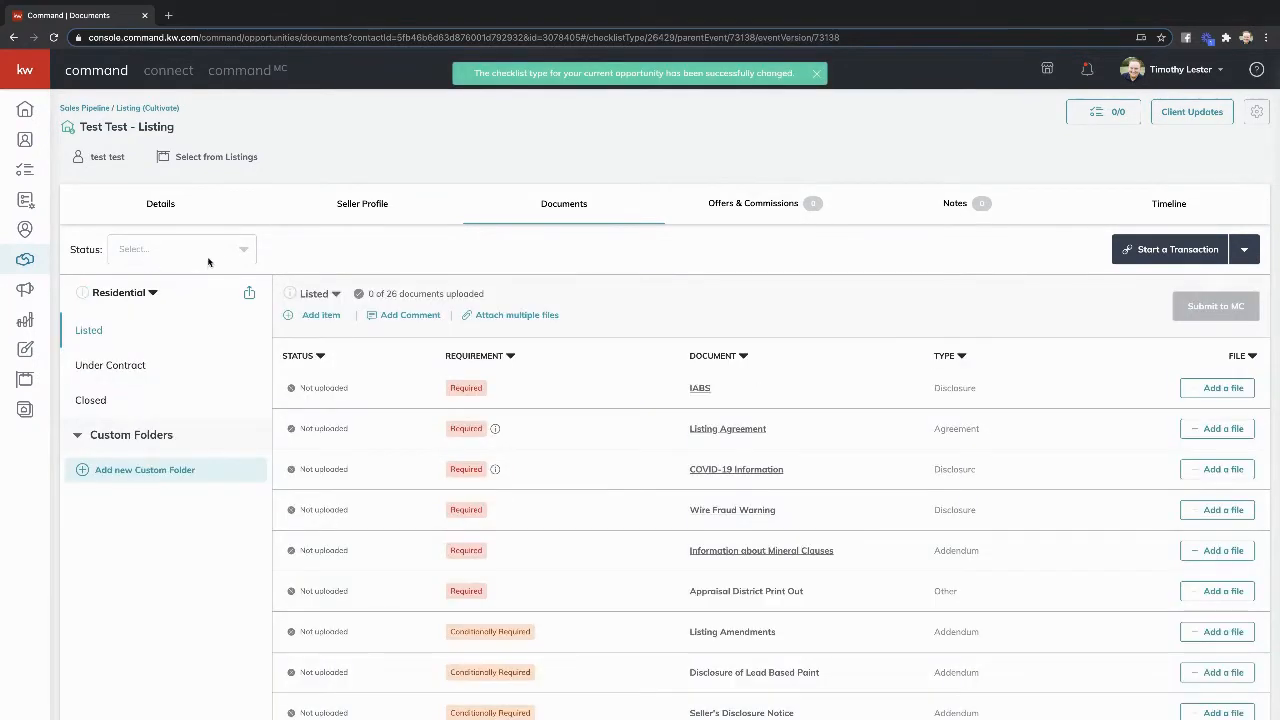
click(180, 249)
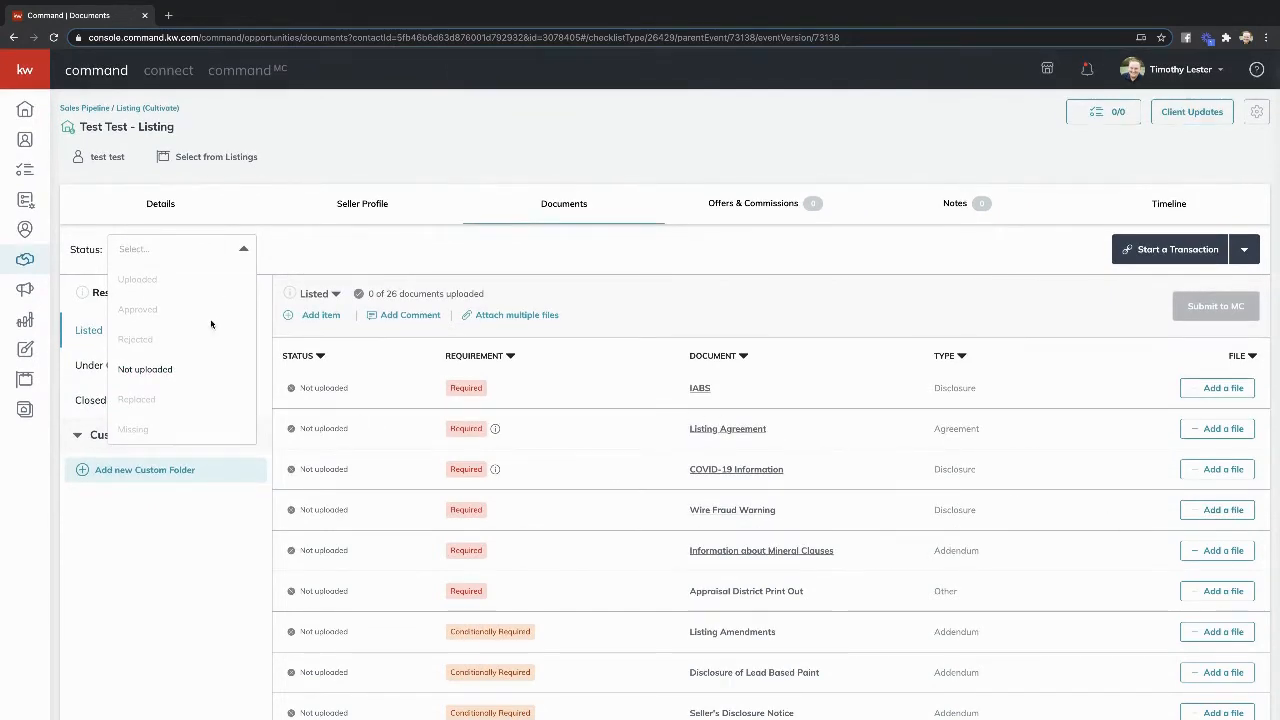
mouse_move(172, 336)
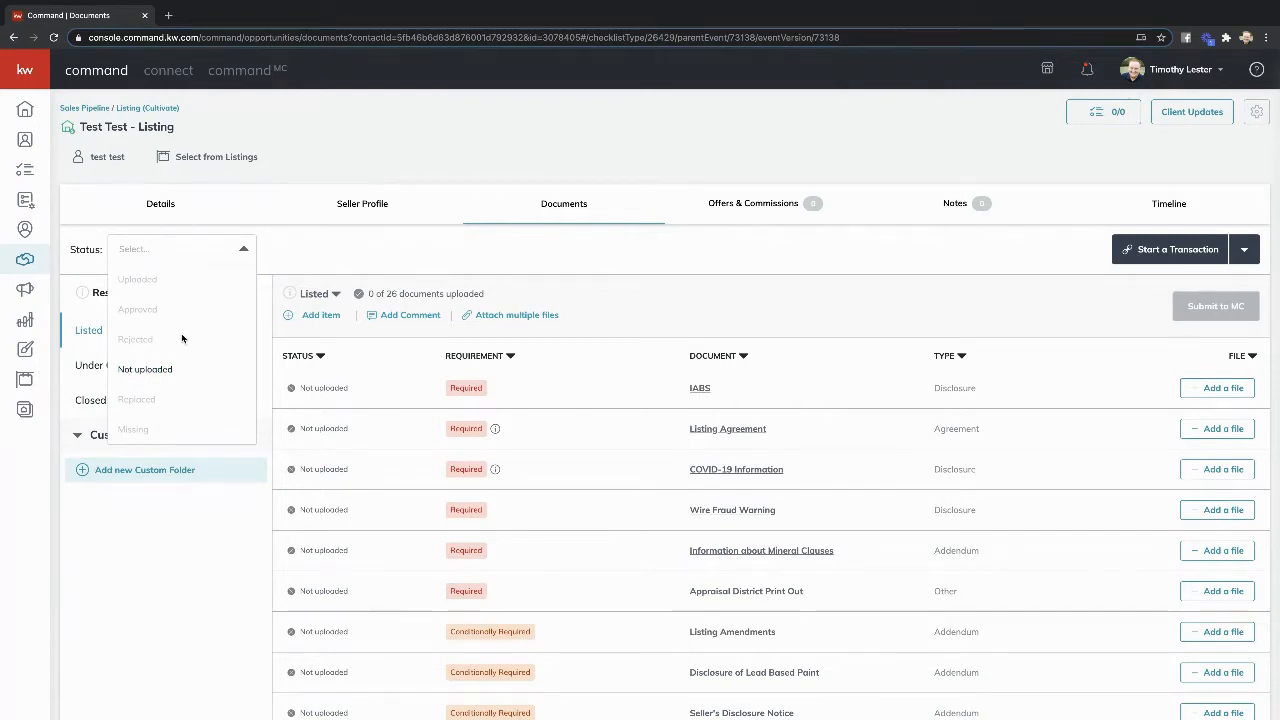
click(145, 369)
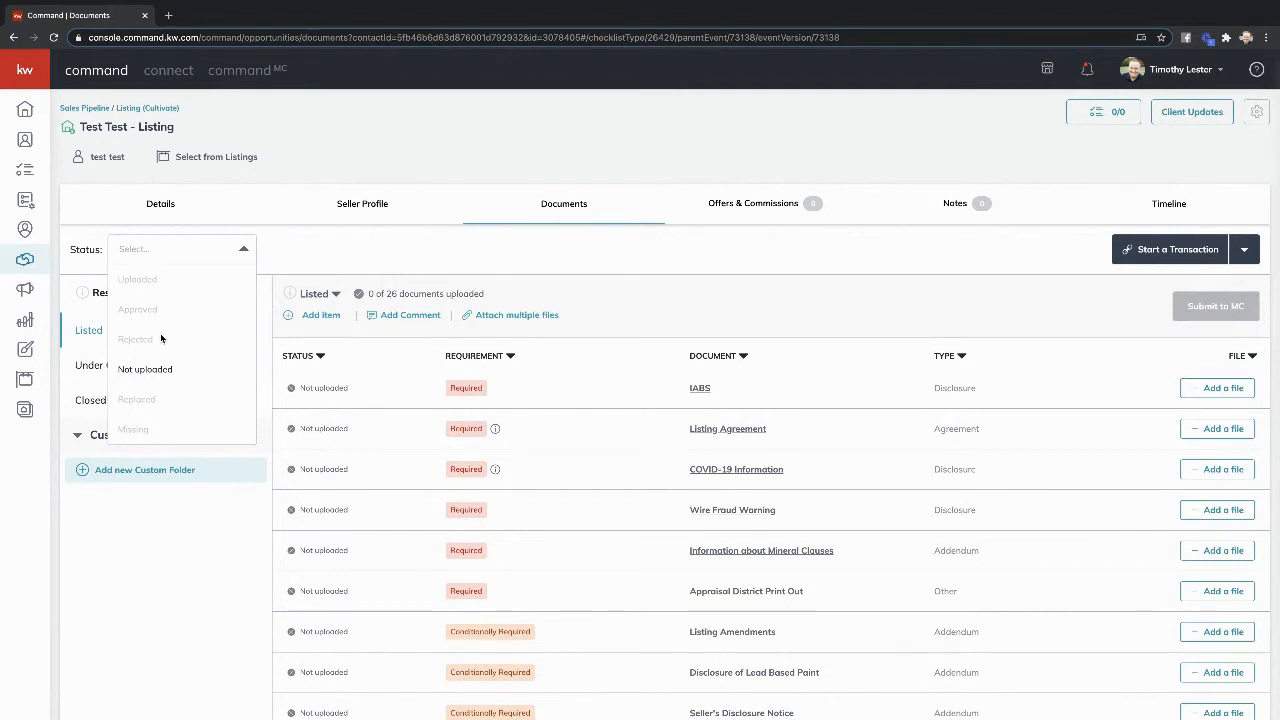
mouse_move(185, 246)
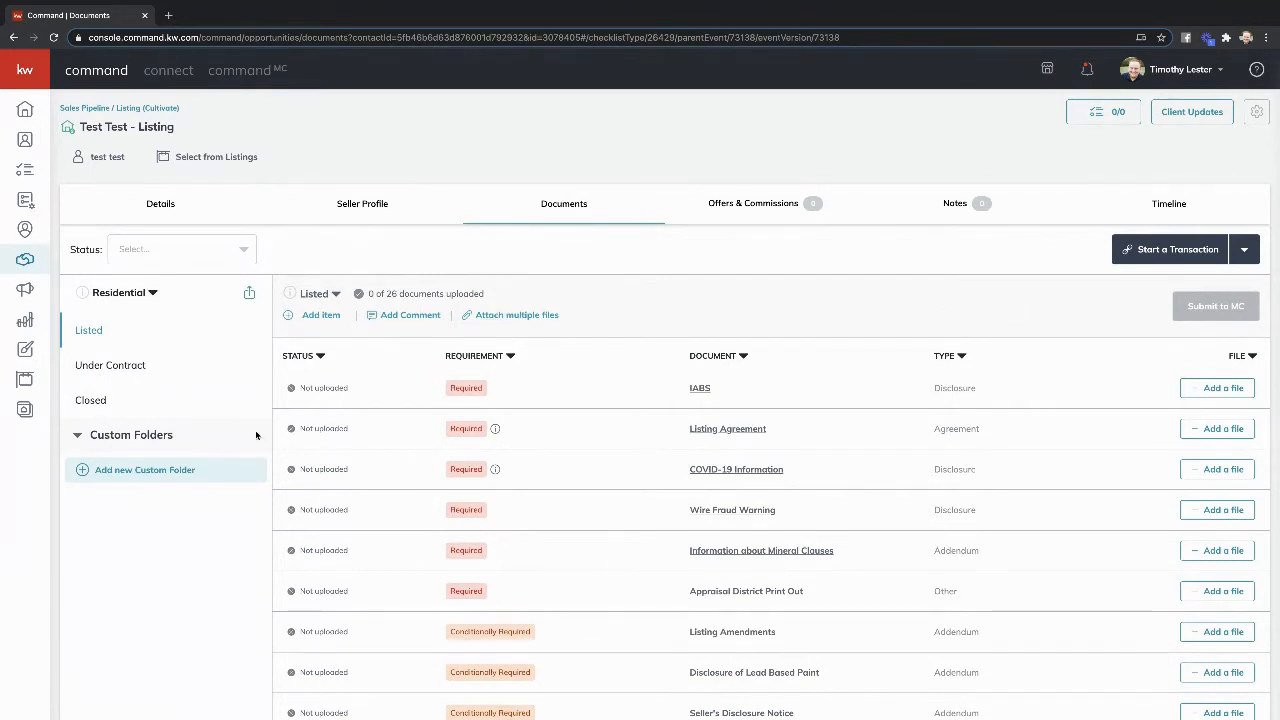
mouse_move(234, 356)
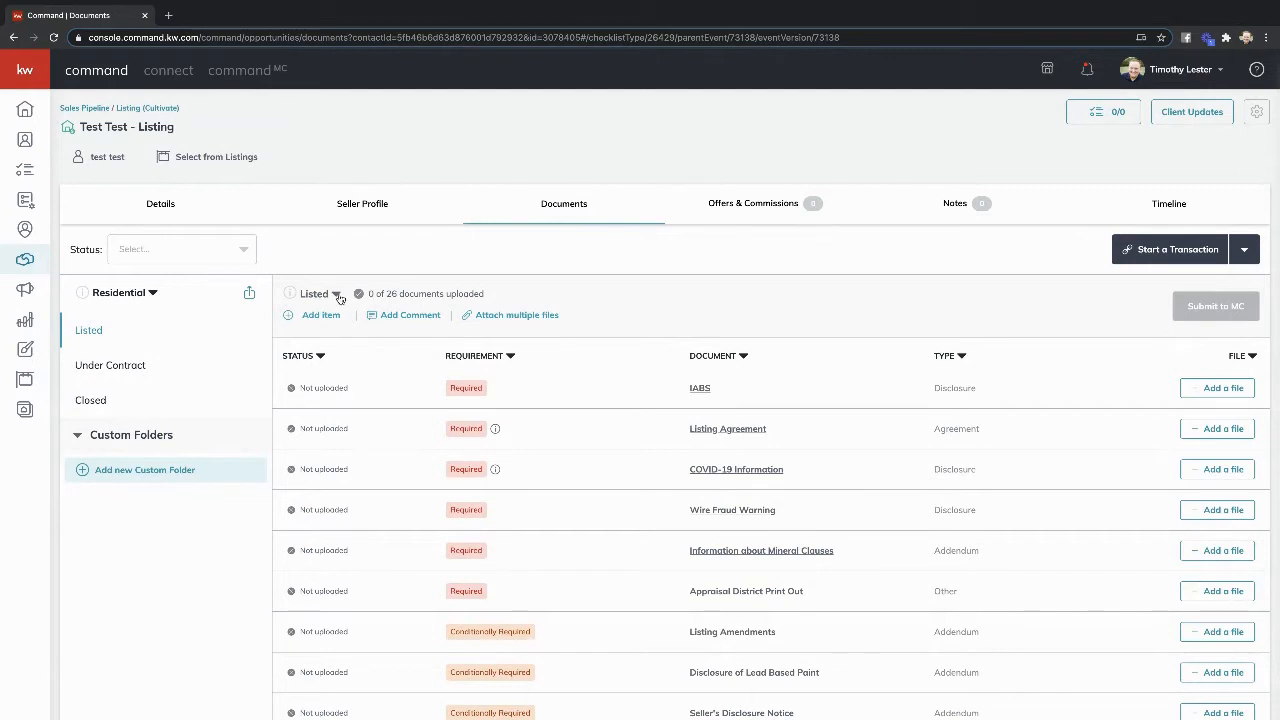
mouse_move(362, 360)
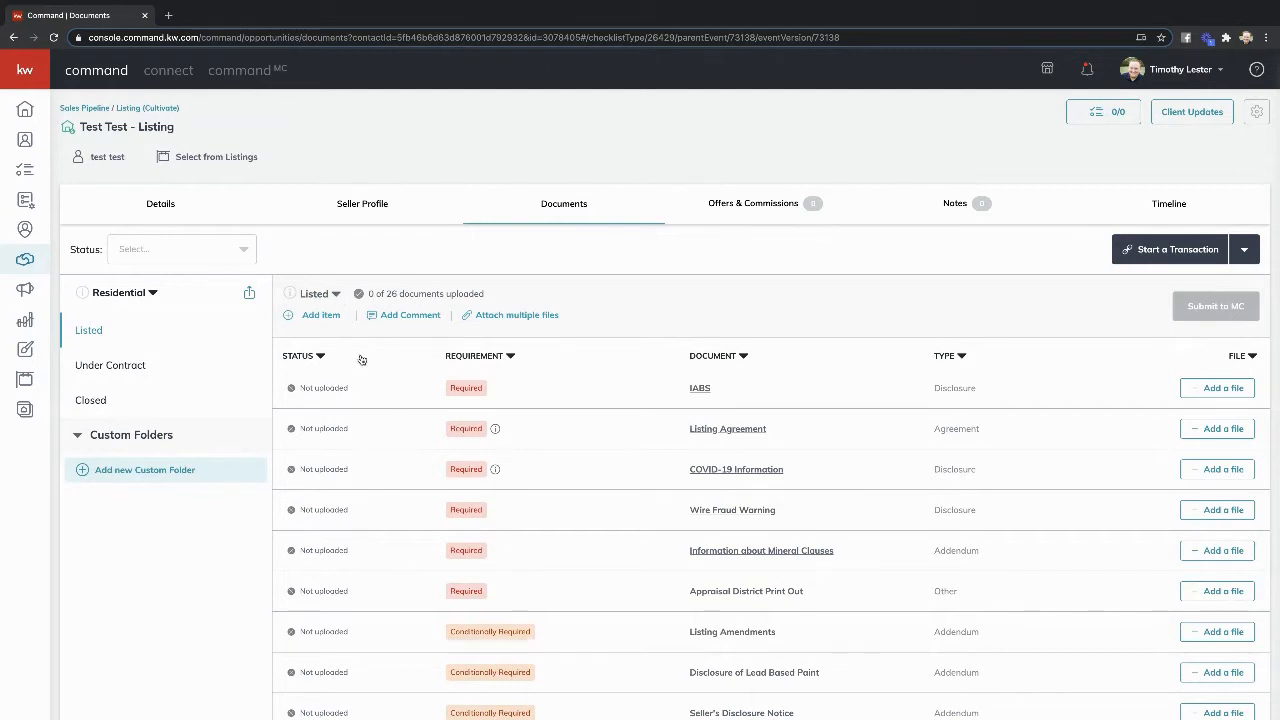
mouse_move(333, 306)
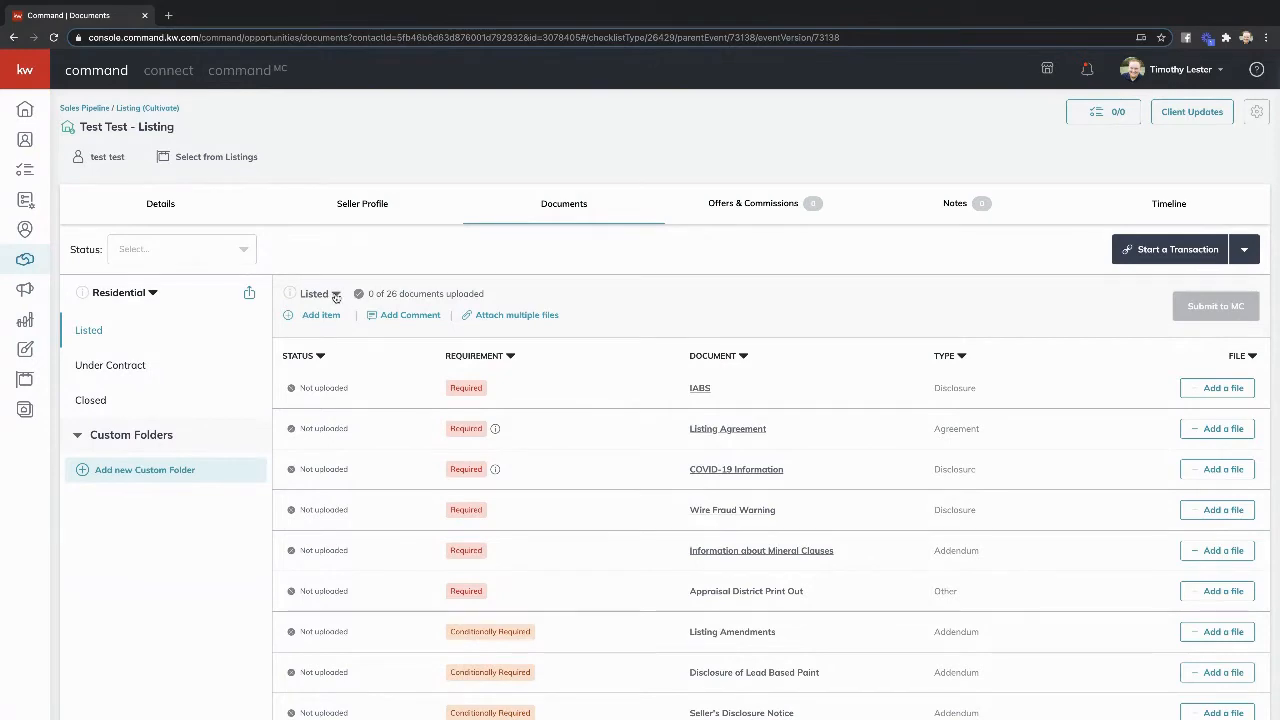
- Add a new 'Listed v2' version of the Listed checklist from the version dropdown
click(337, 293)
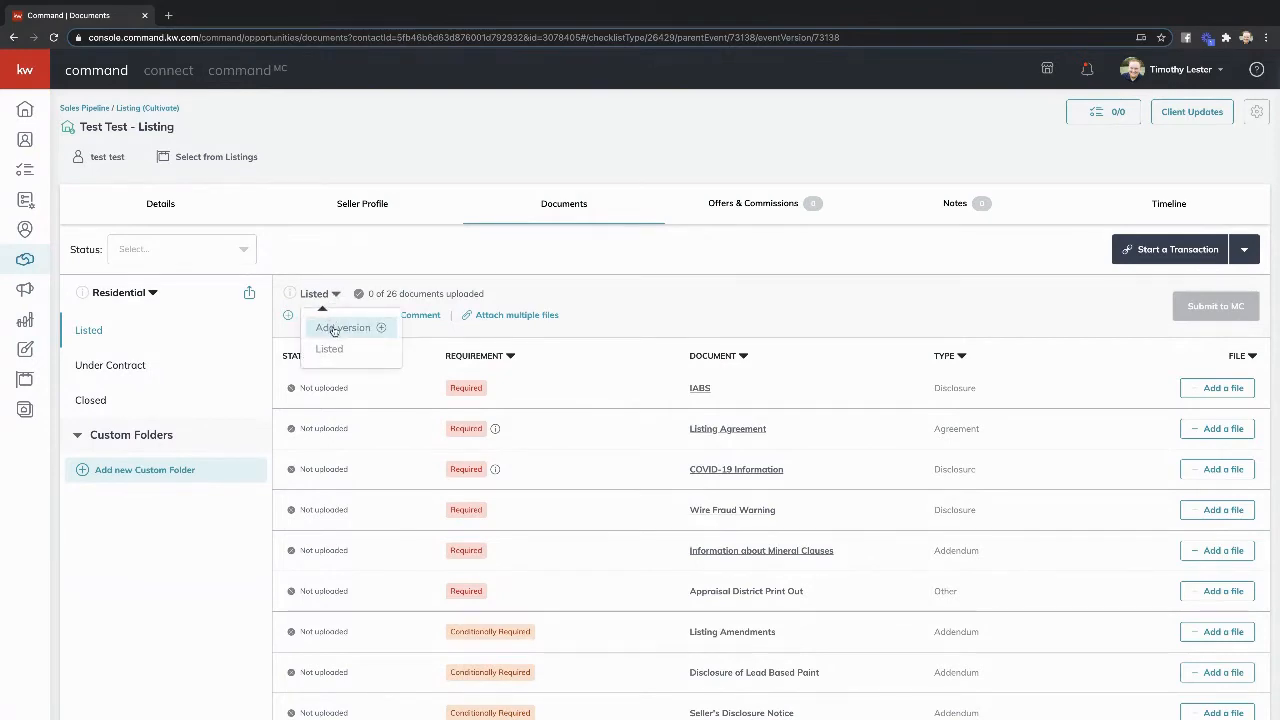
click(342, 327)
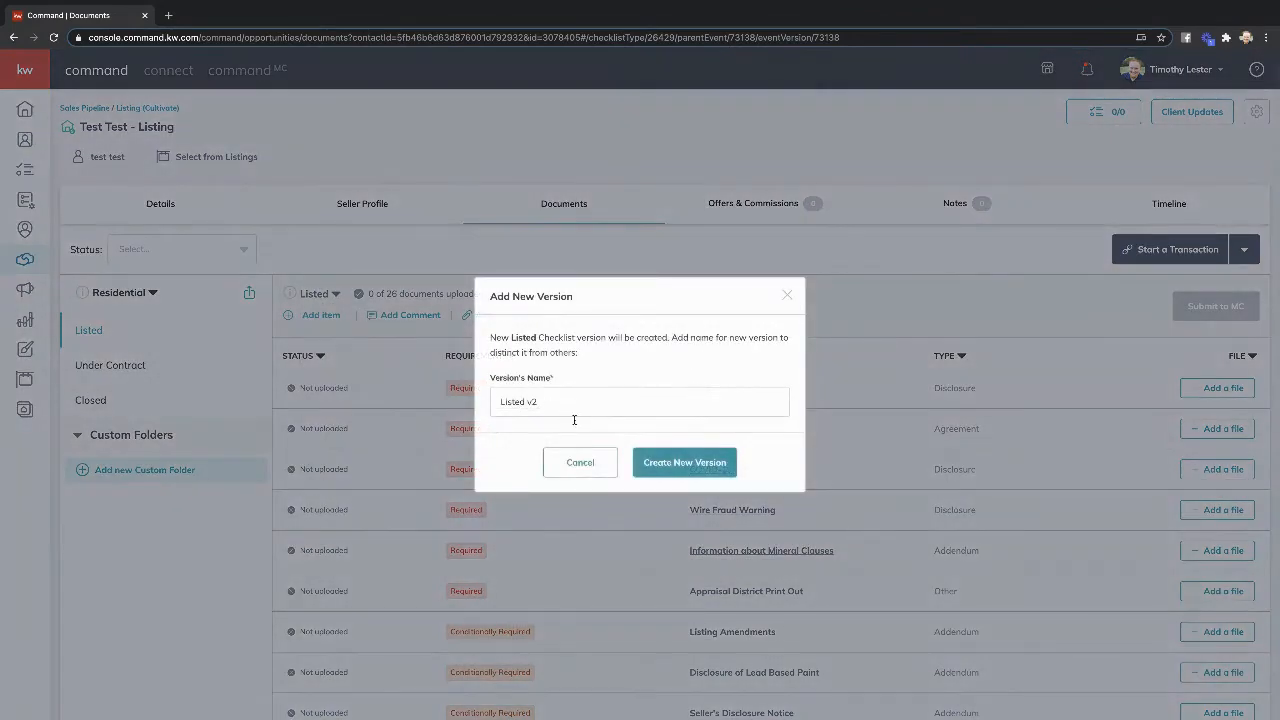
click(684, 462)
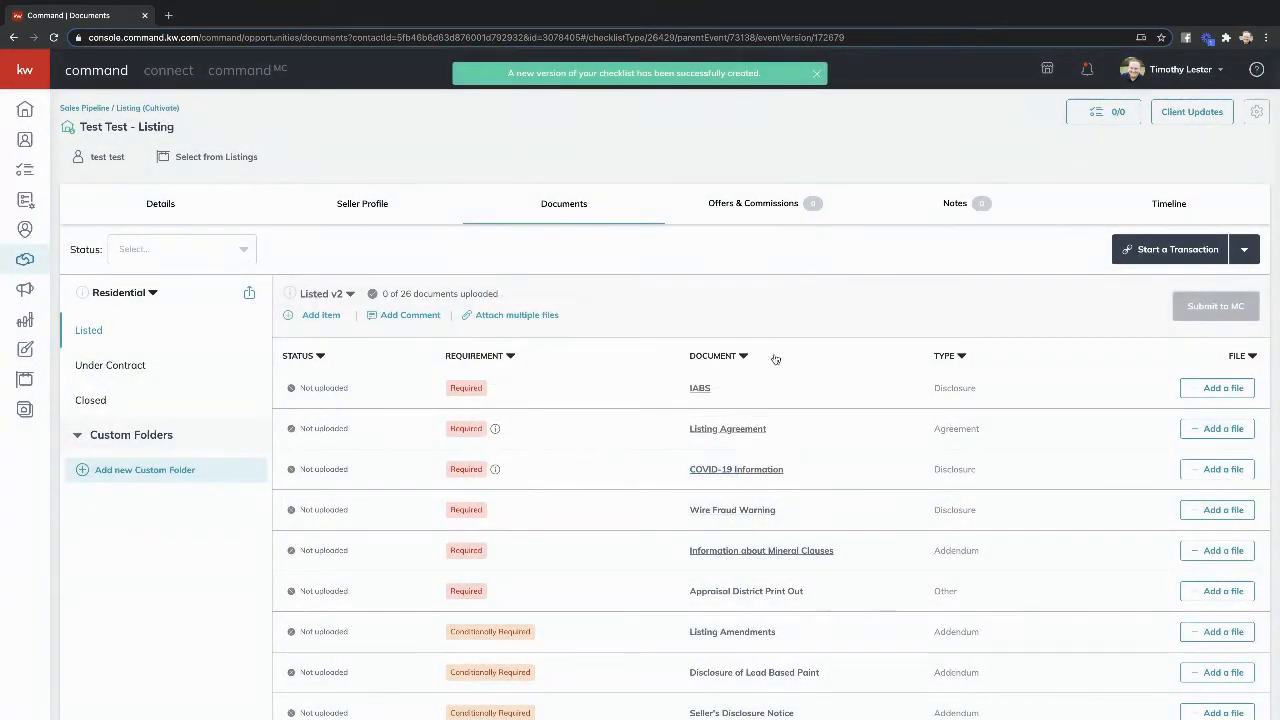
click(324, 293)
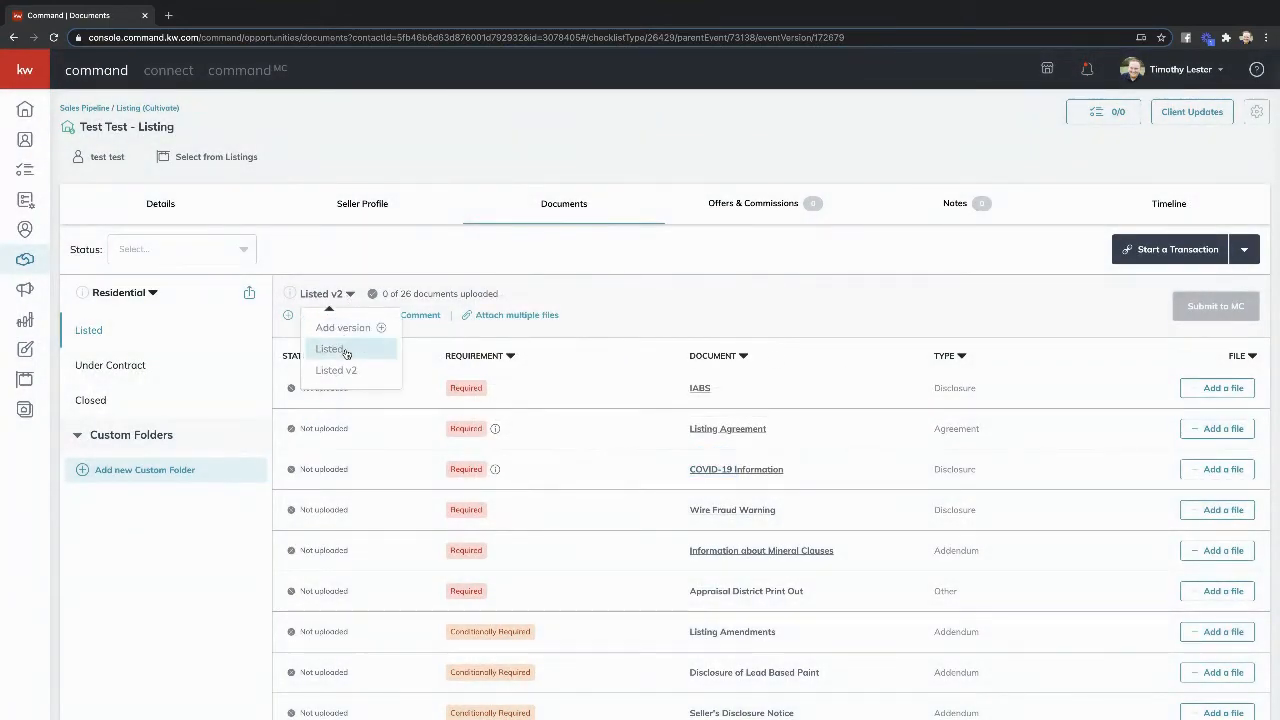
click(331, 348)
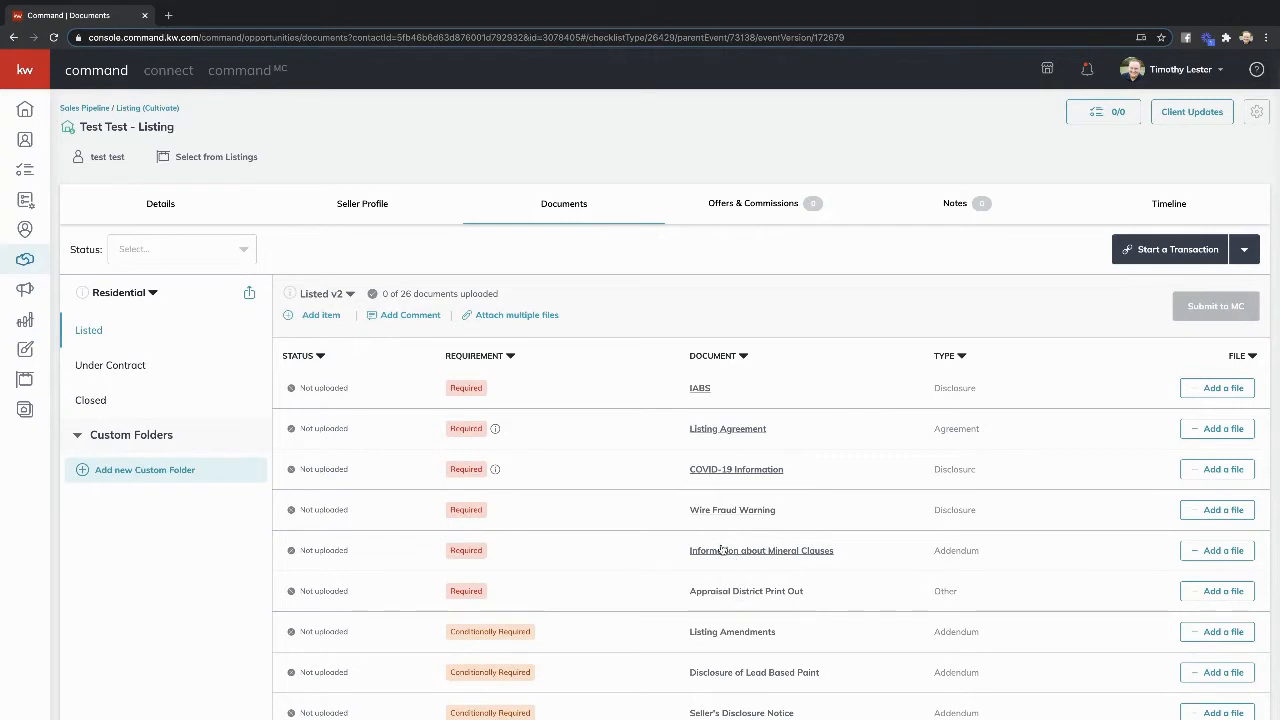
mouse_move(721, 124)
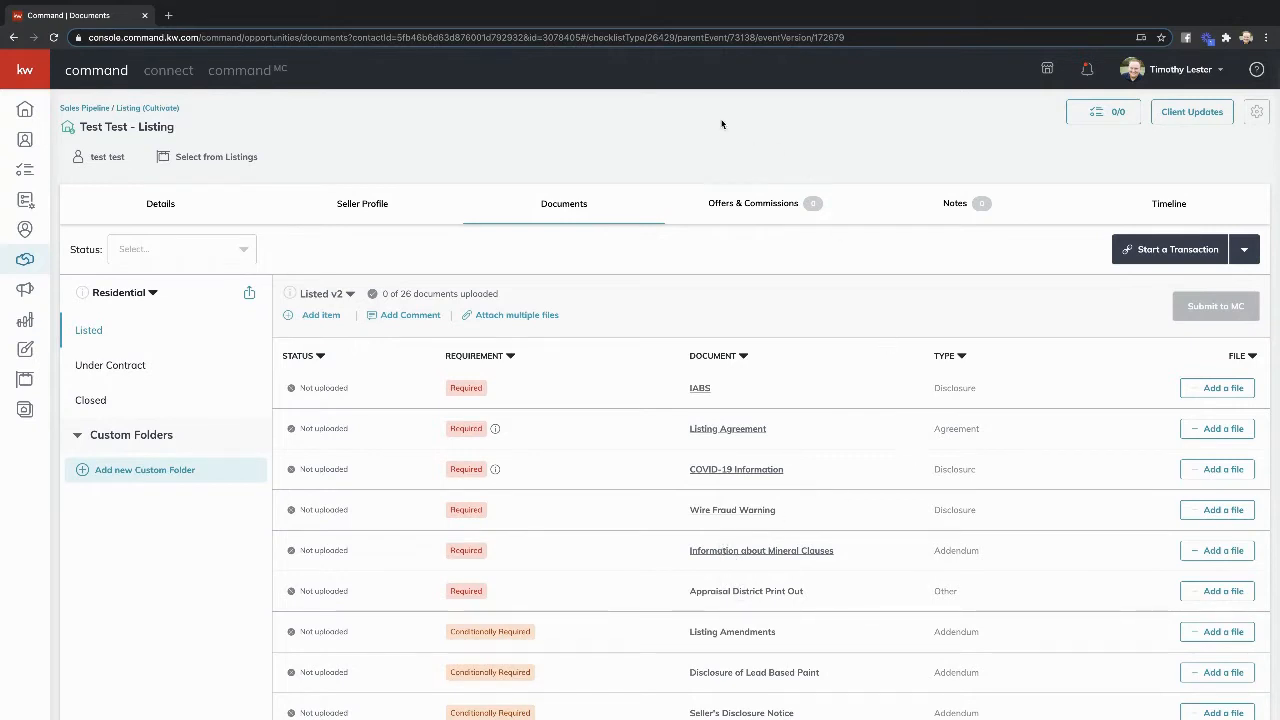
mouse_move(758, 356)
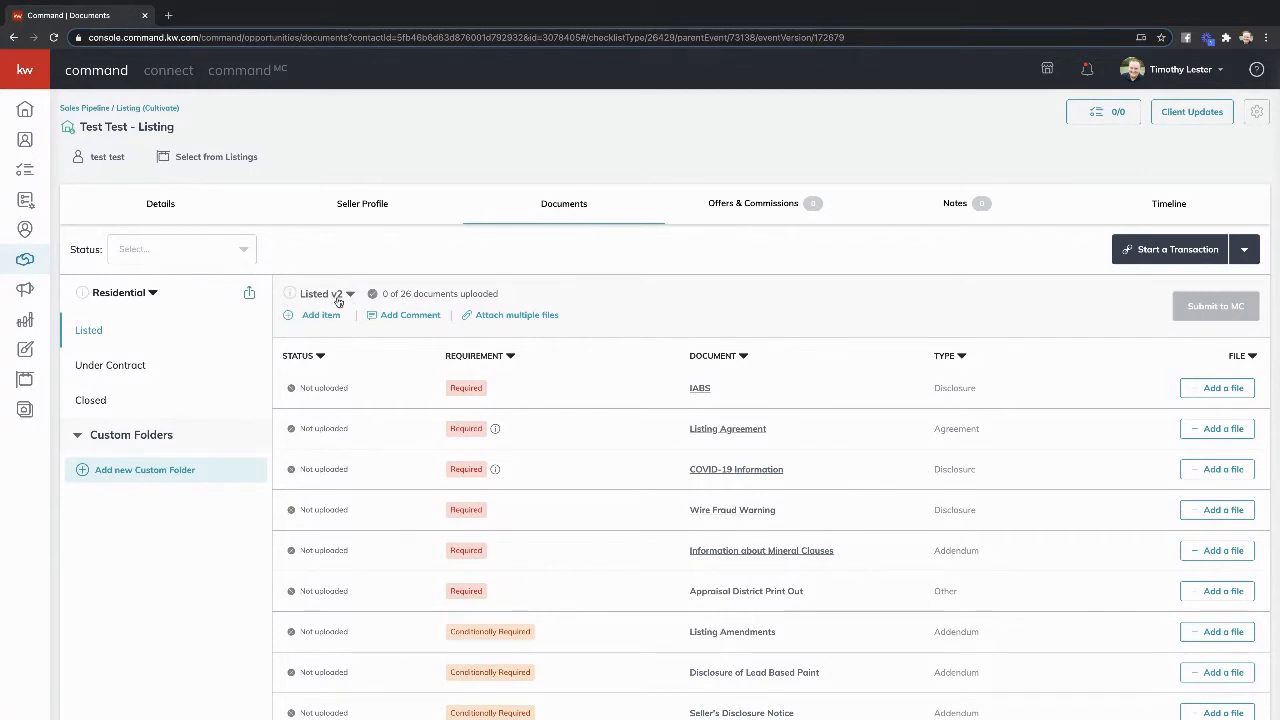
mouse_move(670, 243)
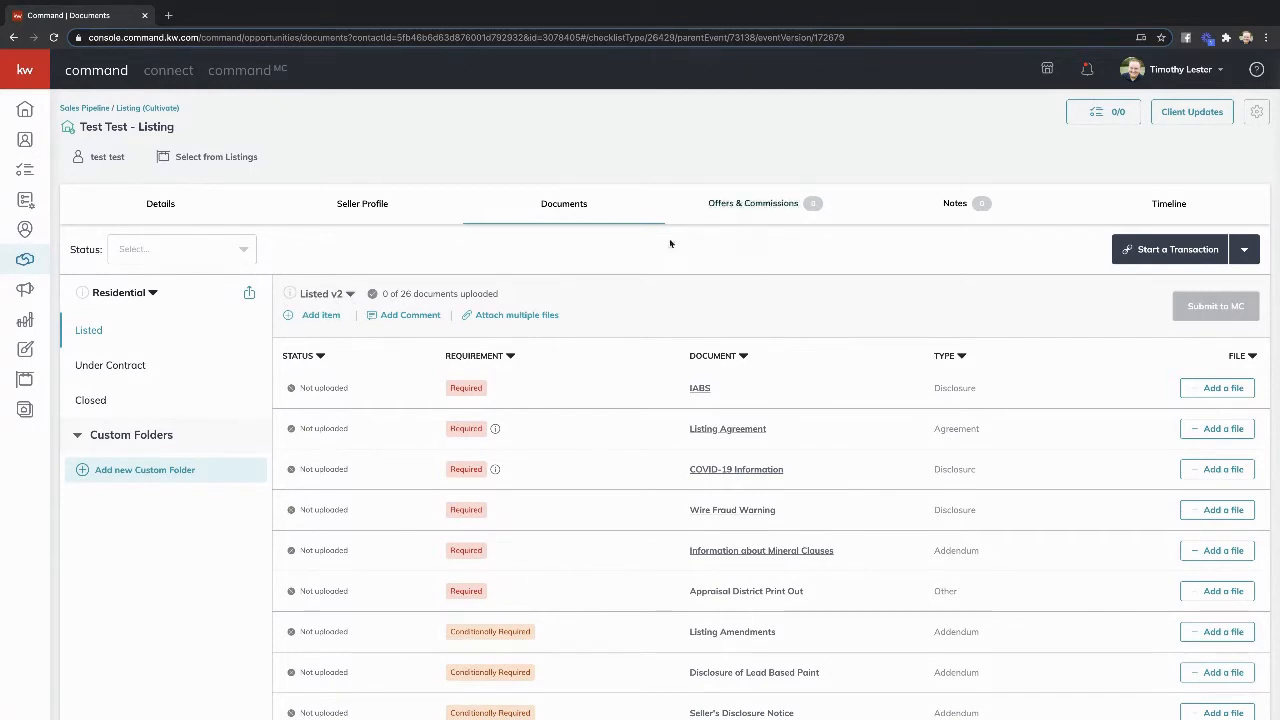
mouse_move(710, 286)
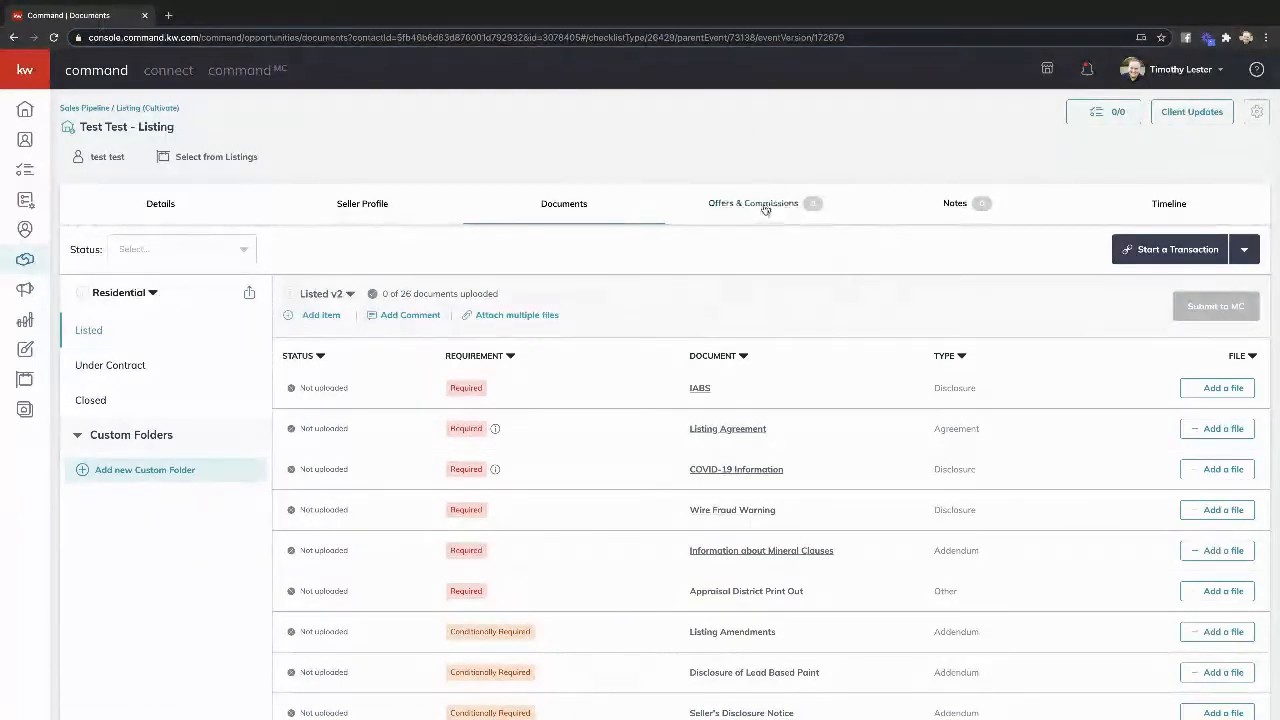
- Open the Offers & Commissions tab, which shows no offers yet
click(753, 203)
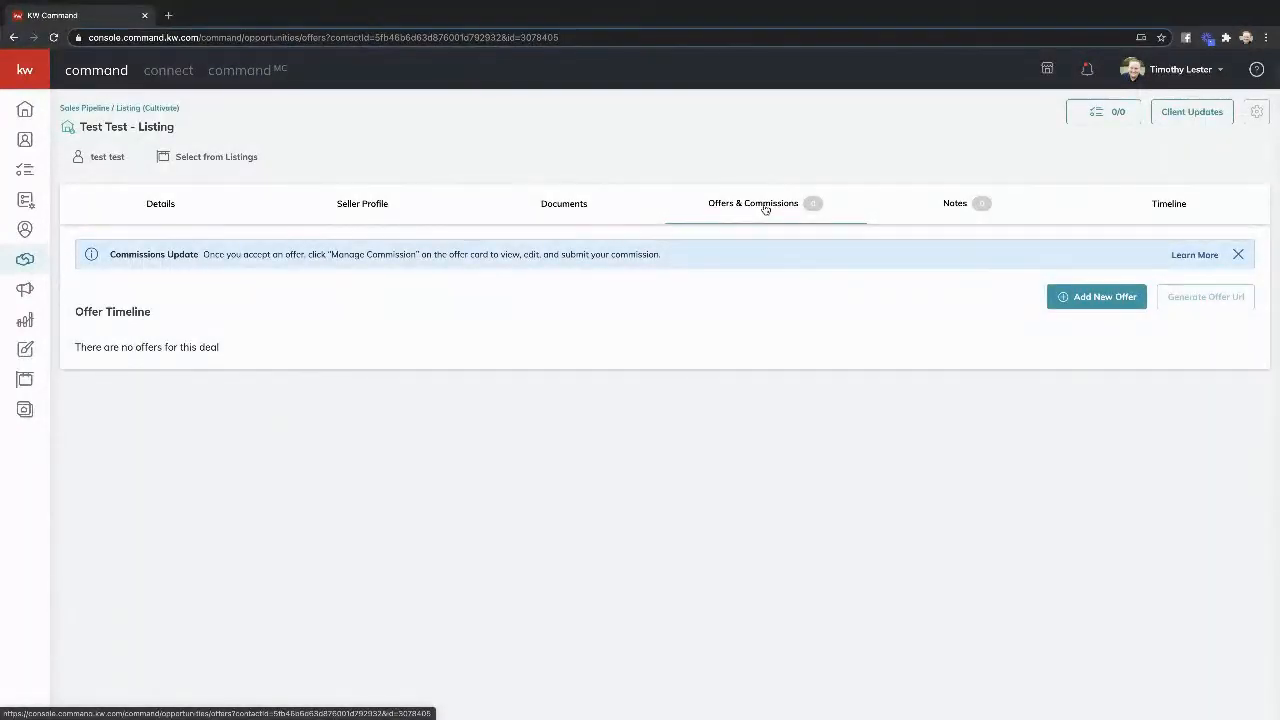
mouse_move(547, 268)
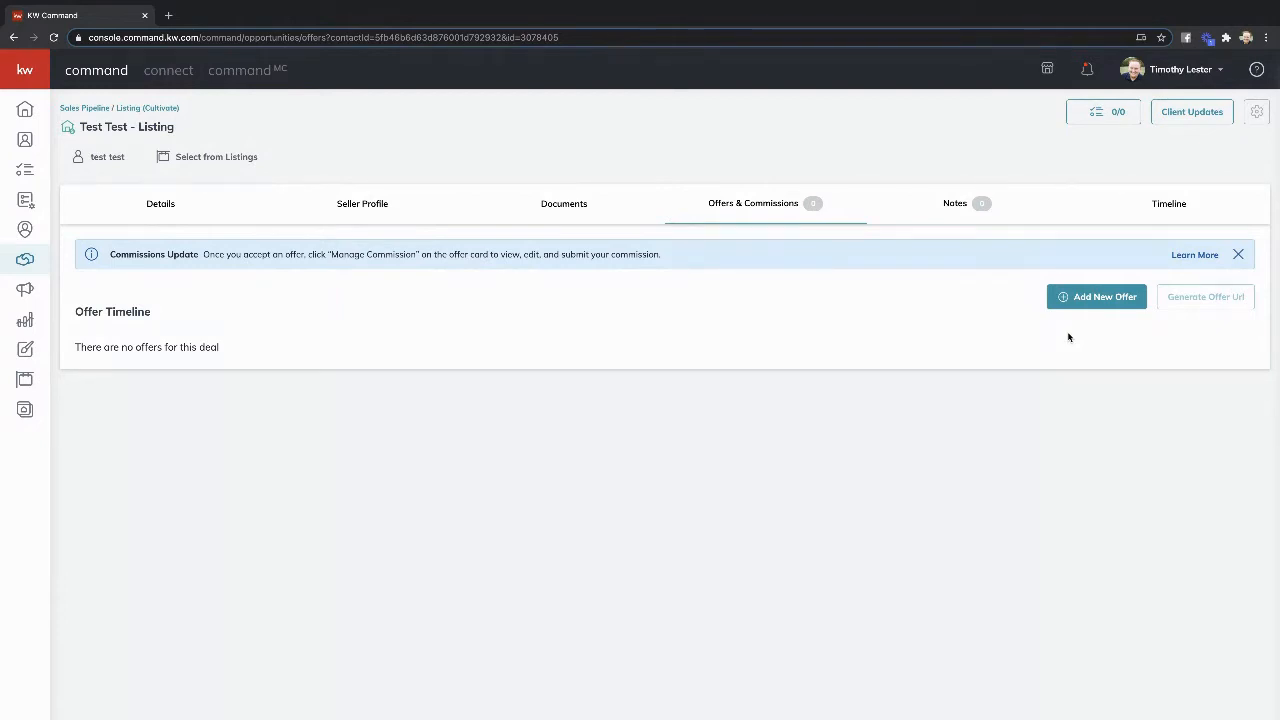
mouse_move(1098, 331)
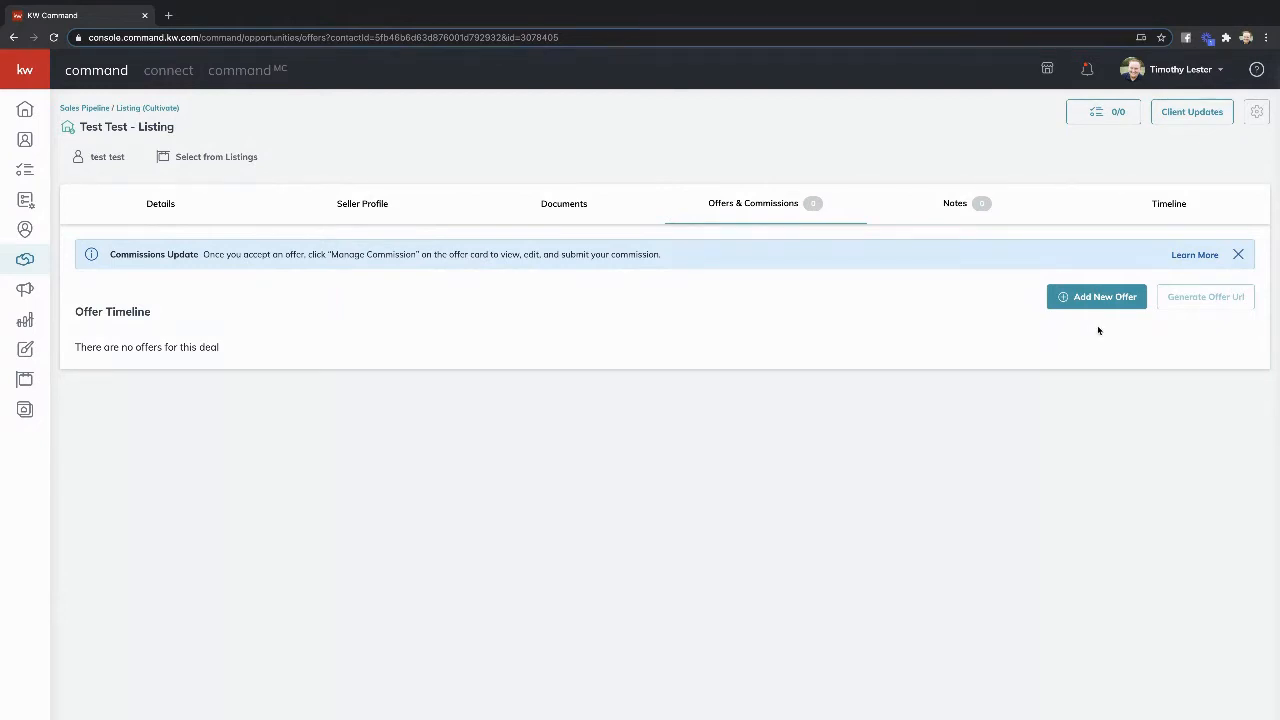
mouse_move(1104, 325)
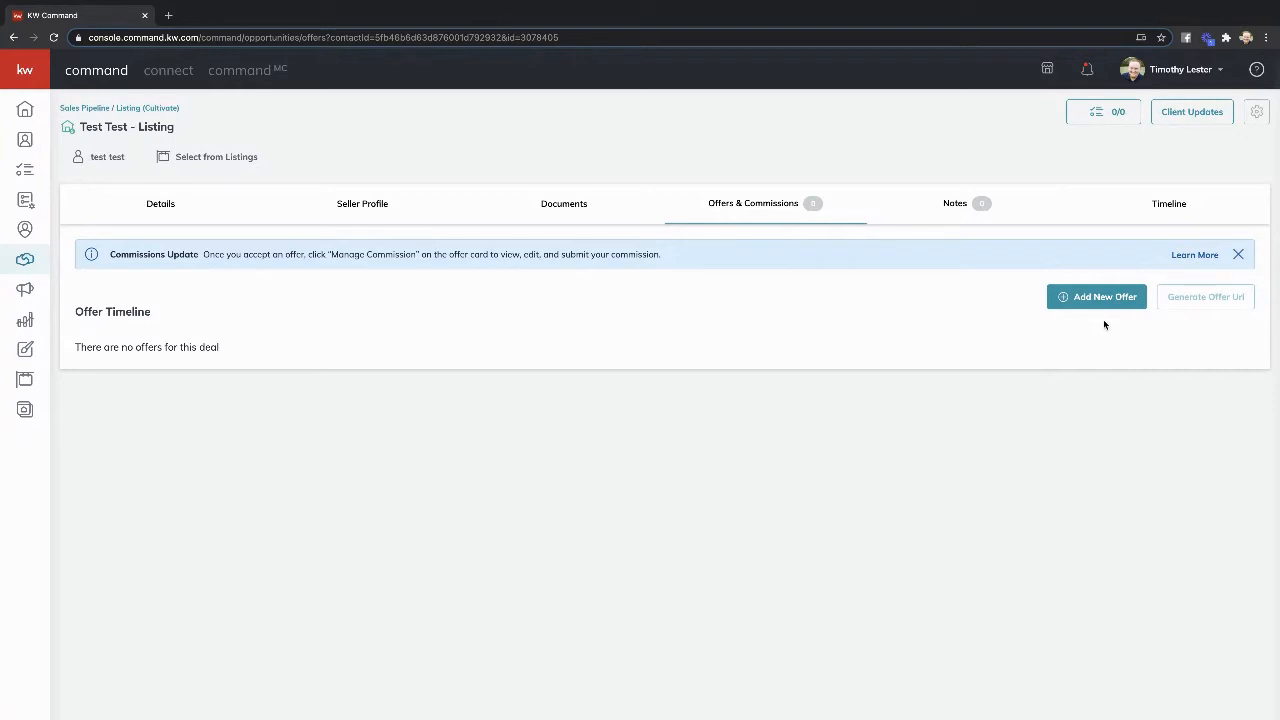
mouse_move(1097, 322)
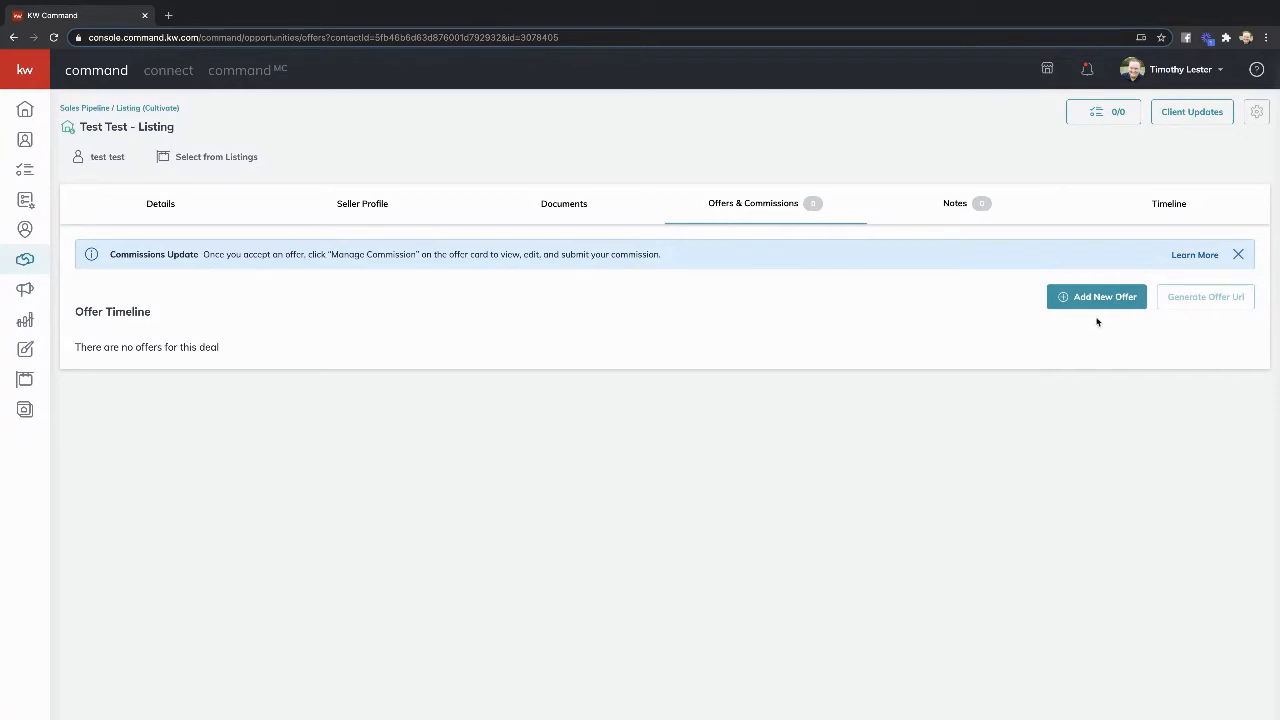
mouse_move(948, 376)
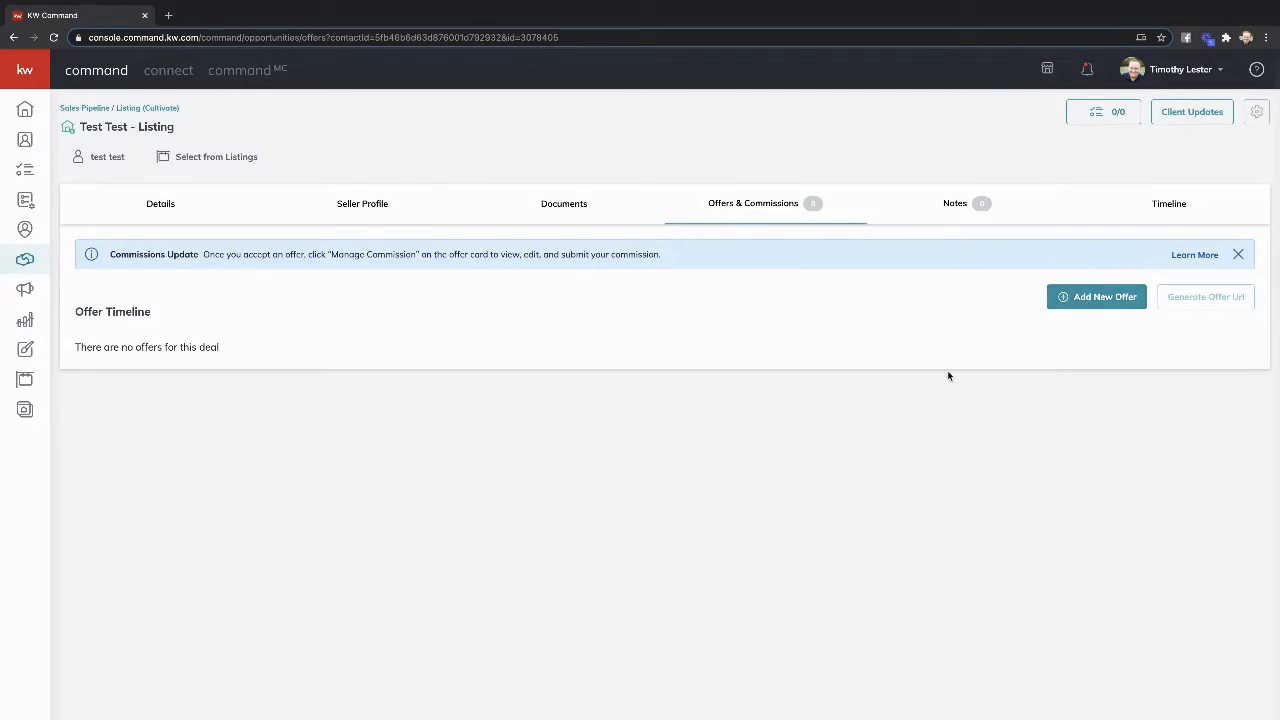
- Add a new offer named 'Initial Offer'
click(1096, 296)
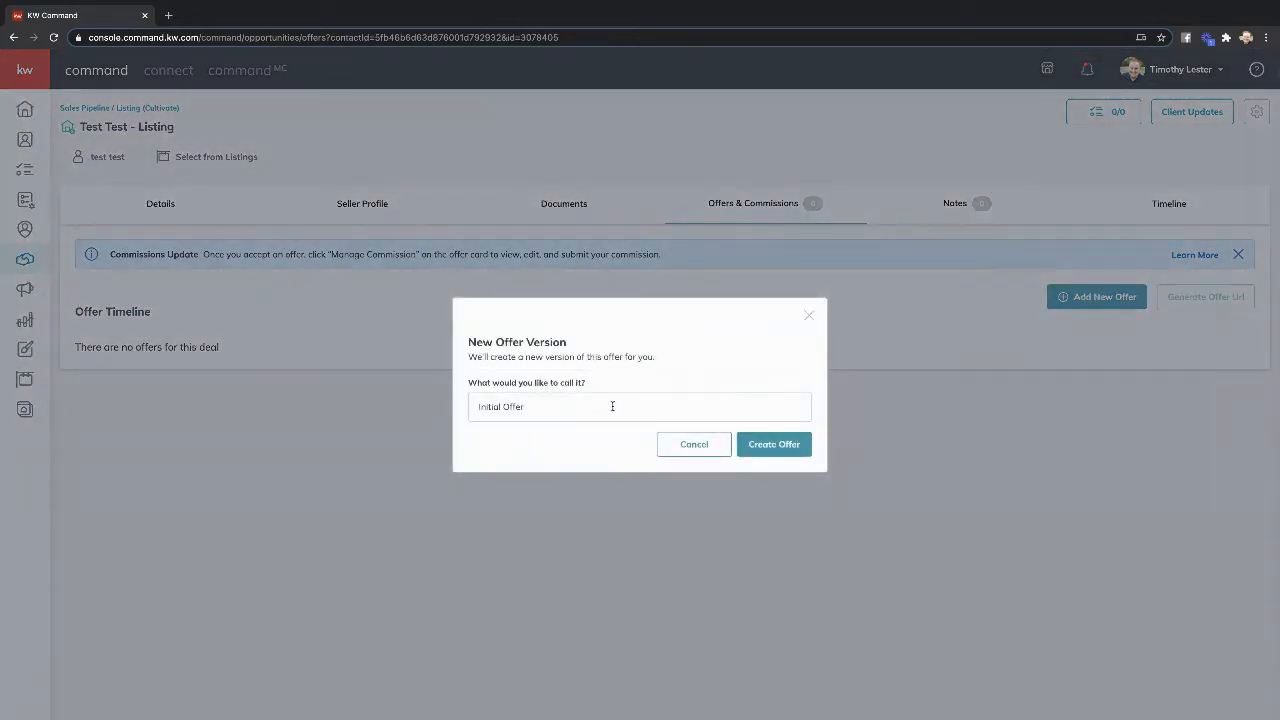
mouse_move(773, 444)
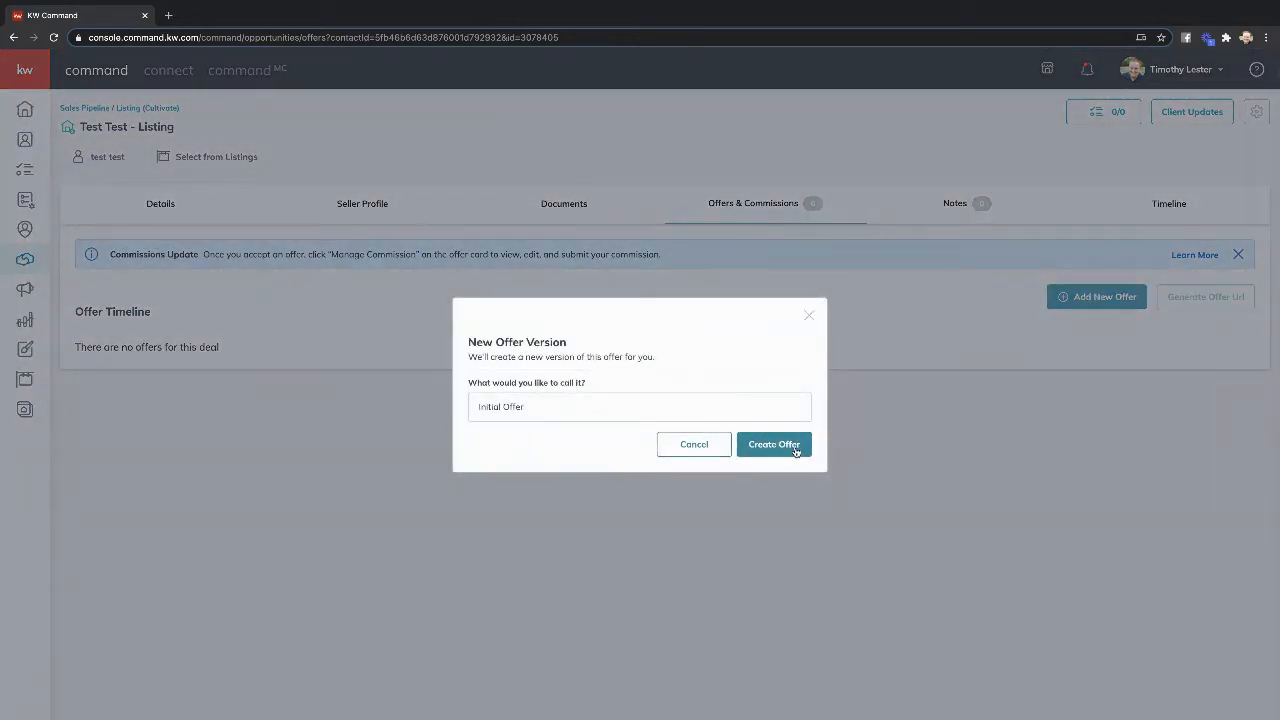
click(773, 444)
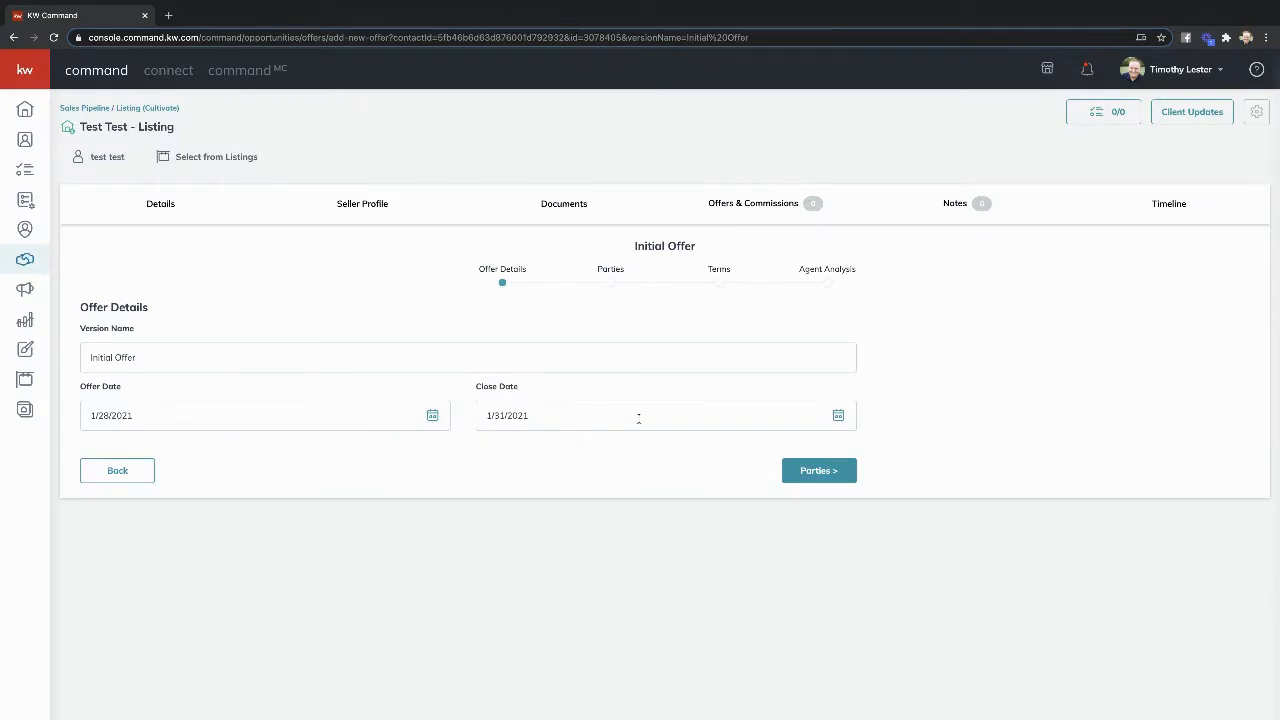
- On the Parties step, enter buyer 'tester' and begin the buyer associate's name
click(818, 470)
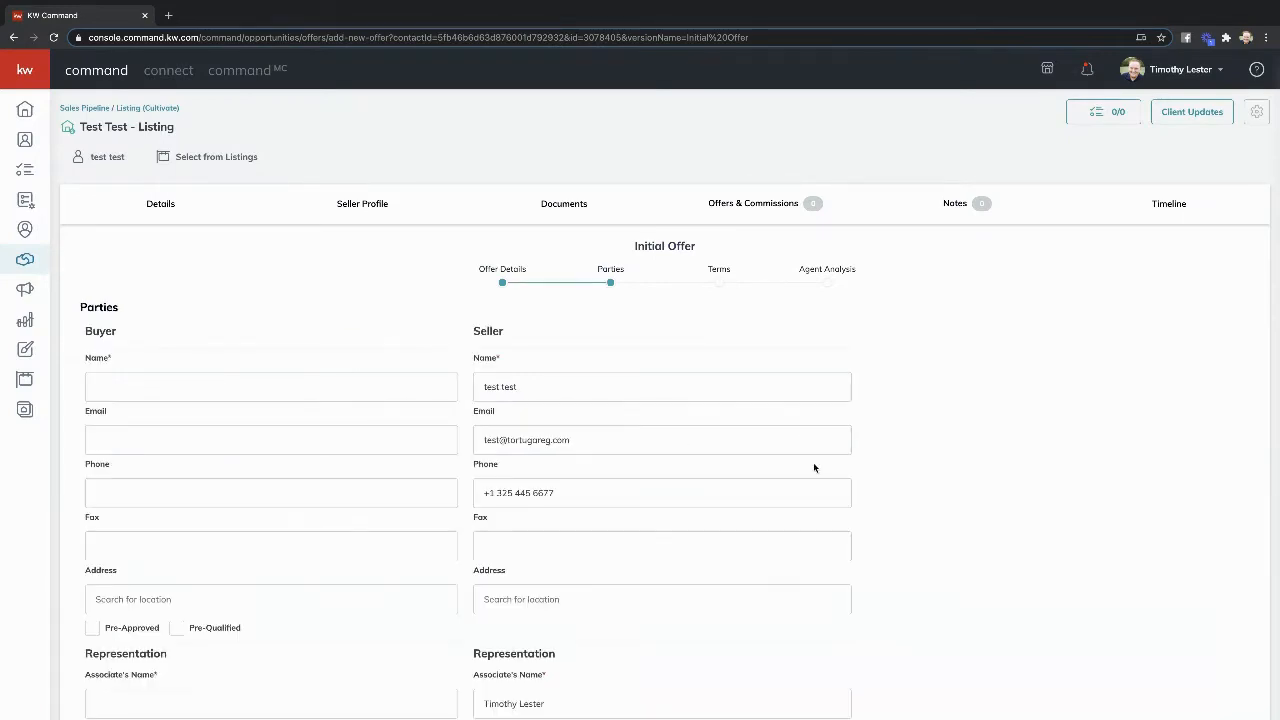
click(270, 387)
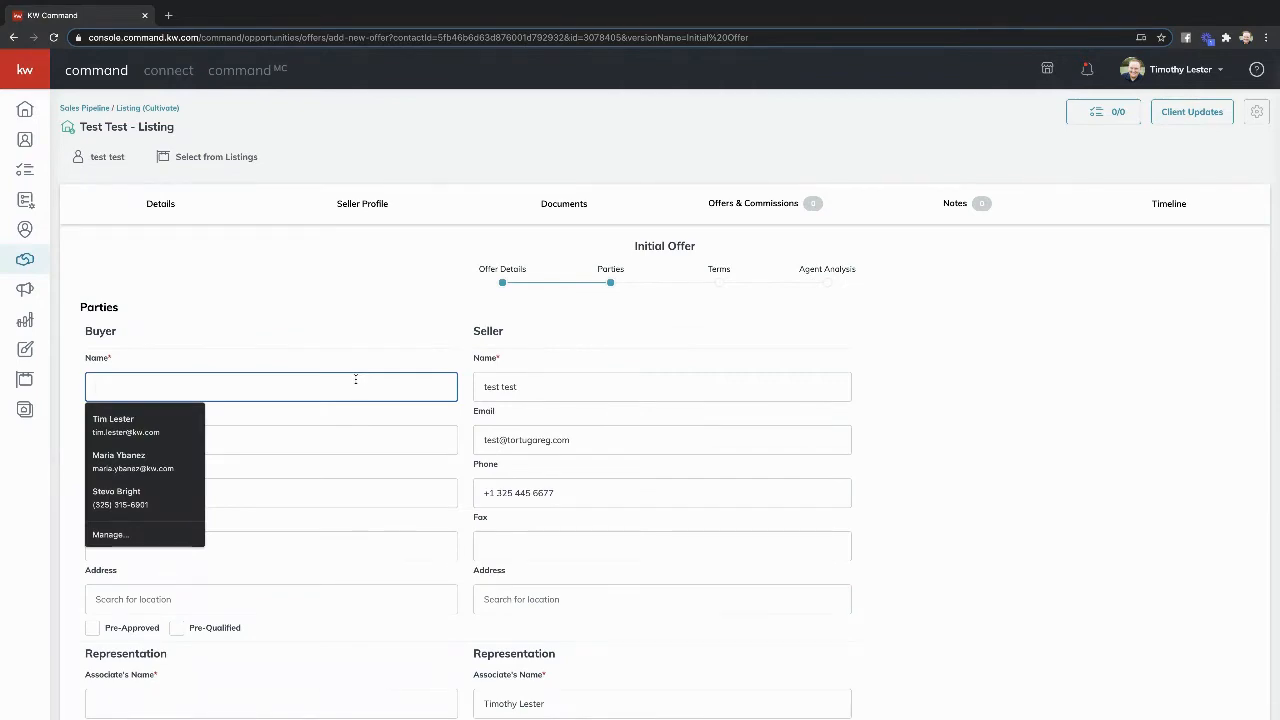
text(tester)
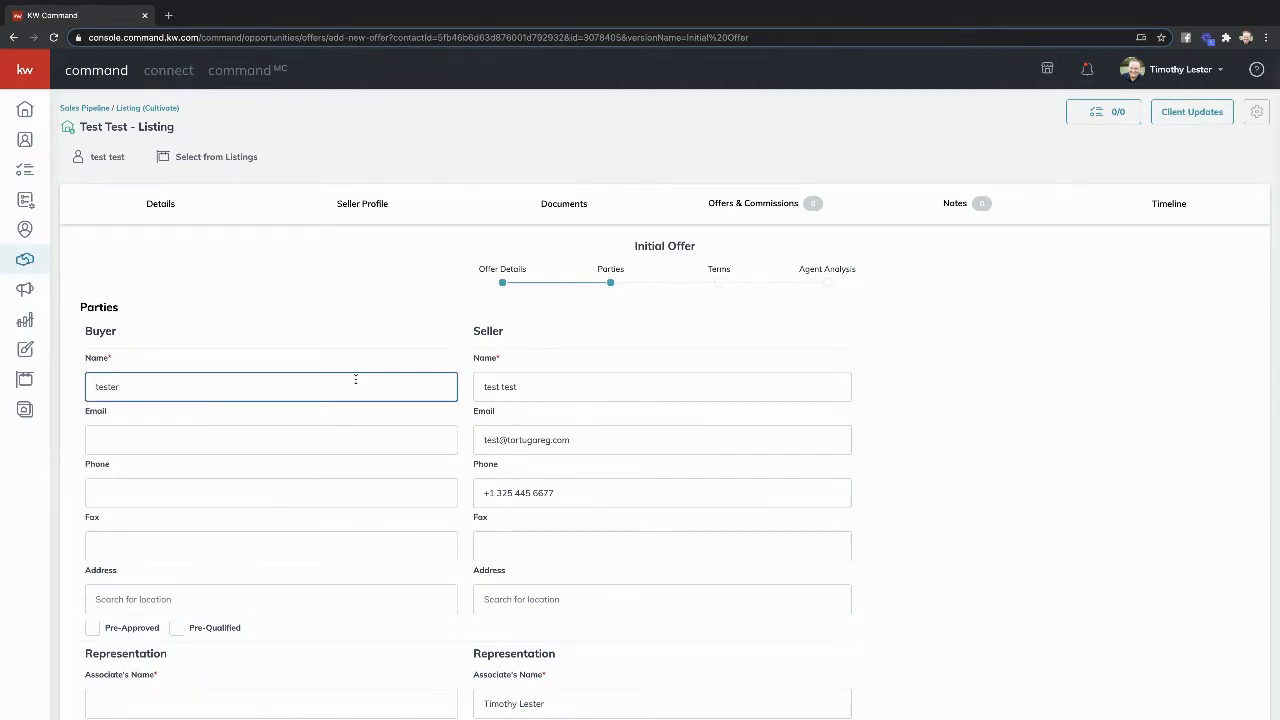
scroll(down, 3)
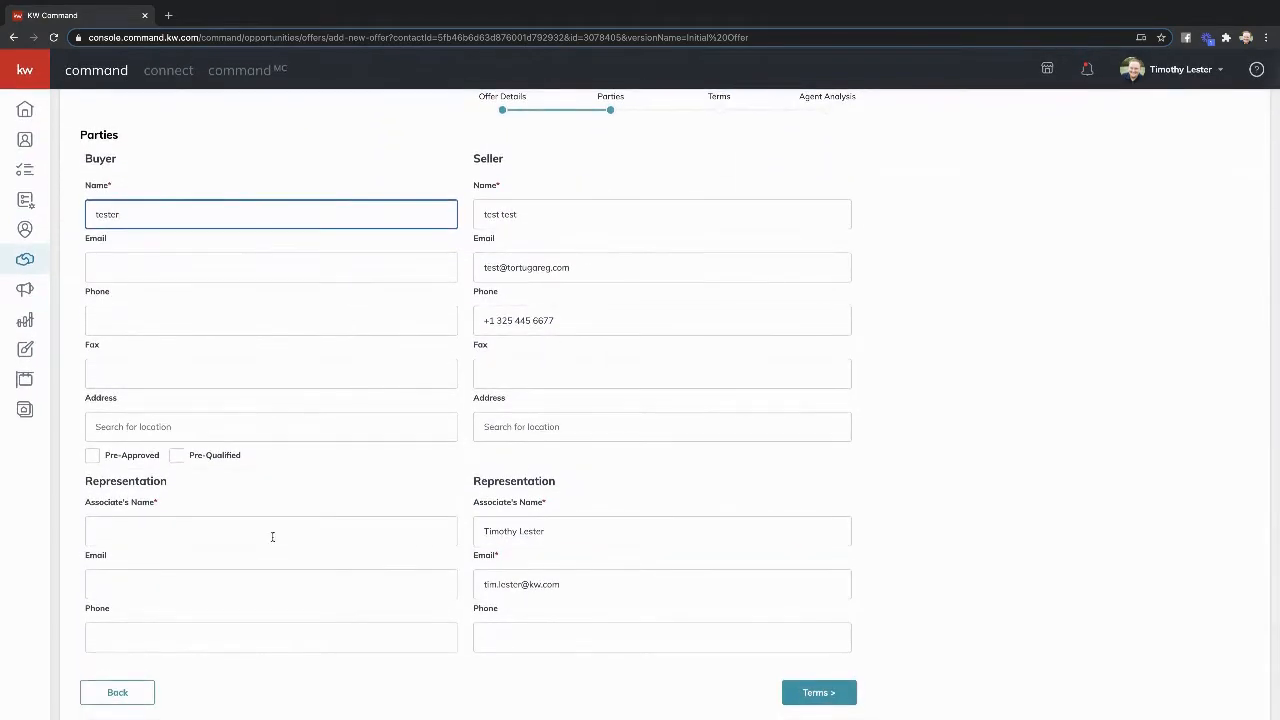
text(As)
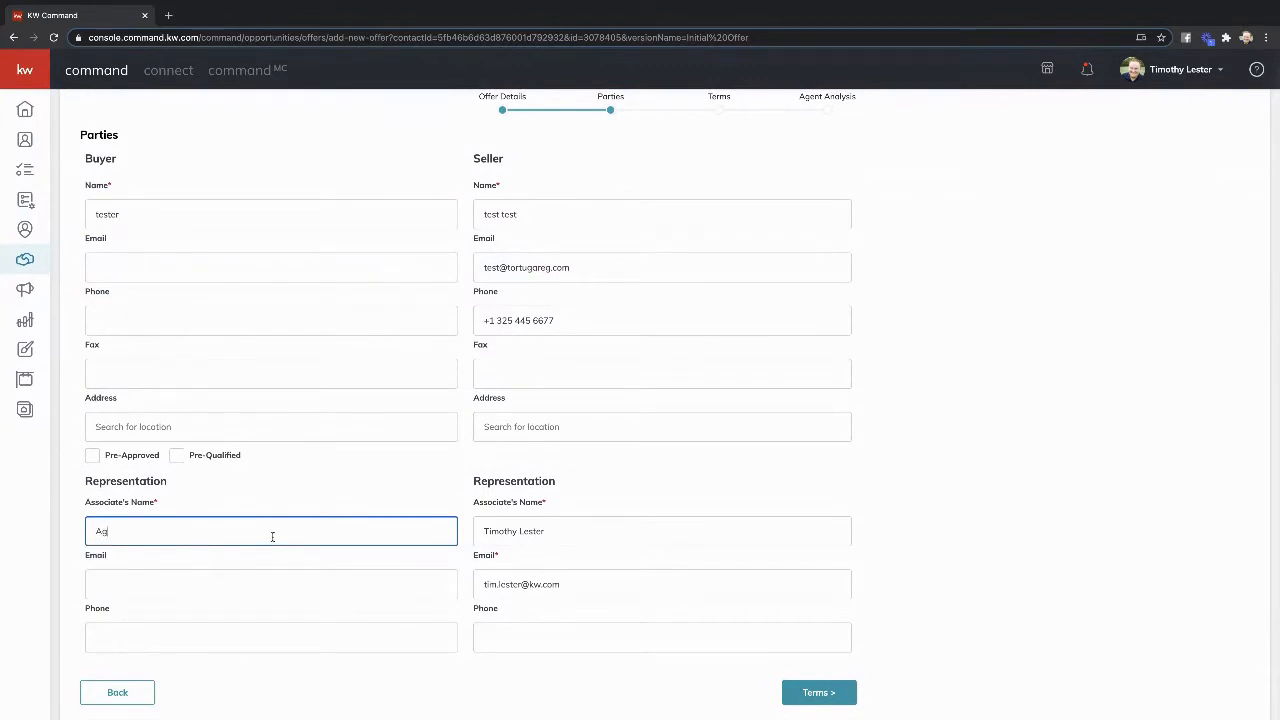
- Name Agent 0 as buyer associate, then enter $15,000 cash on the Terms step
text(Agent 0)
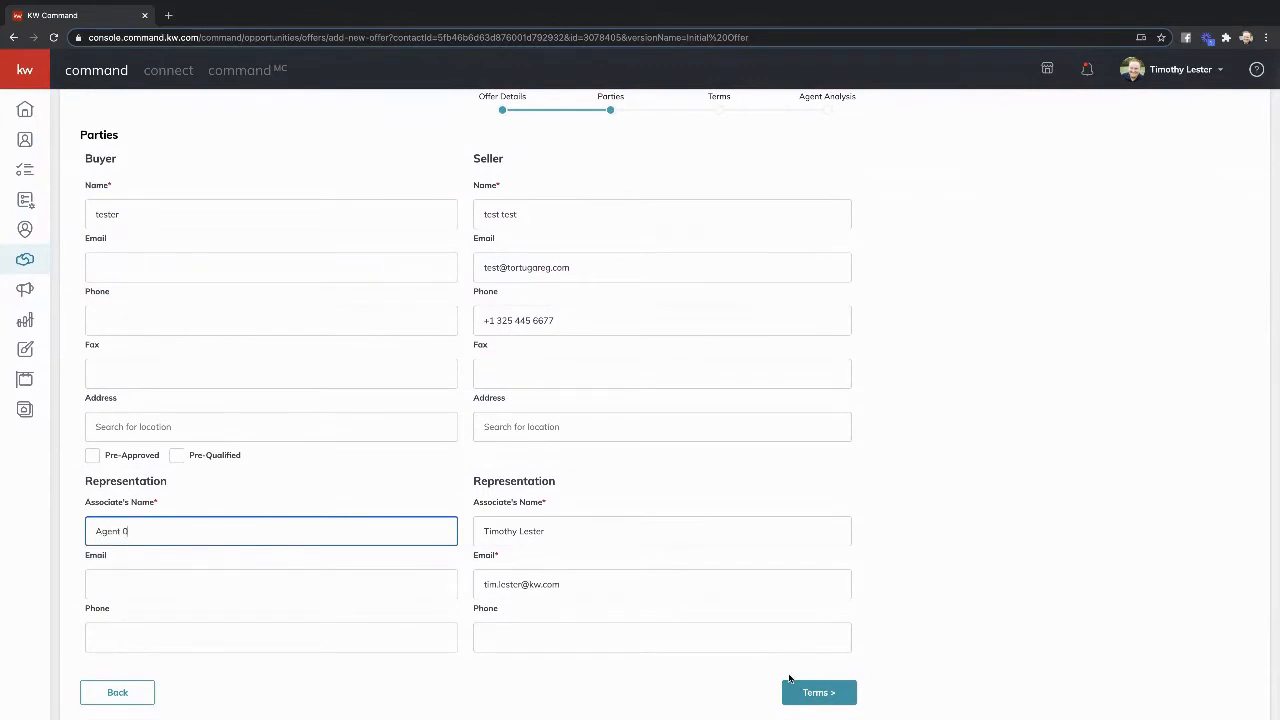
click(818, 692)
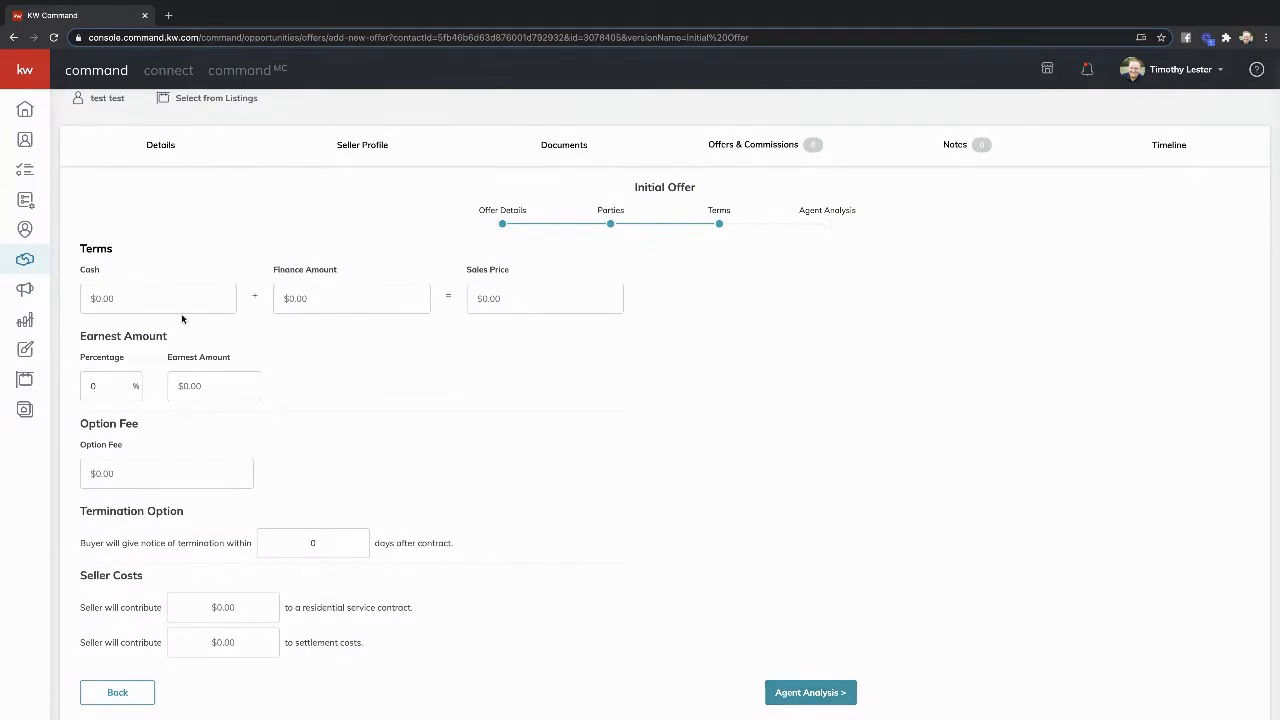
text(150)
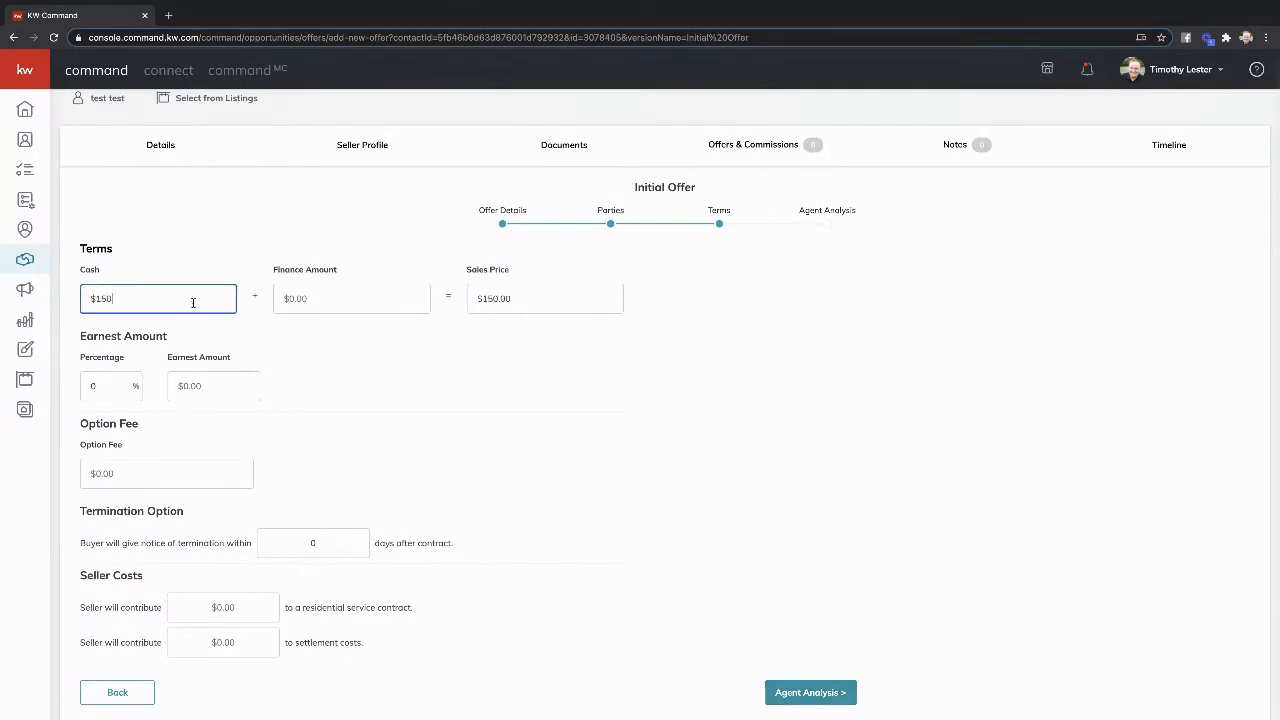
text(00)
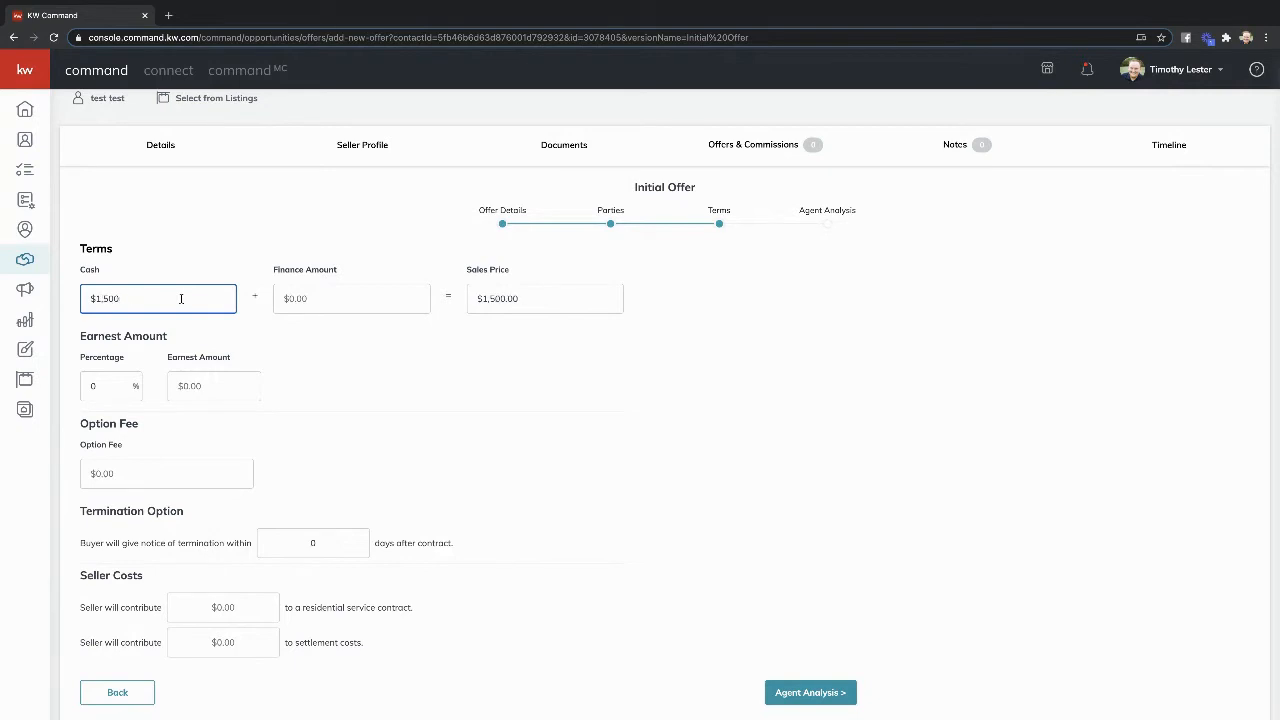
text(15000)
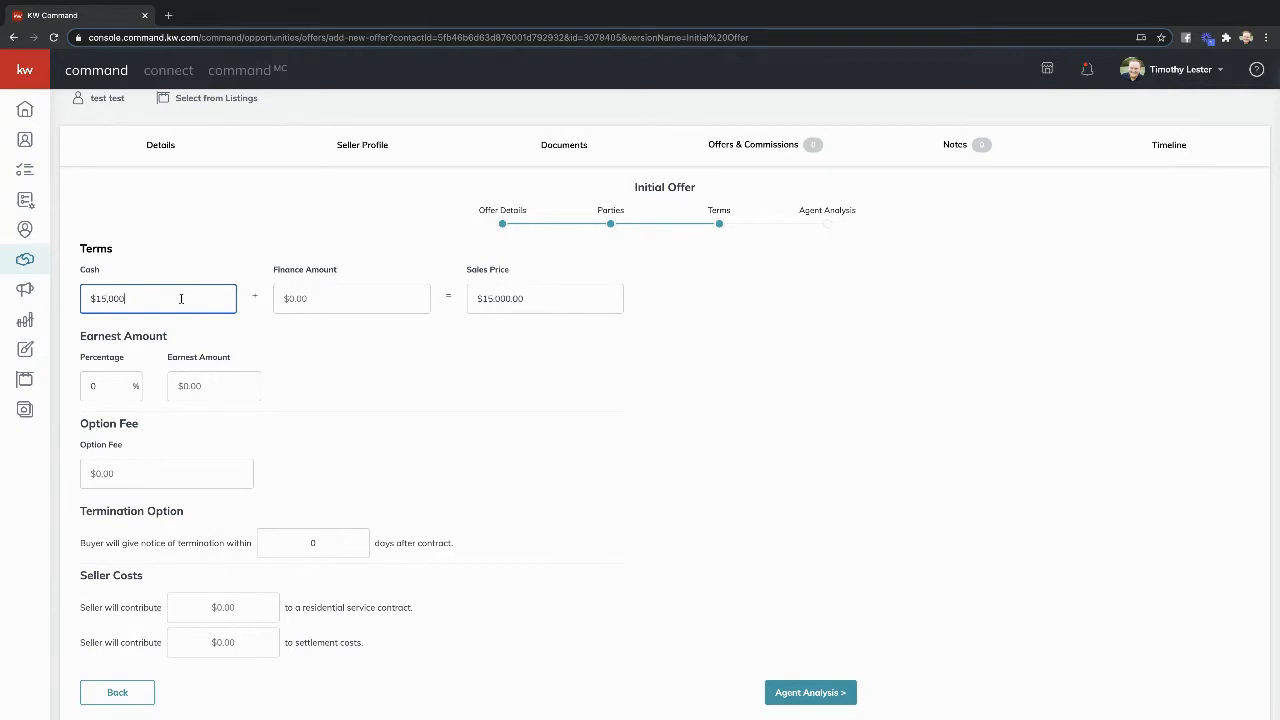
- Enter $135,000 financed, 1% earnest money, $250 option fee and seller cost contributions
click(351, 298)
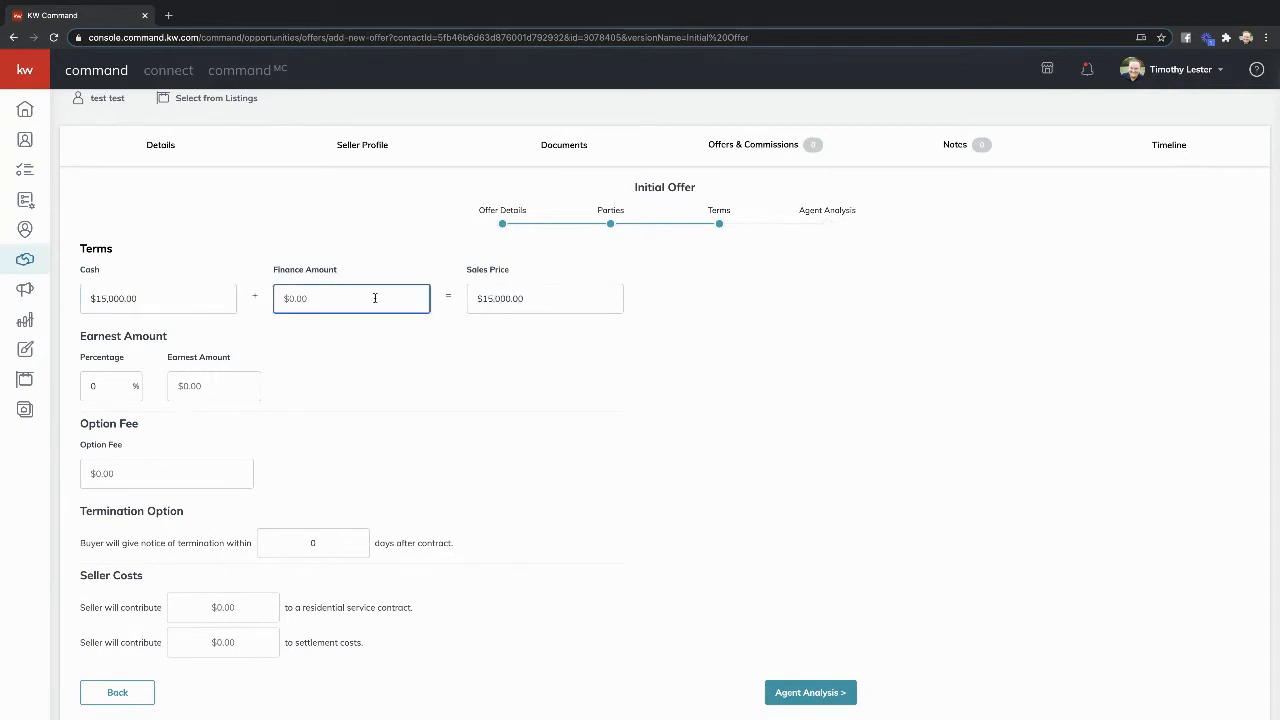
text(1350000)
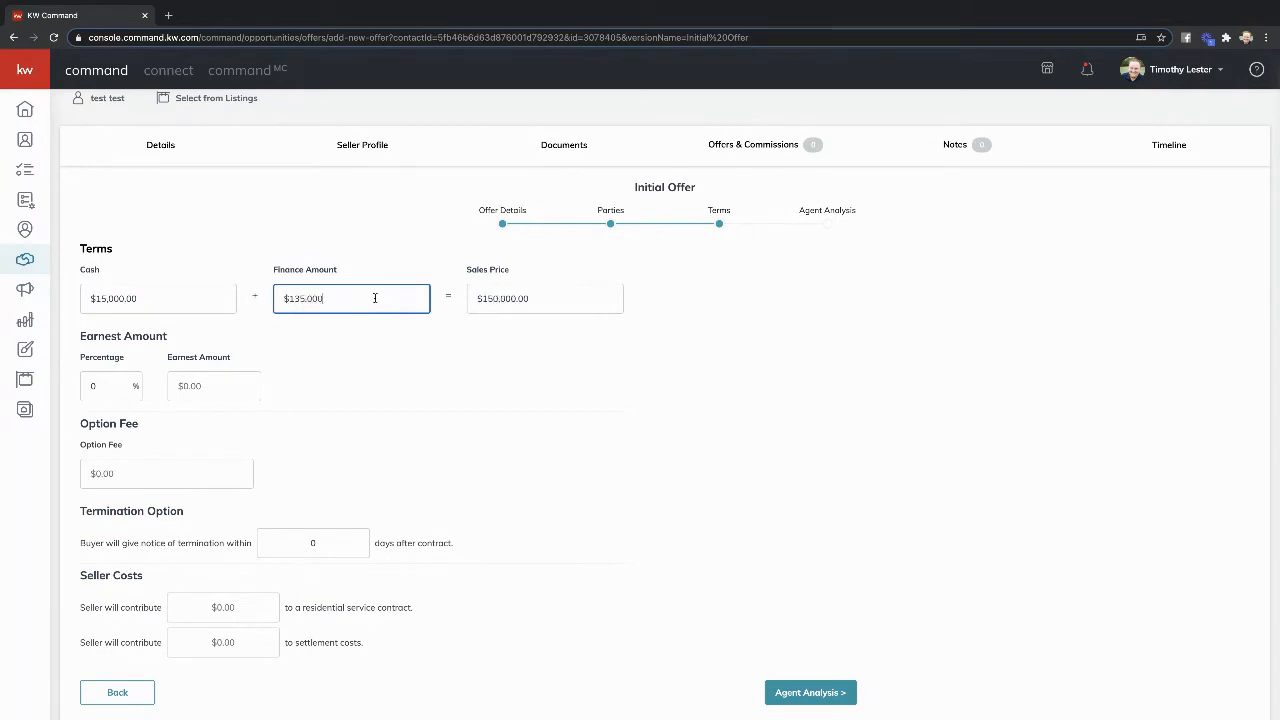
click(110, 386)
text(1)
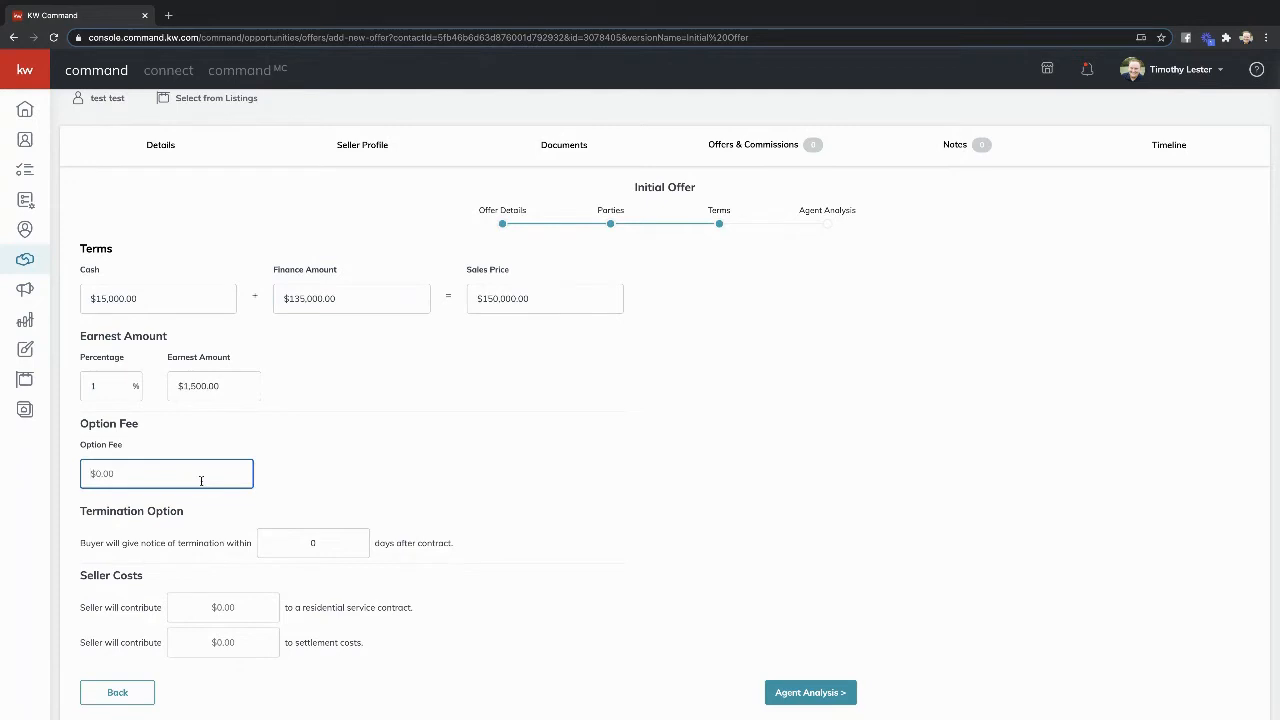
text(250)
click(313, 543)
text(10)
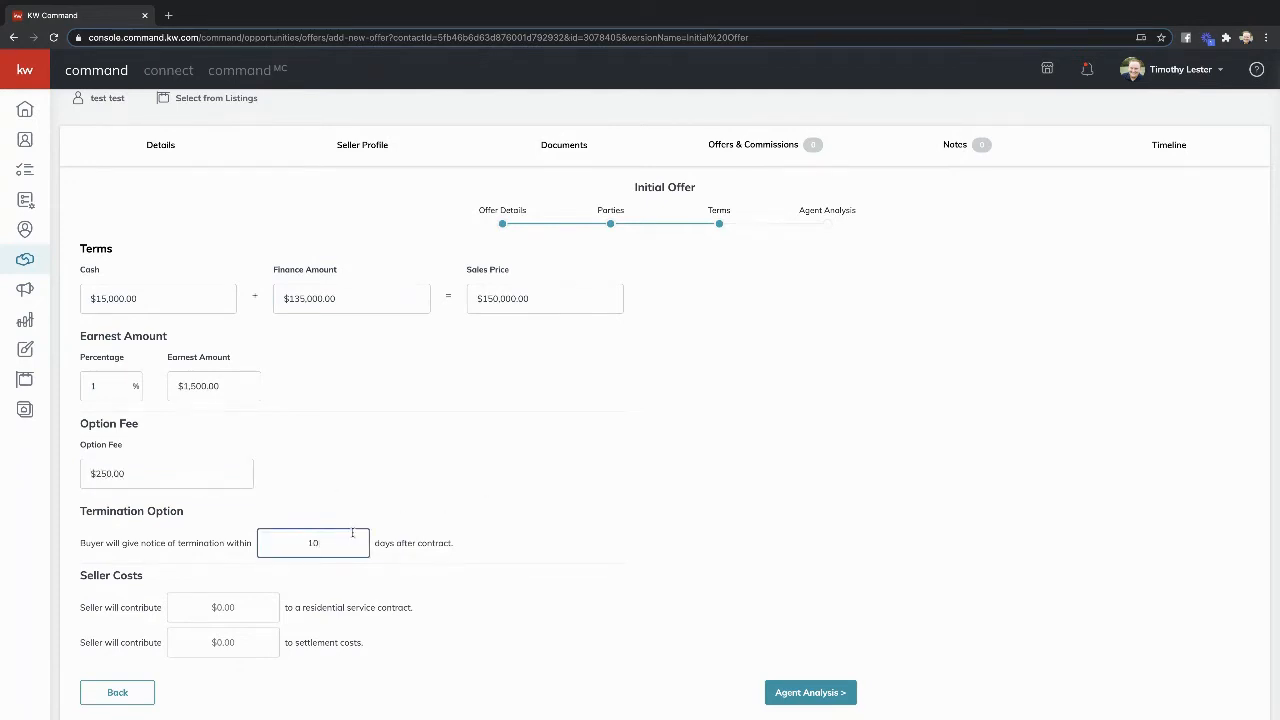
click(223, 607)
text($500)
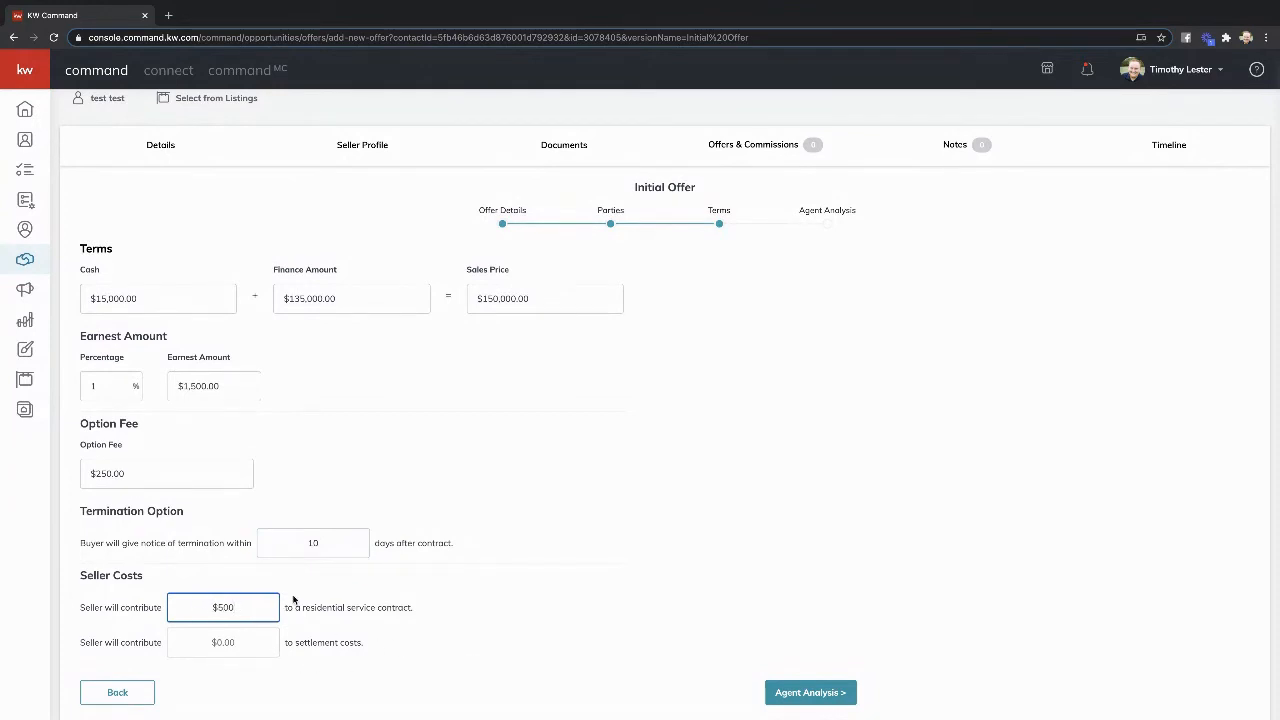
click(222, 642)
text($50,000)
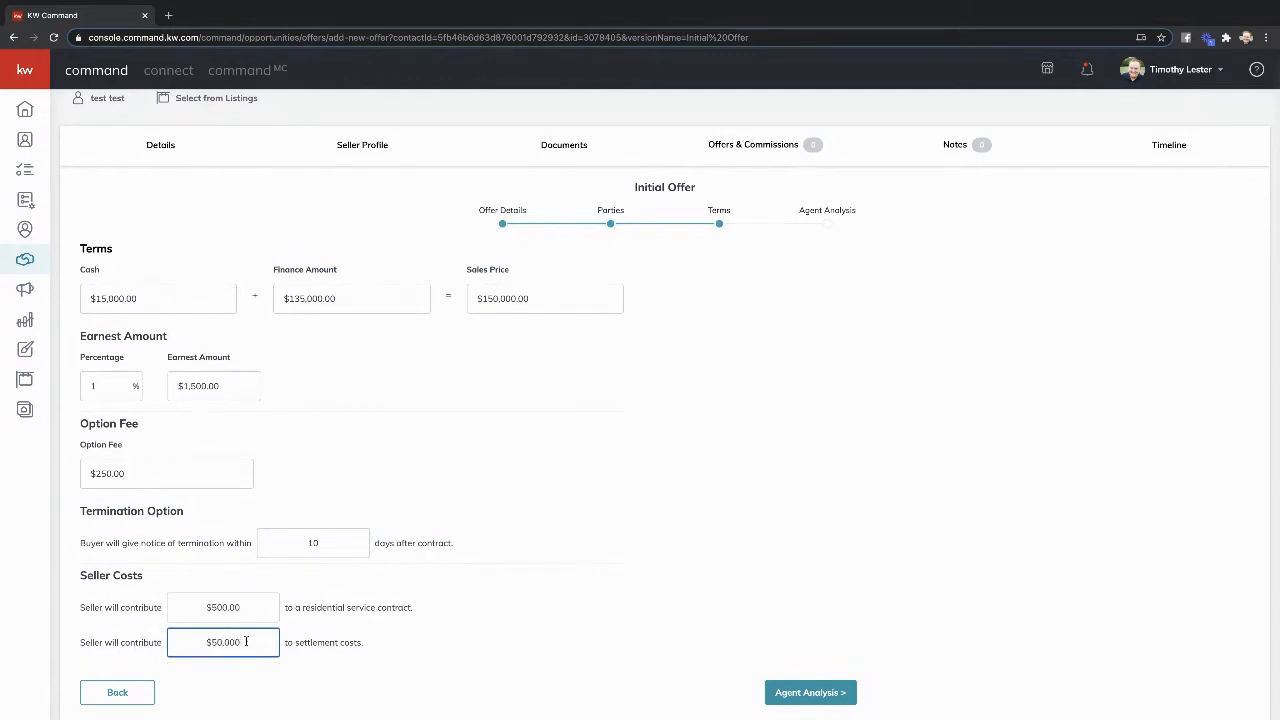
- Record 'awesome offer' as a pro in Agent Analysis and save the offer
click(810, 692)
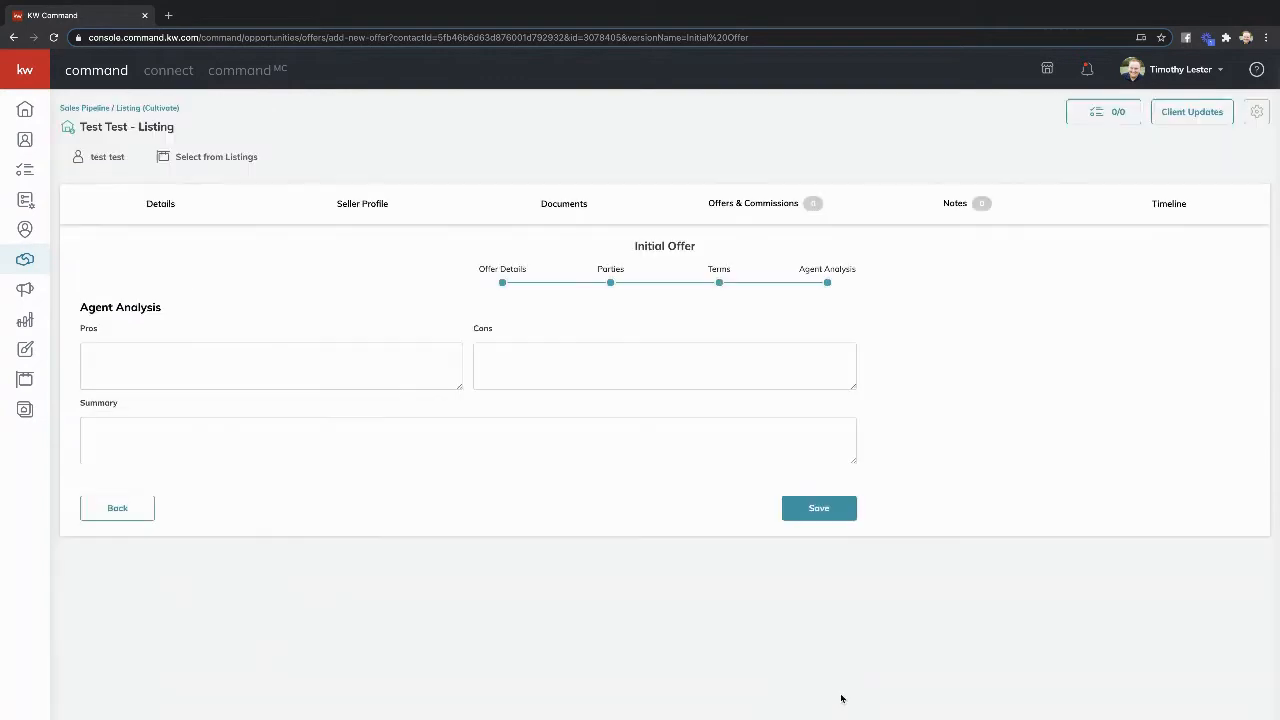
click(271, 365)
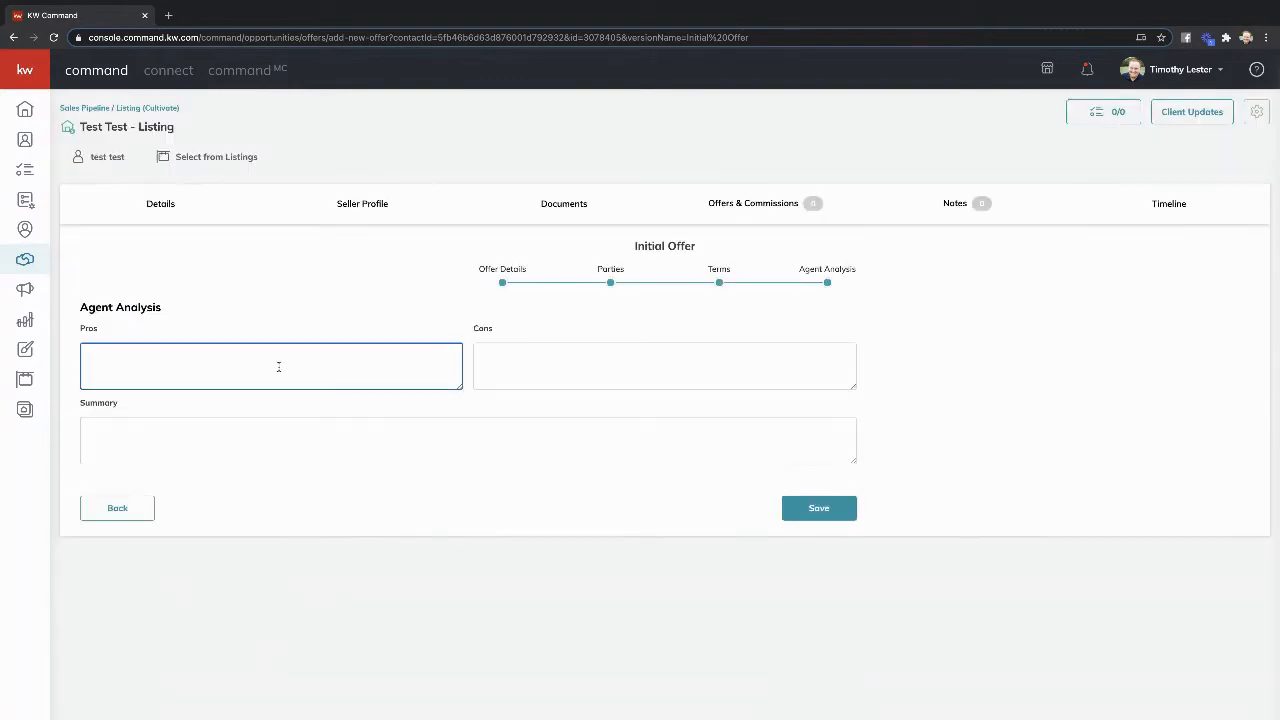
text(awesome)
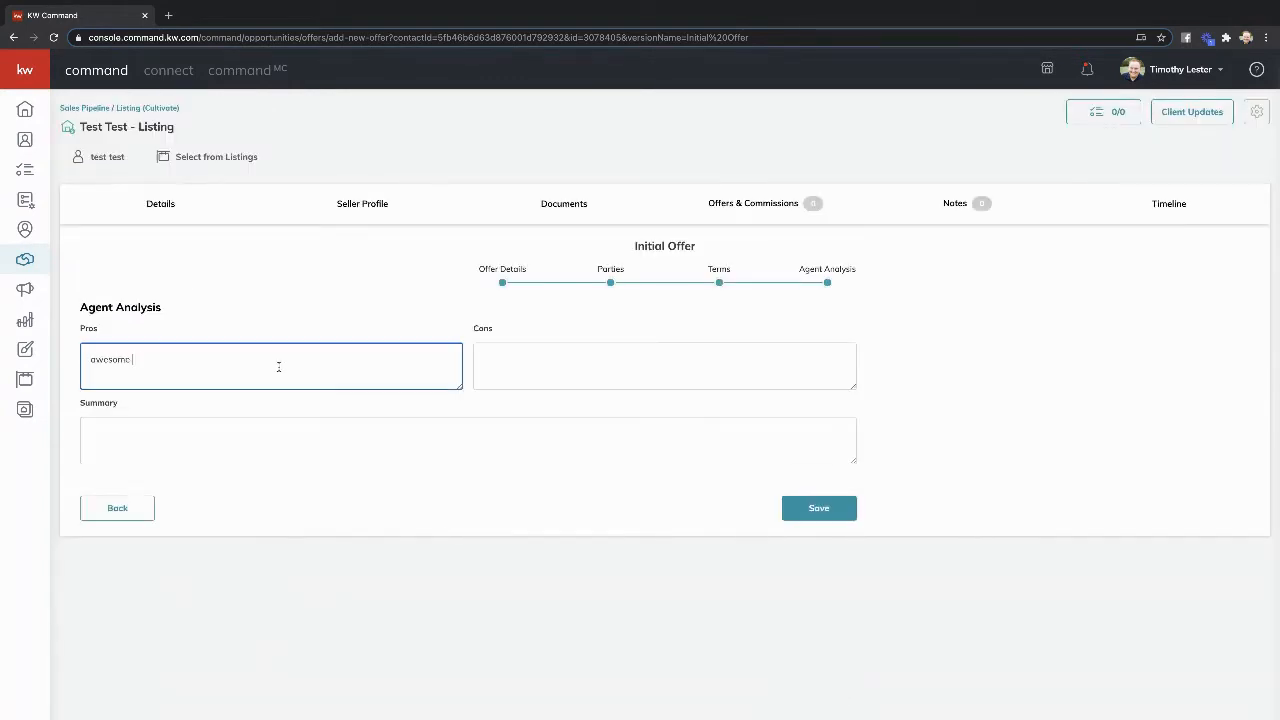
text(offer)
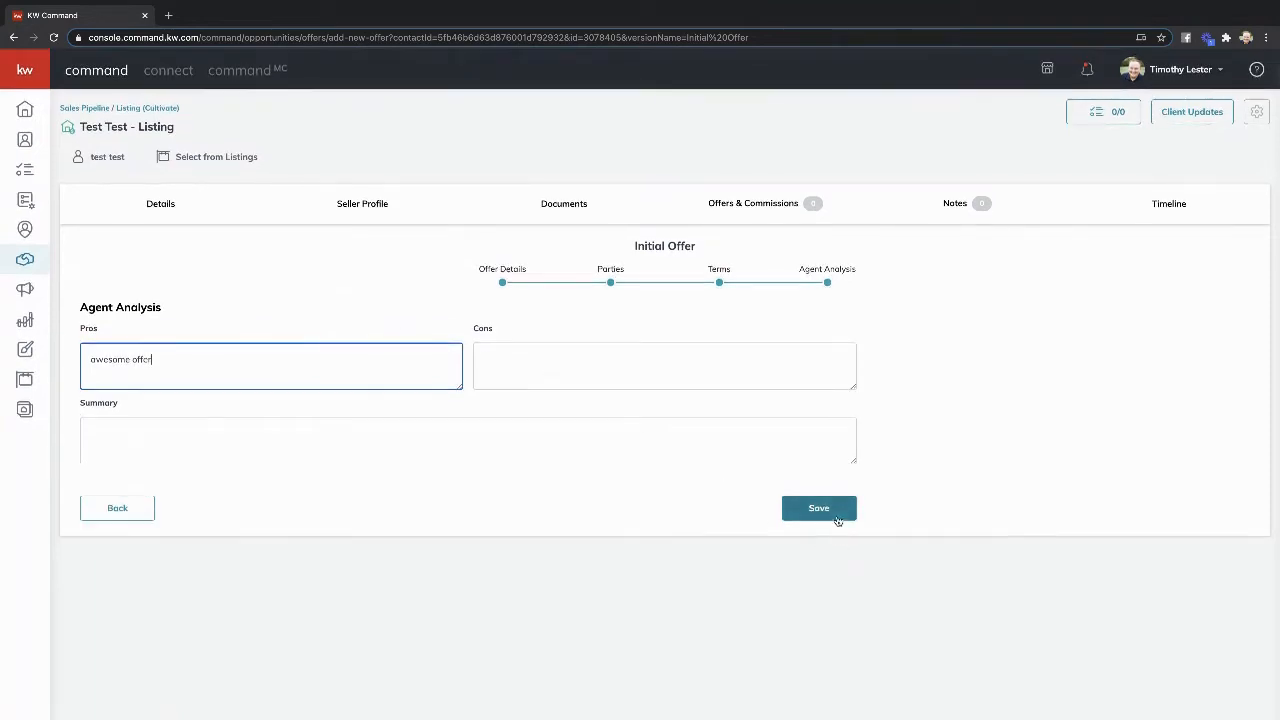
click(818, 508)
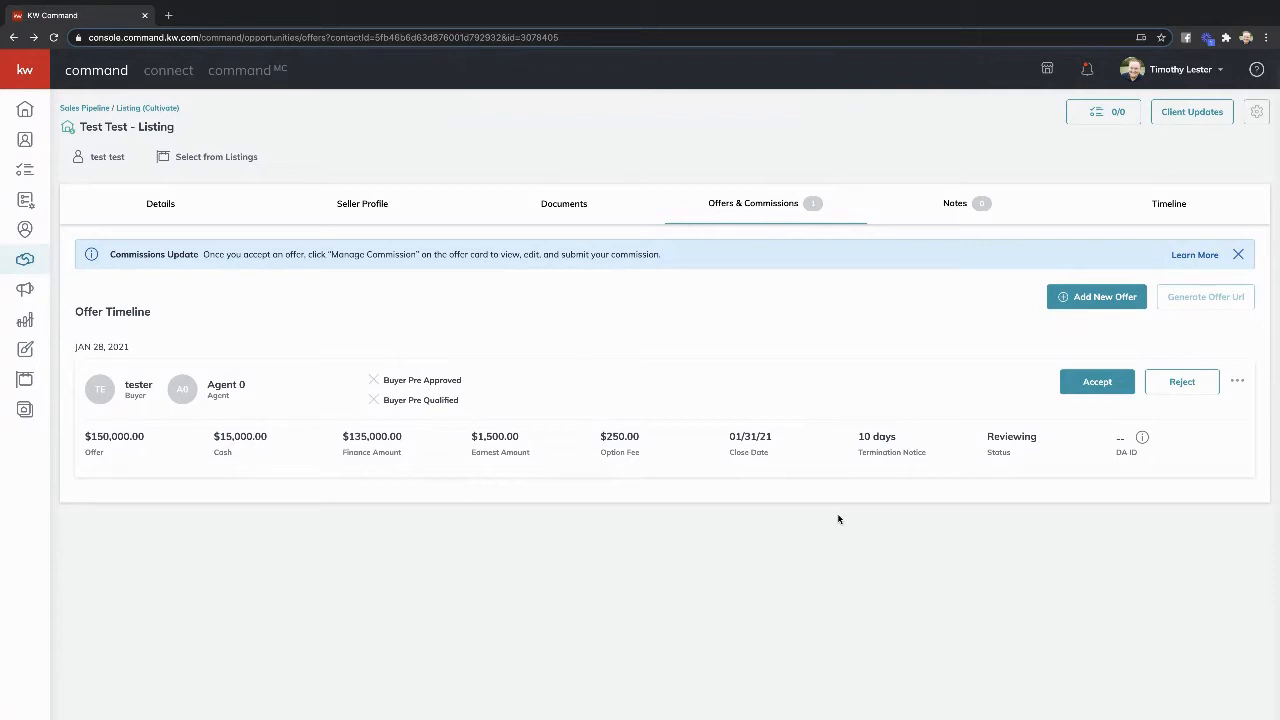
mouse_move(1001, 290)
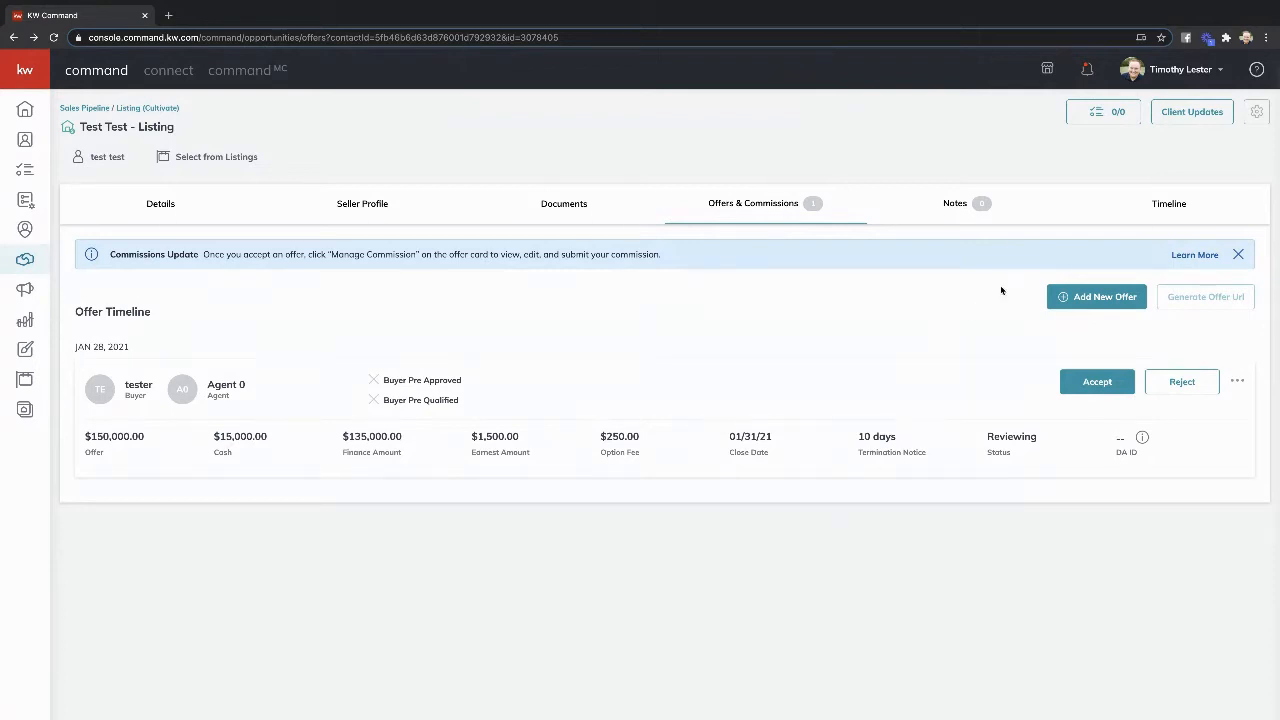
mouse_move(926, 555)
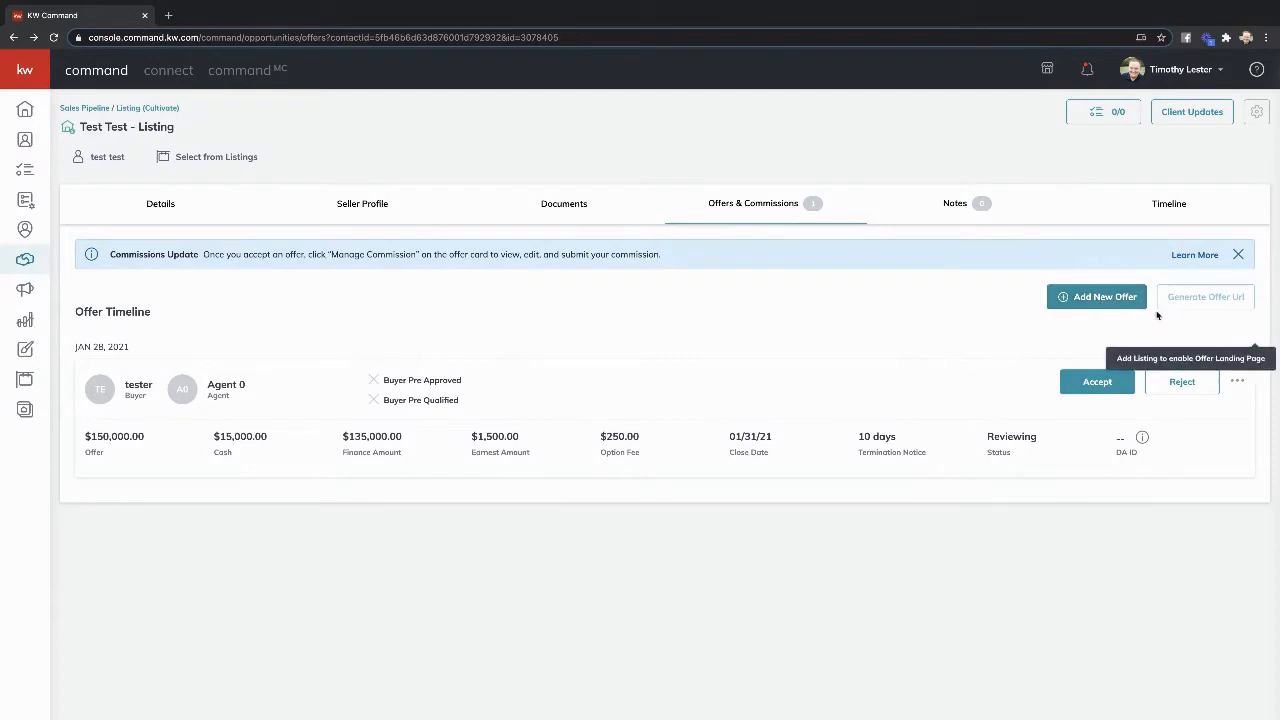
mouse_move(914, 348)
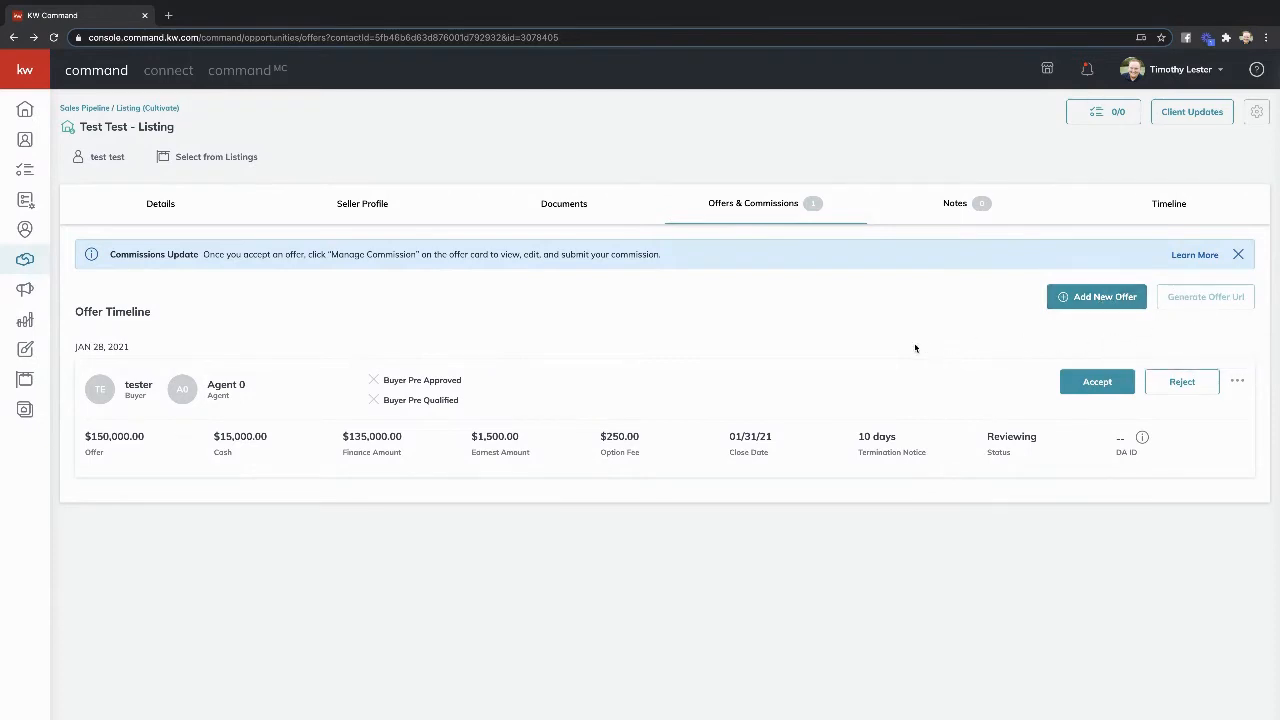
mouse_move(958, 397)
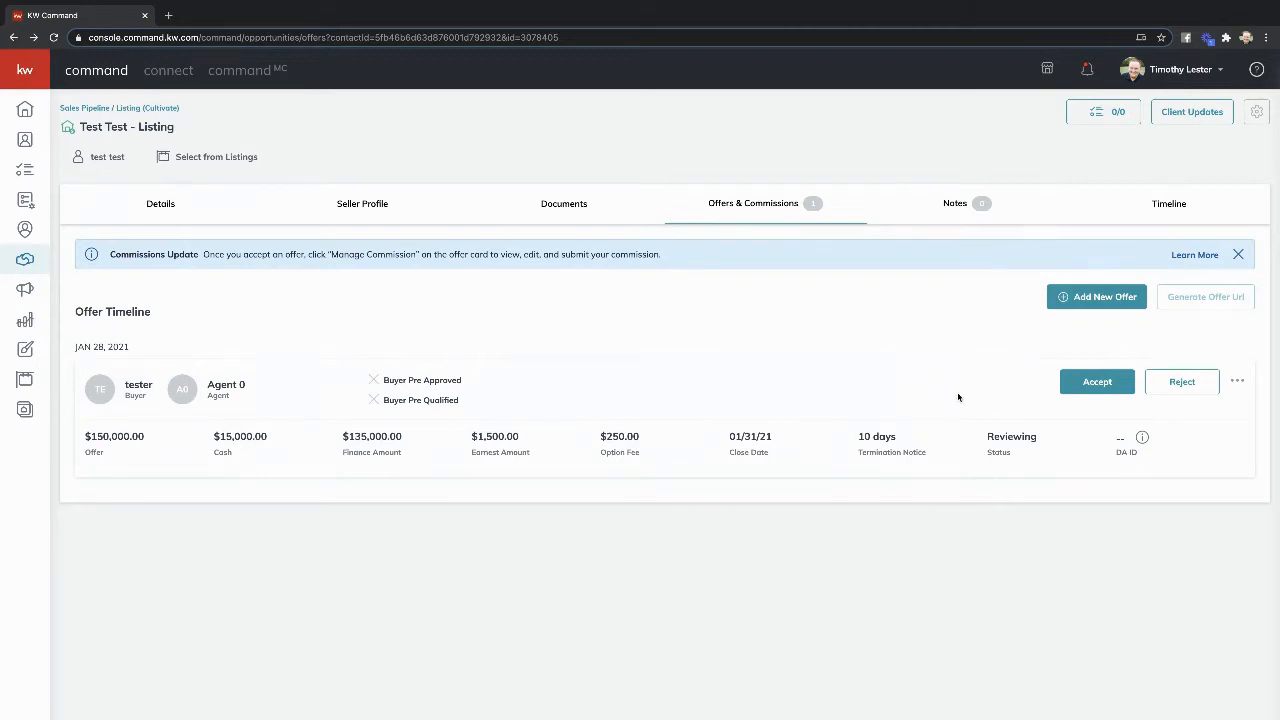
mouse_move(1086, 400)
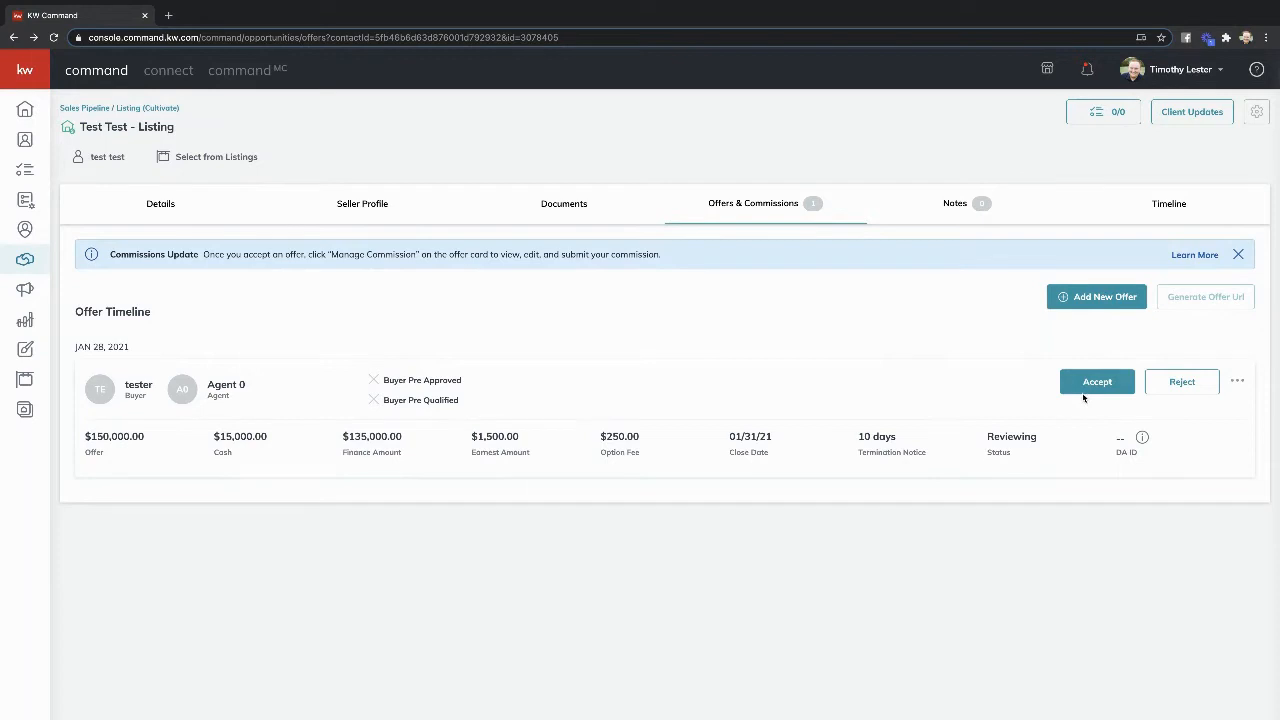
- Accept the $150,000 offer and view its $4,500 (3%) commission details
click(1097, 381)
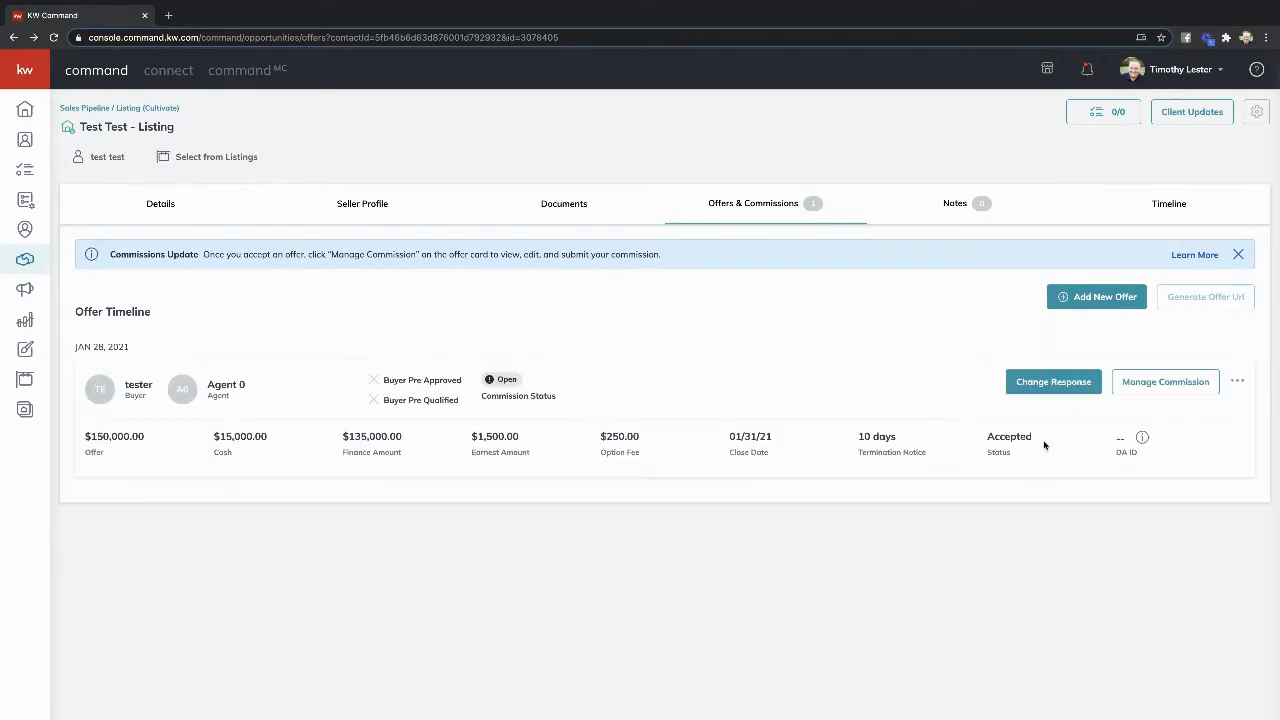
mouse_move(1209, 347)
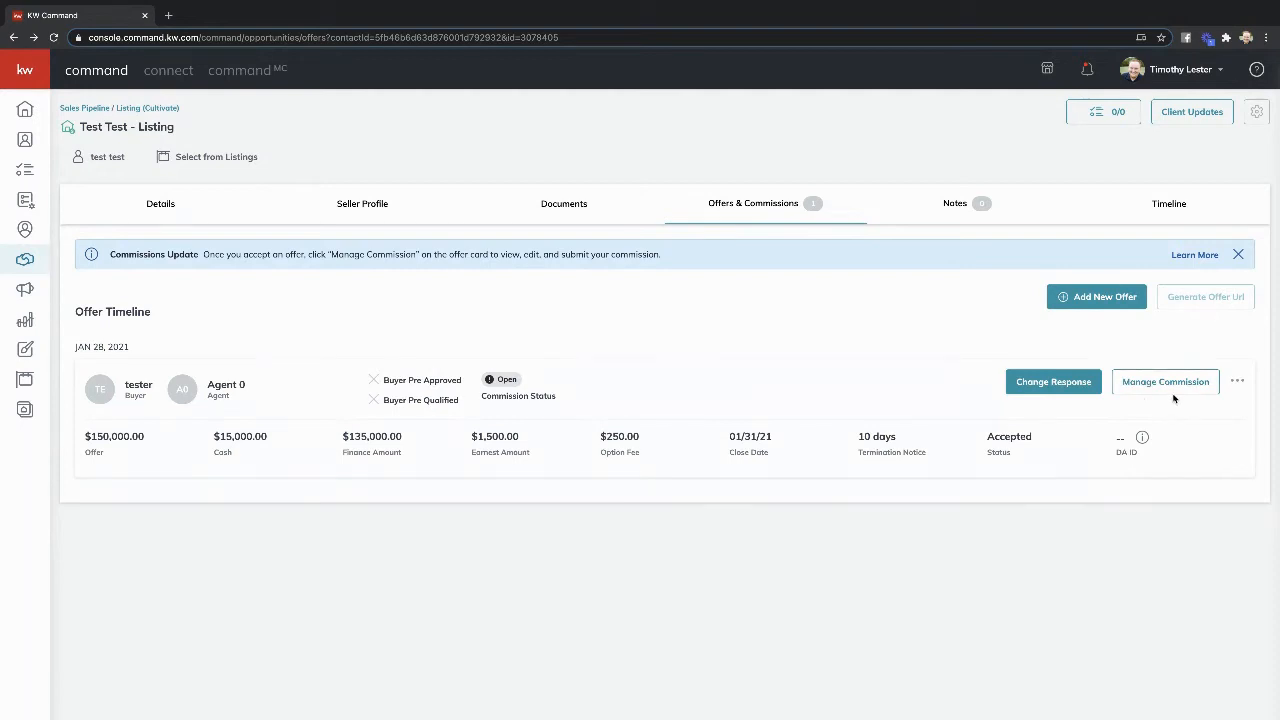
click(1165, 381)
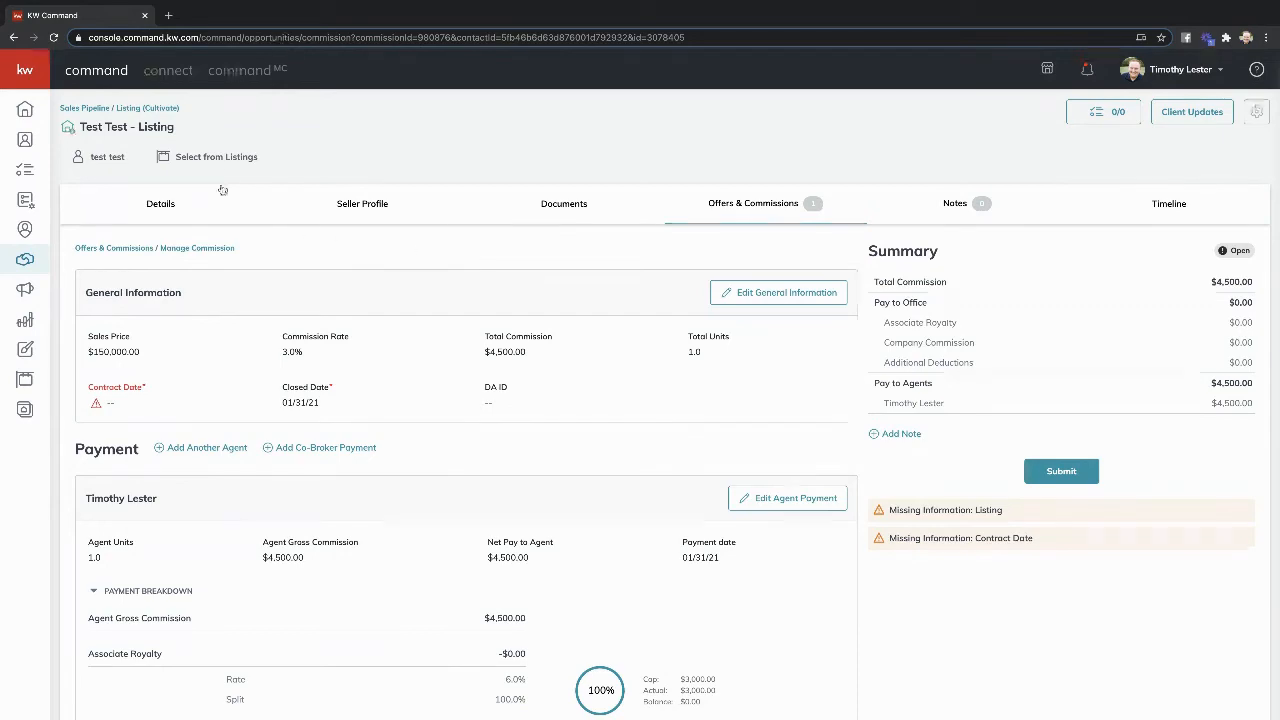
- From Select from Listings, filter to off-market listings and search '530 heart'
click(216, 156)
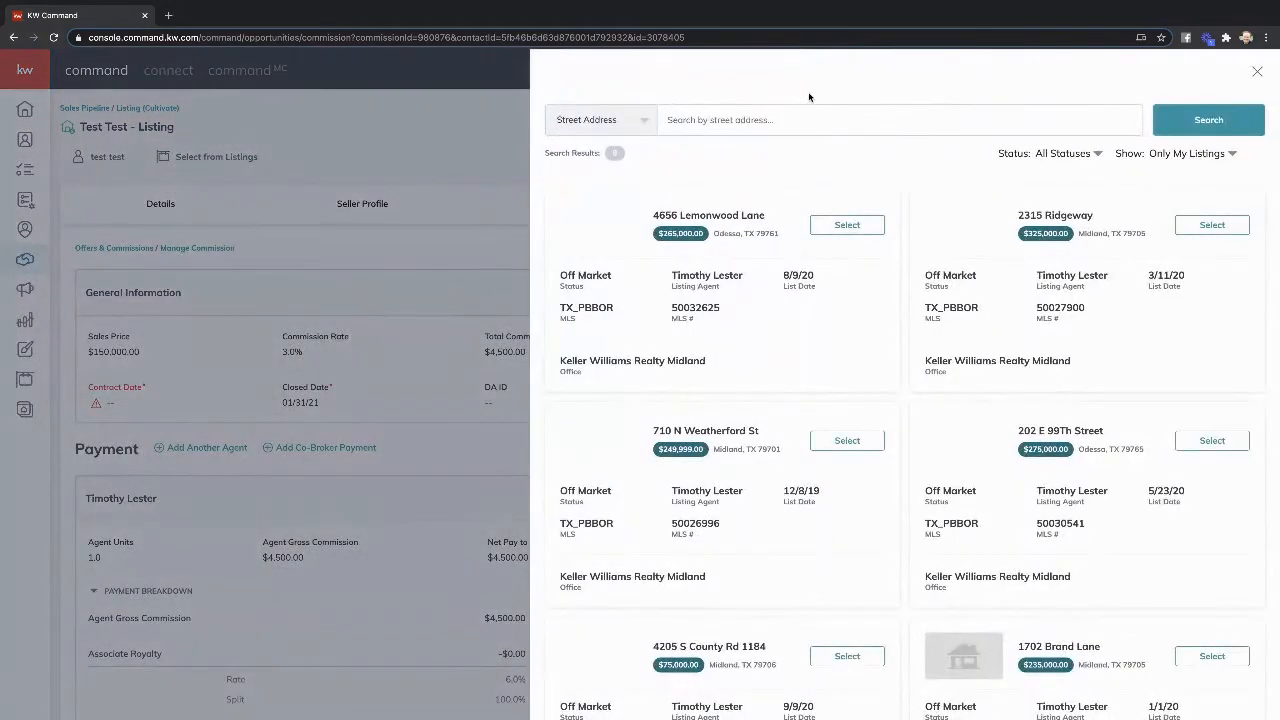
click(1065, 153)
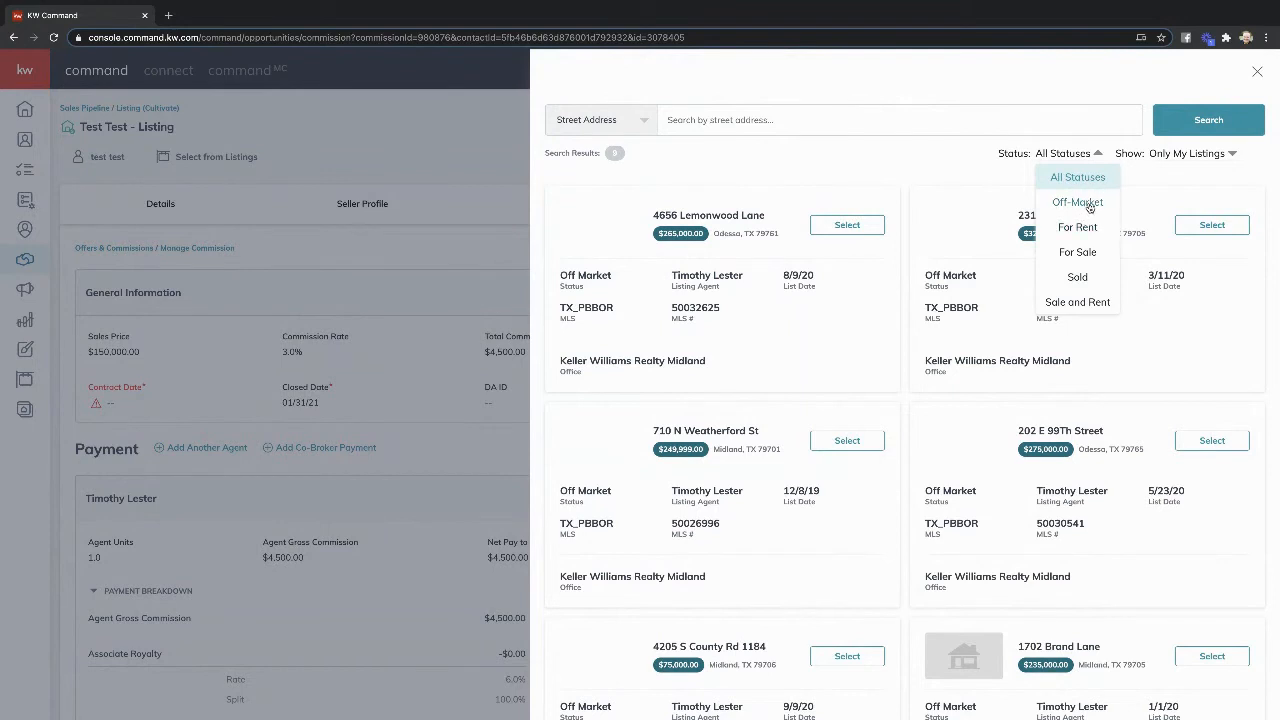
click(1077, 202)
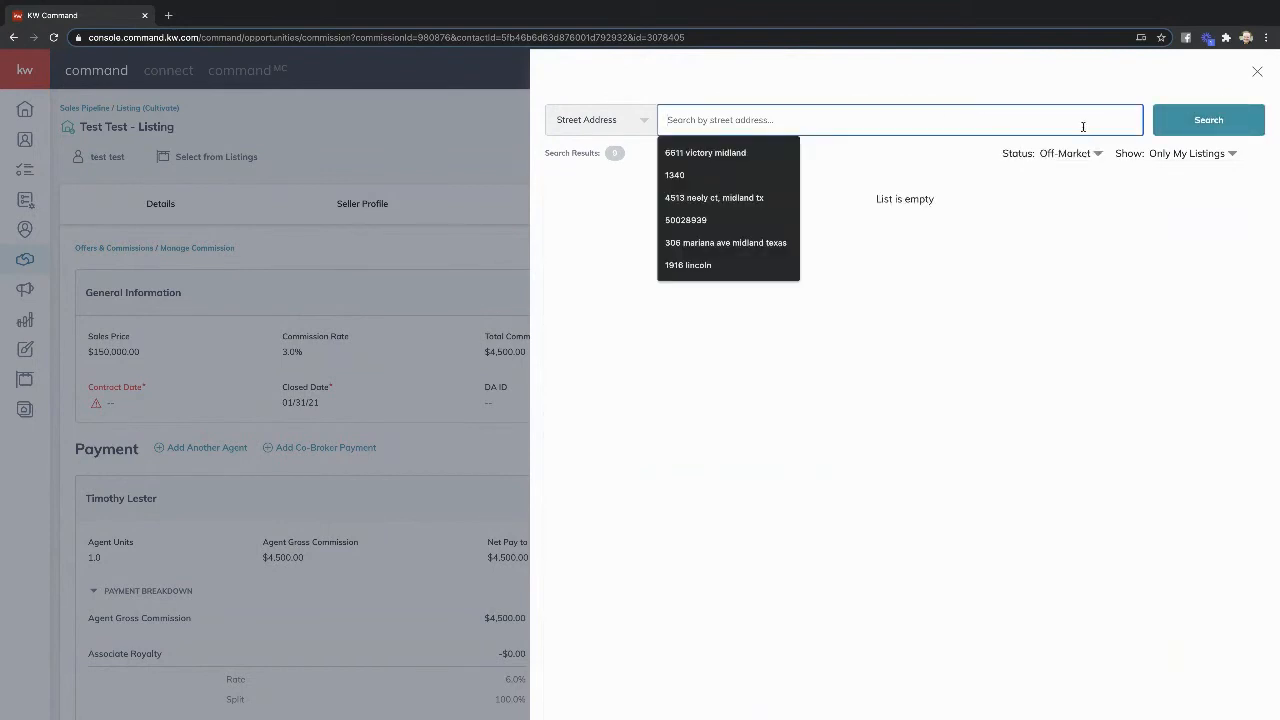
text(5305 brown)
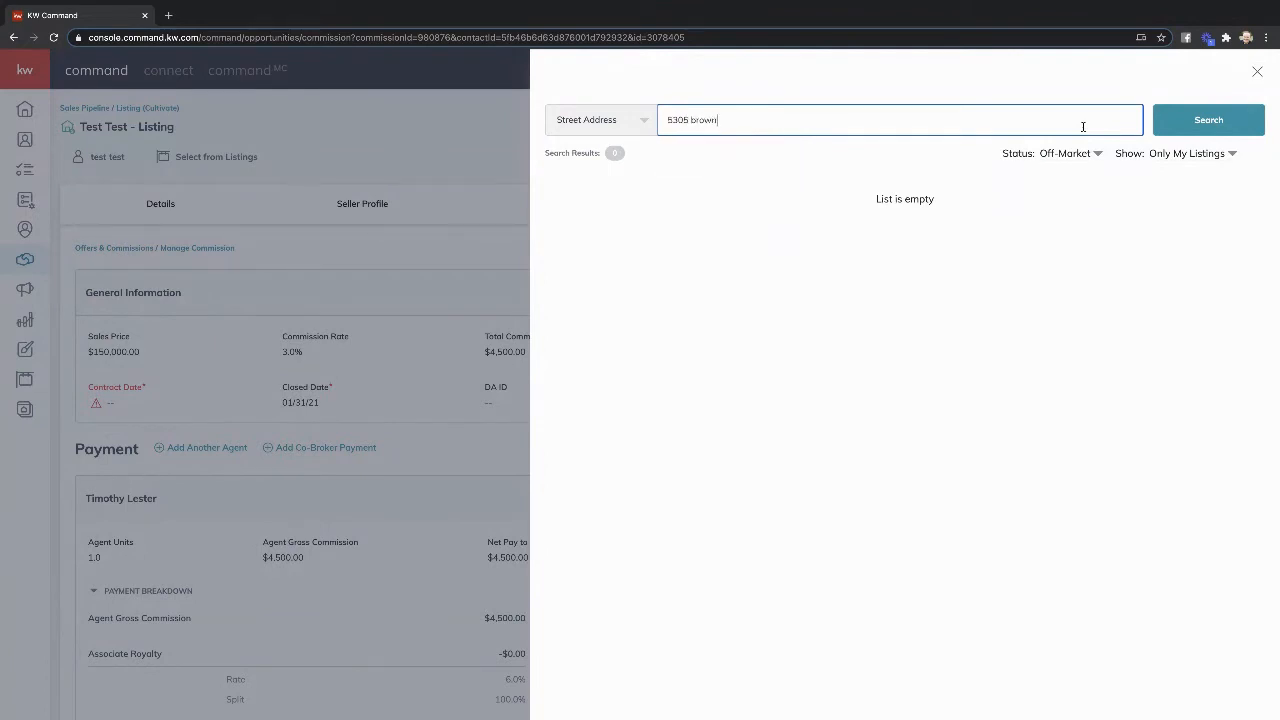
text(heart)
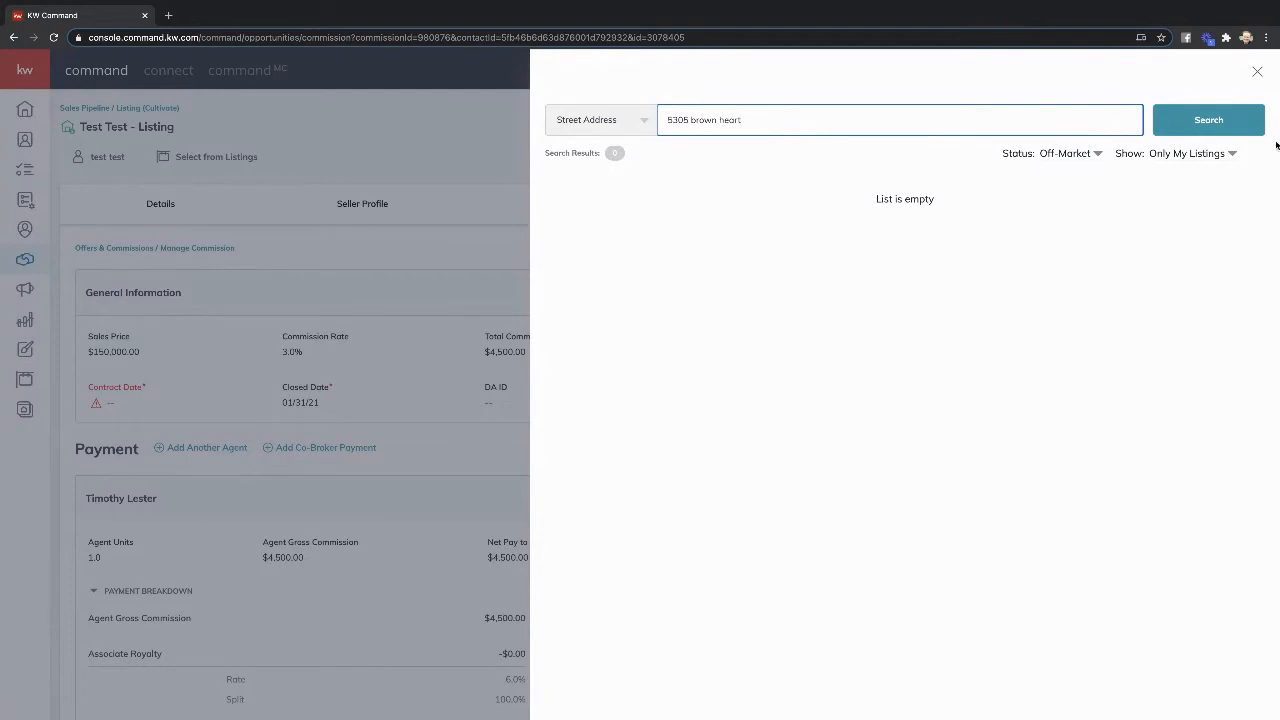
click(1065, 153)
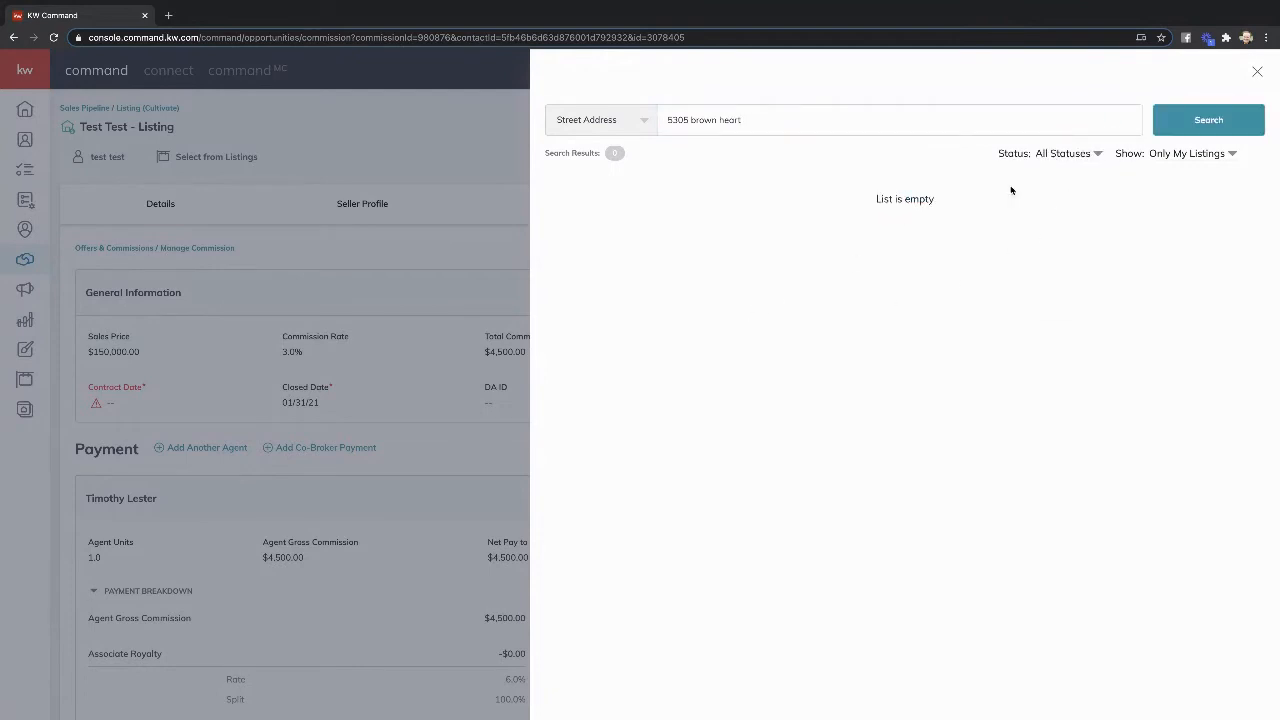
click(895, 119)
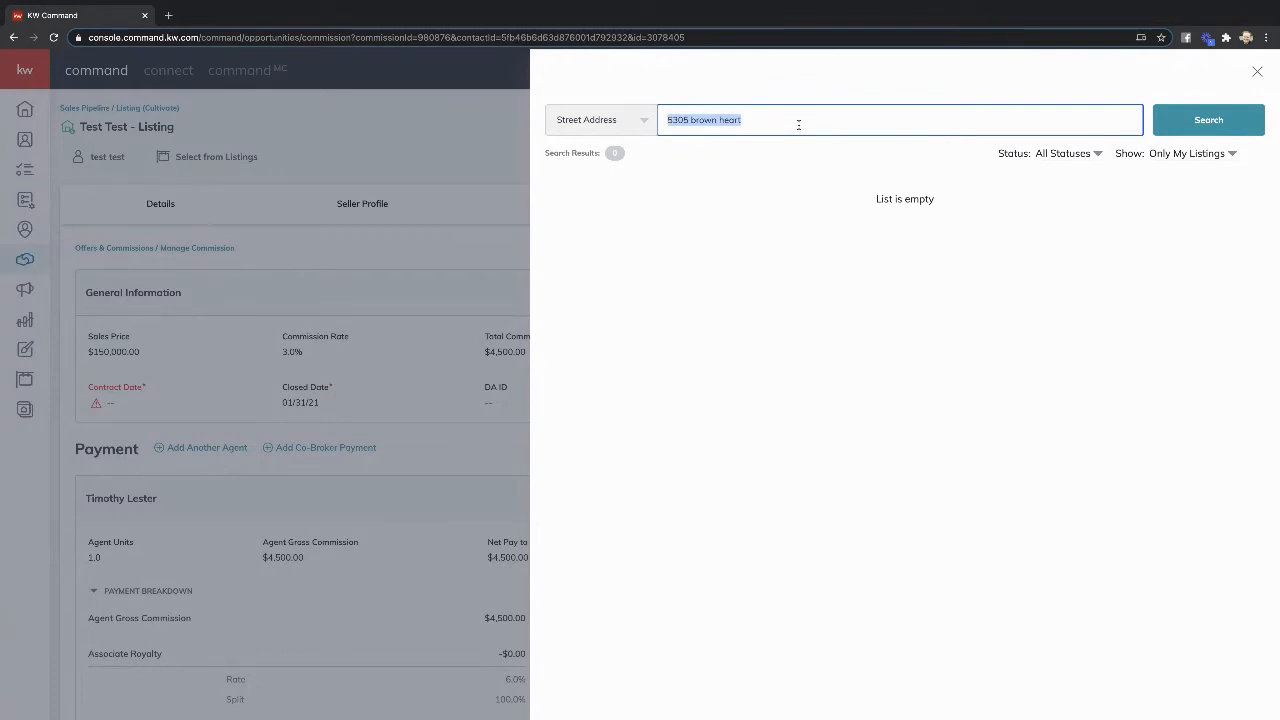
text(4201)
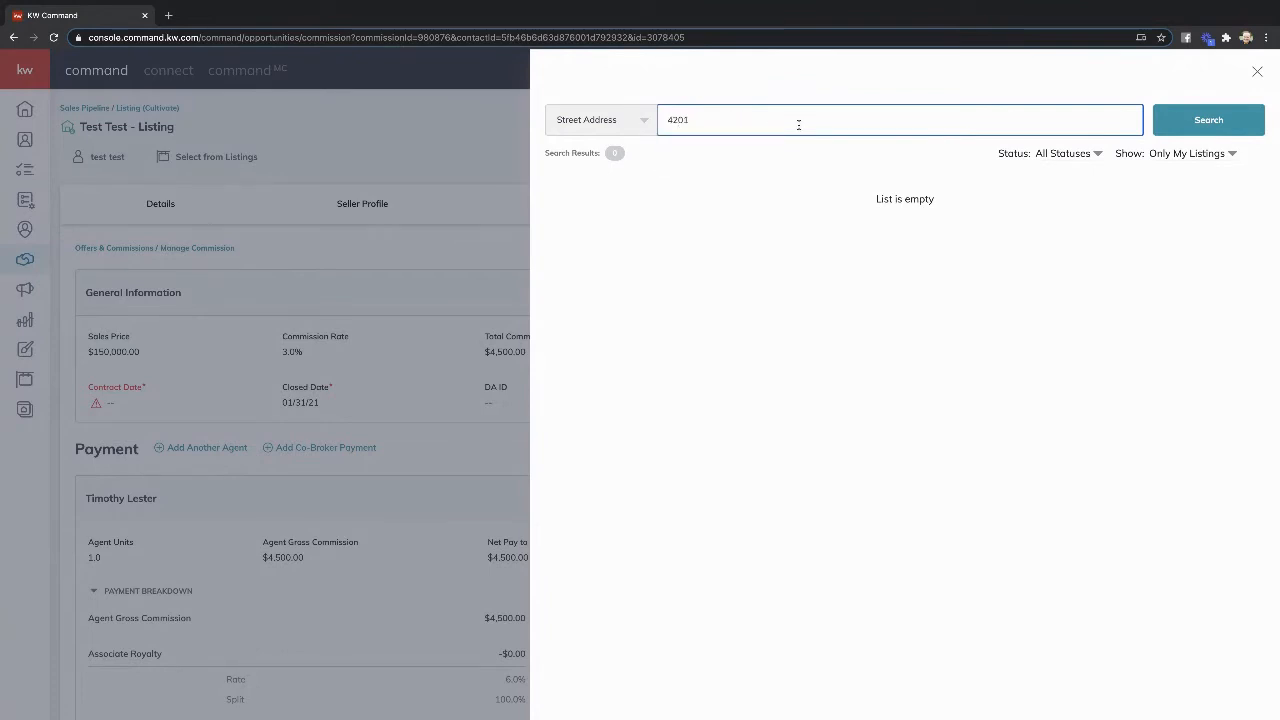
text(scr)
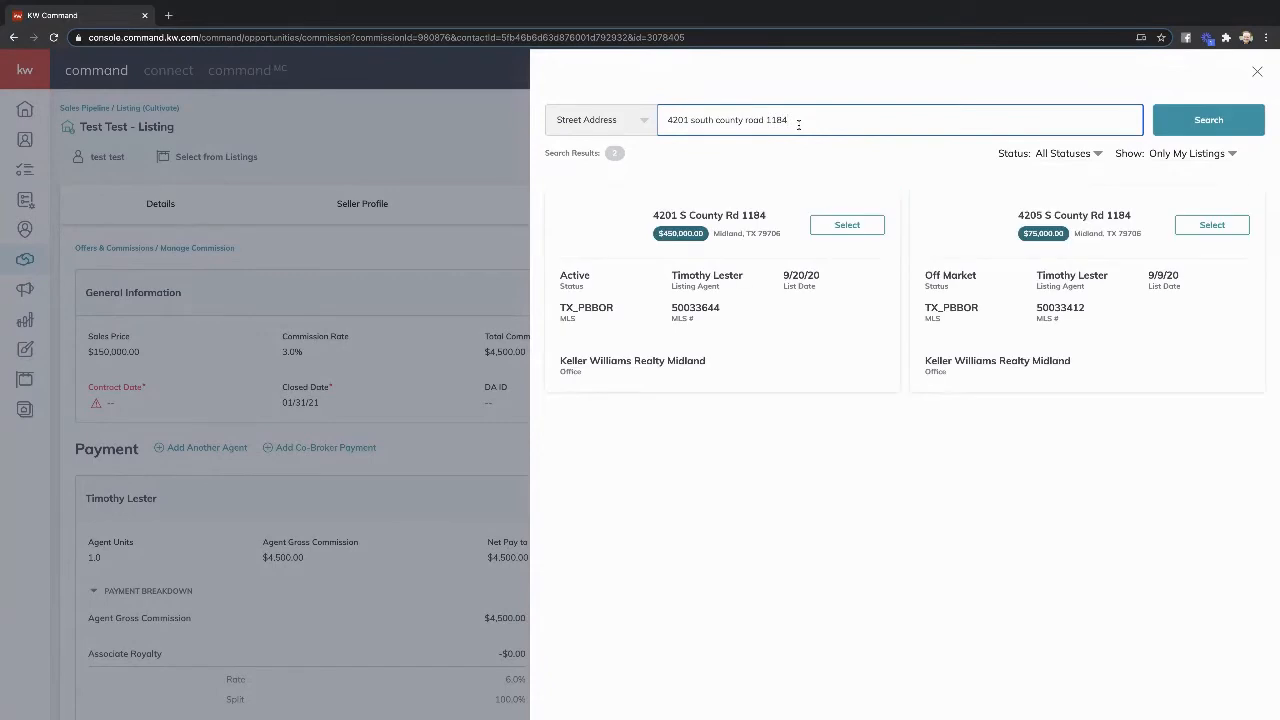
click(846, 224)
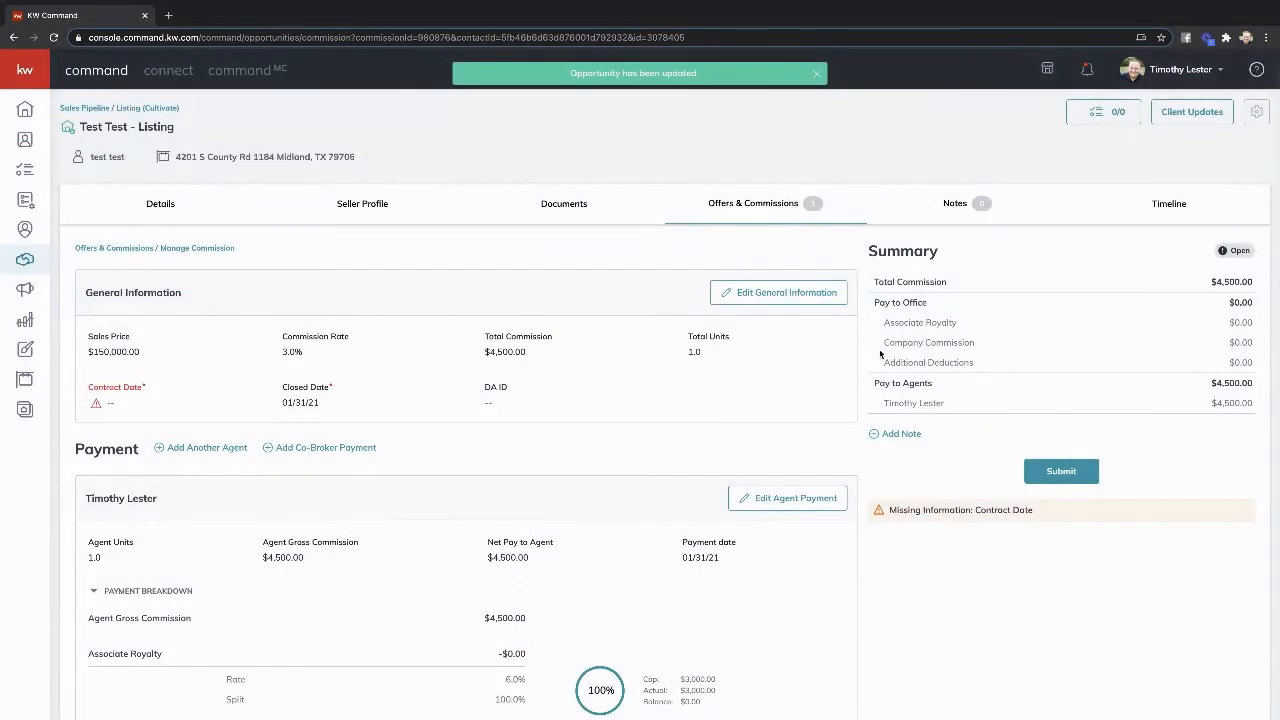
mouse_move(950, 533)
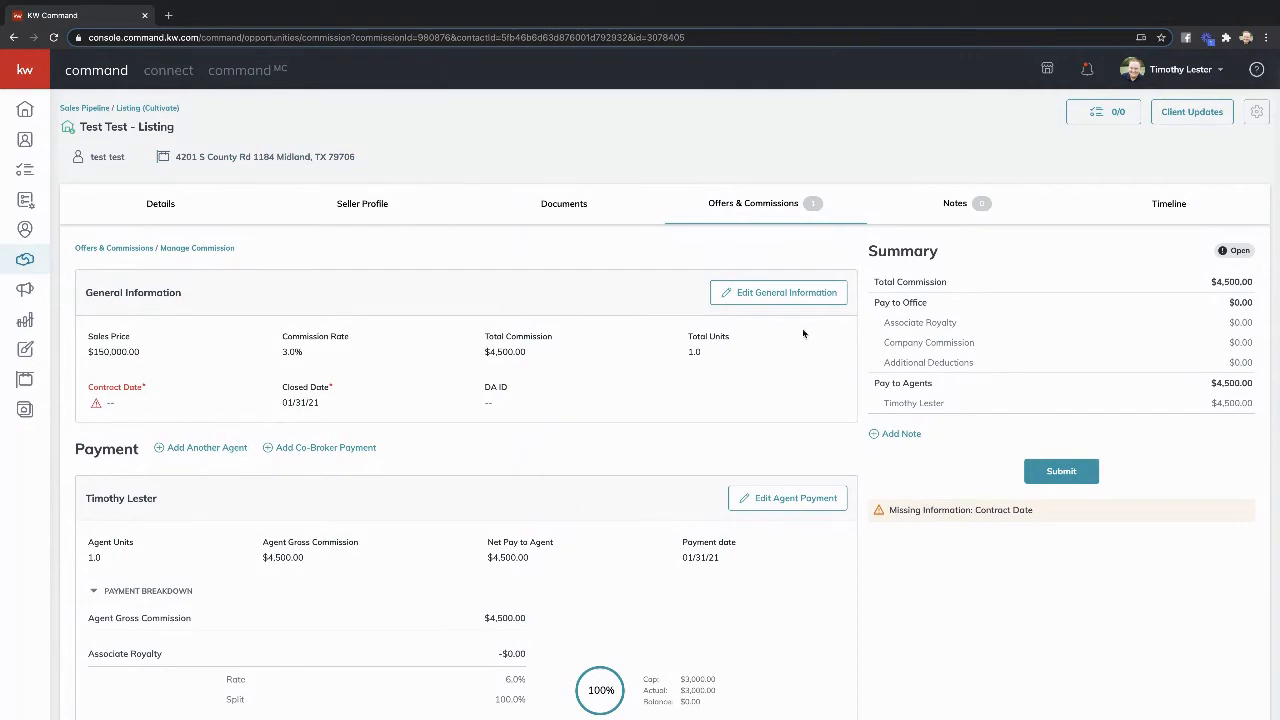
- Edit General Information to set the contract date to January 1, 2021 and save
click(779, 292)
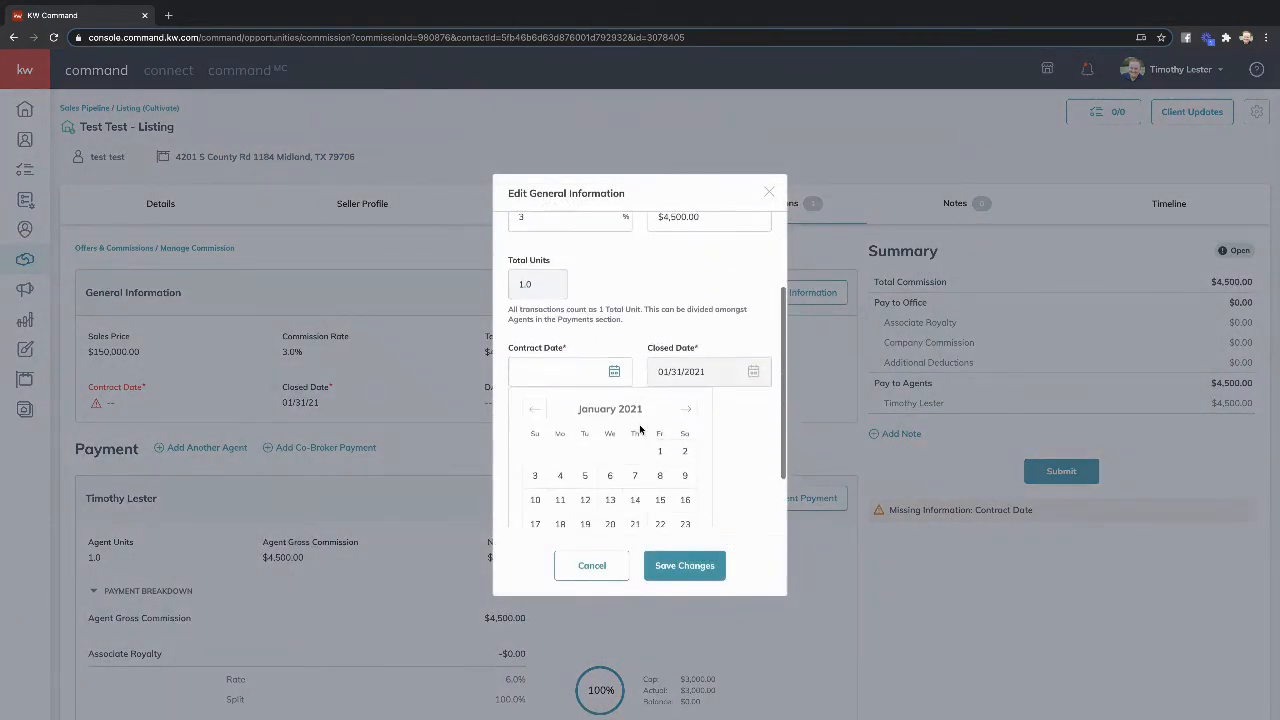
click(659, 451)
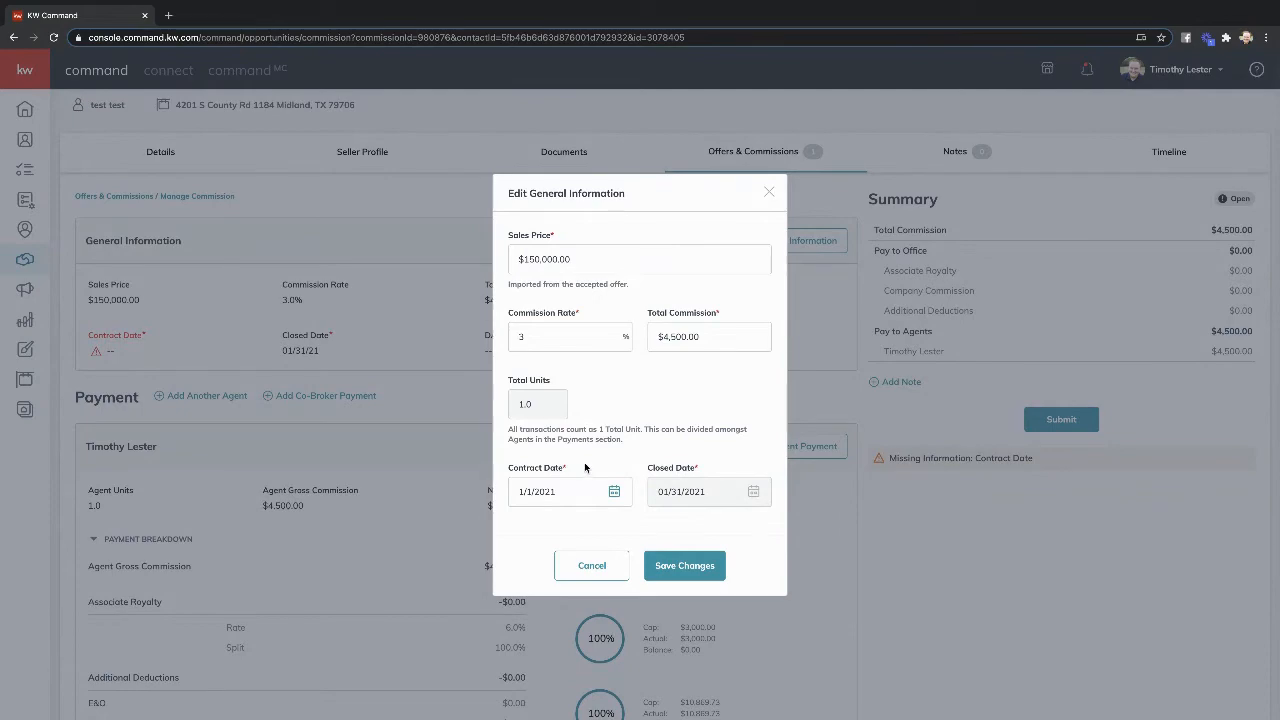
click(684, 565)
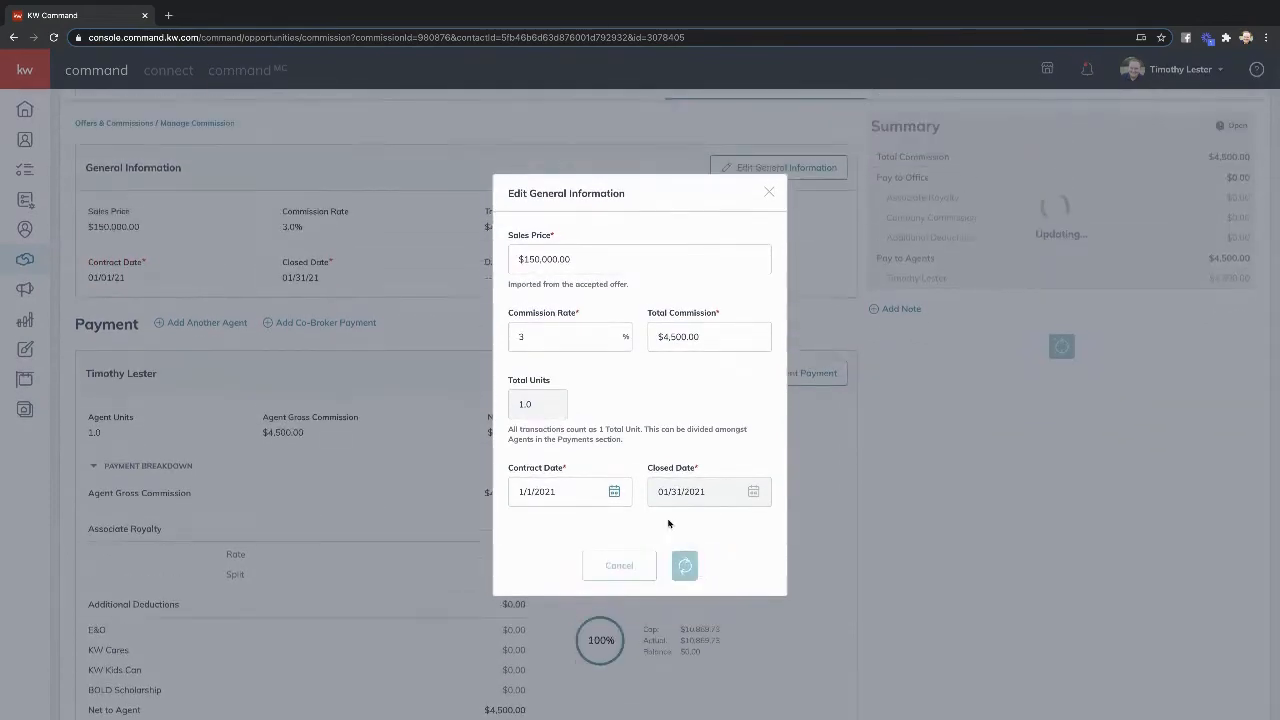
click(684, 565)
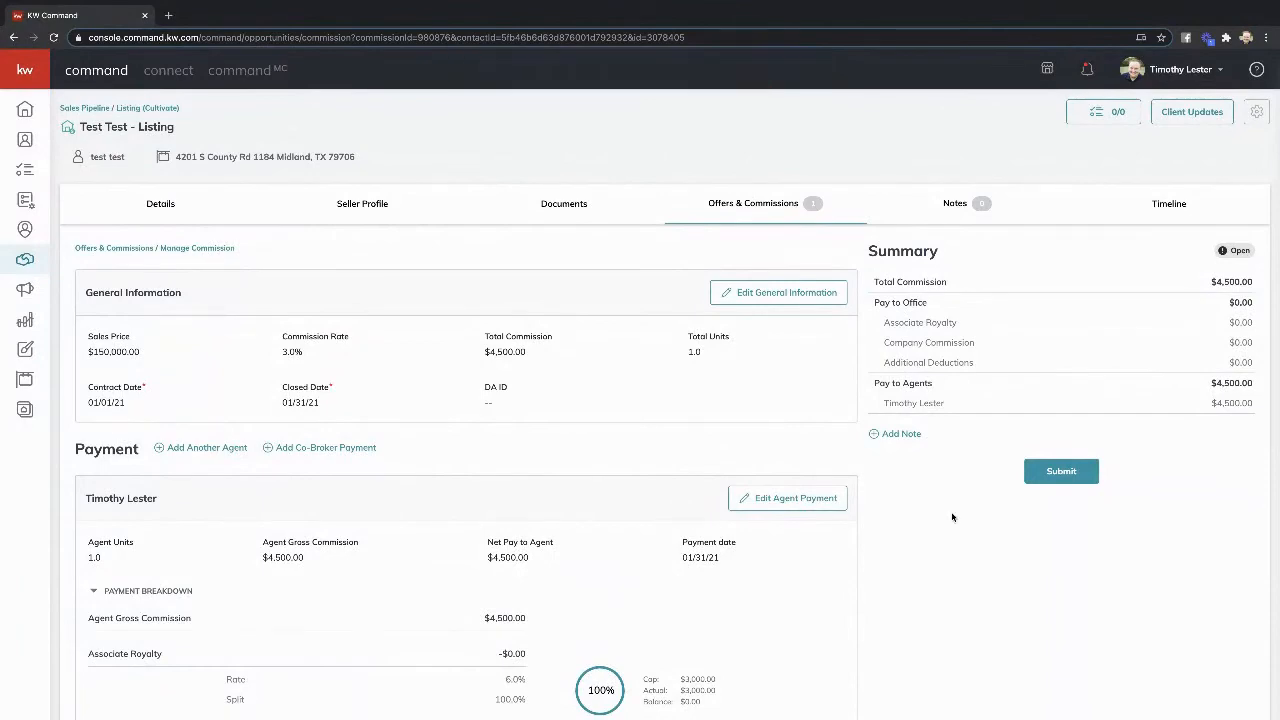
mouse_move(1207, 471)
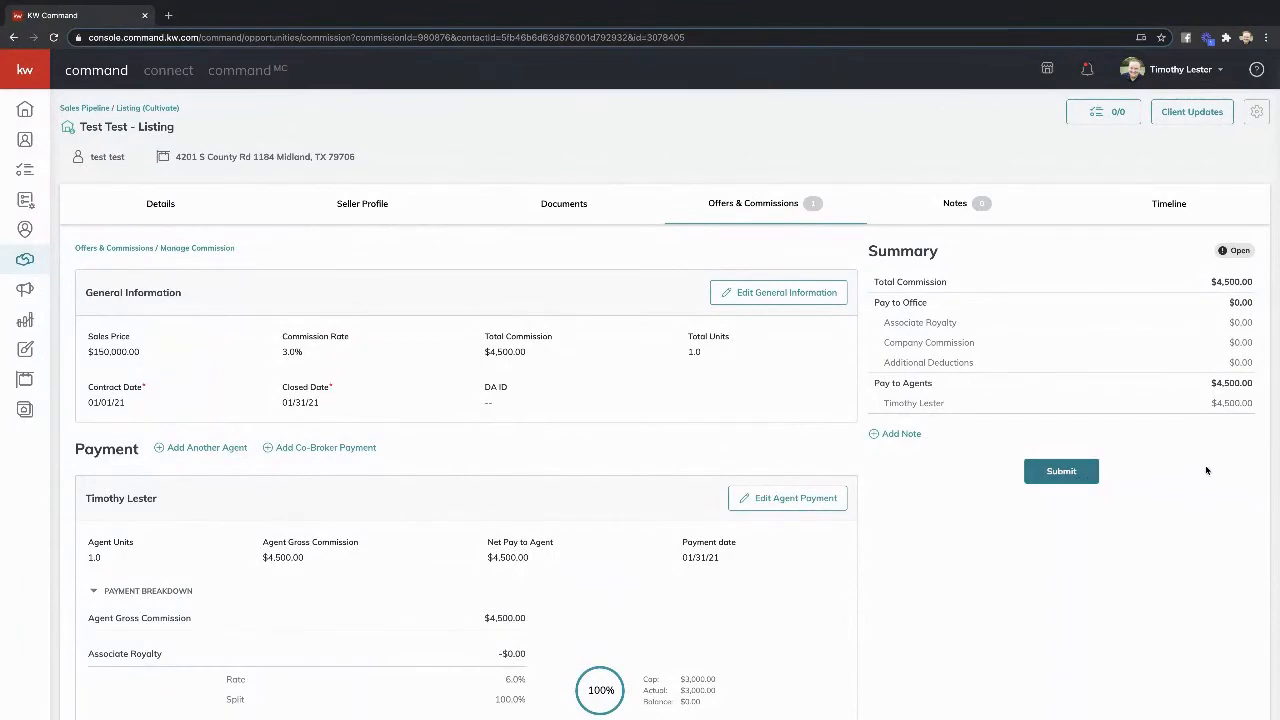
- Submit the commission, choosing 'No, not this time' for the KW Cares donation
click(1061, 471)
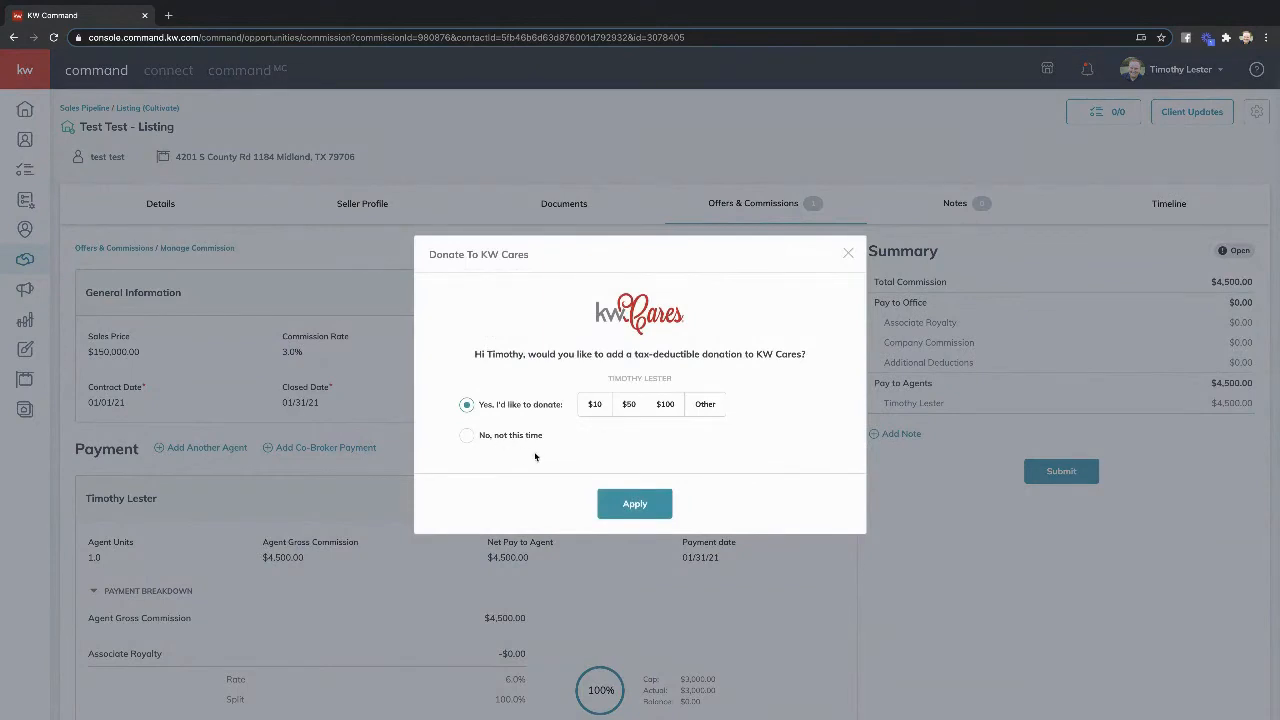
click(466, 435)
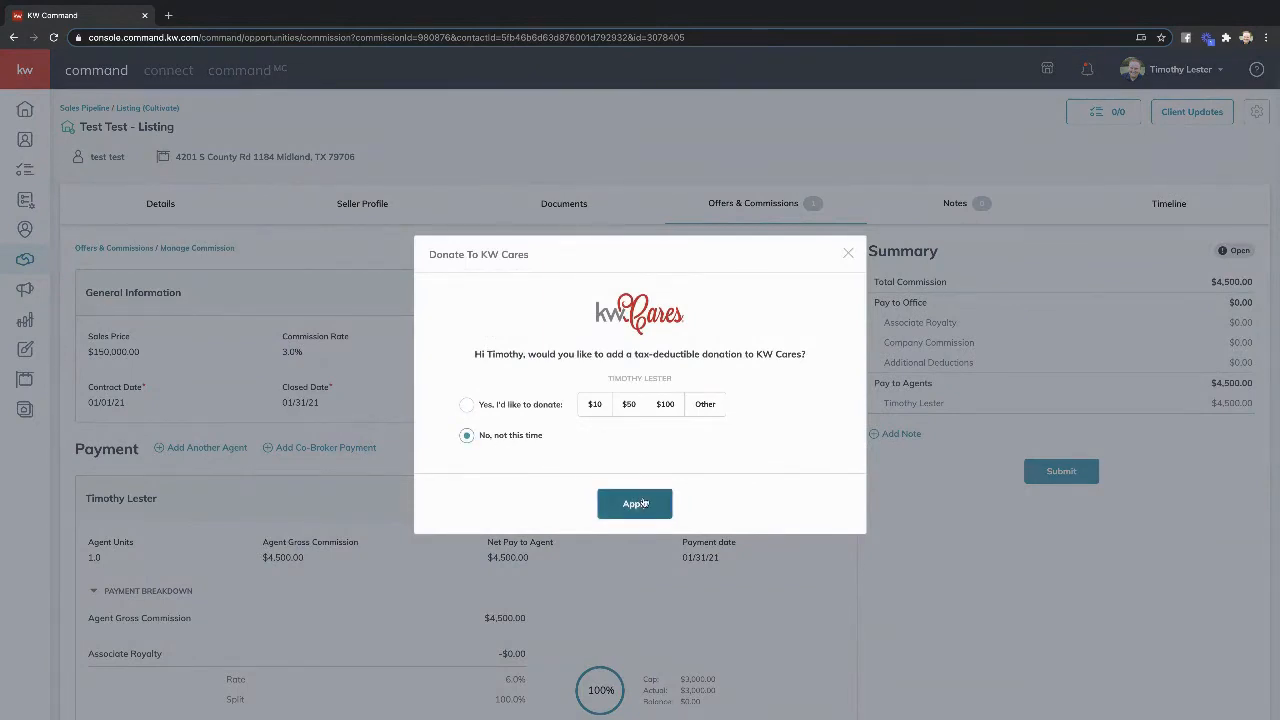
click(635, 503)
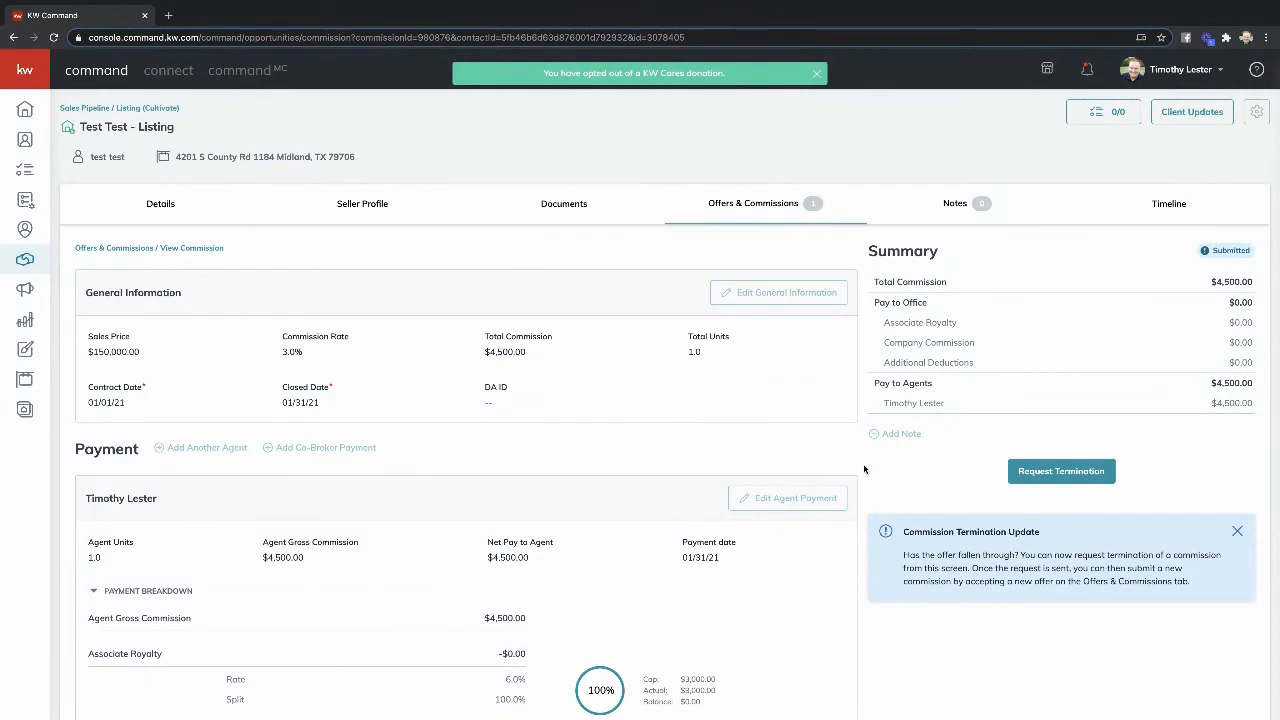
mouse_move(1115, 557)
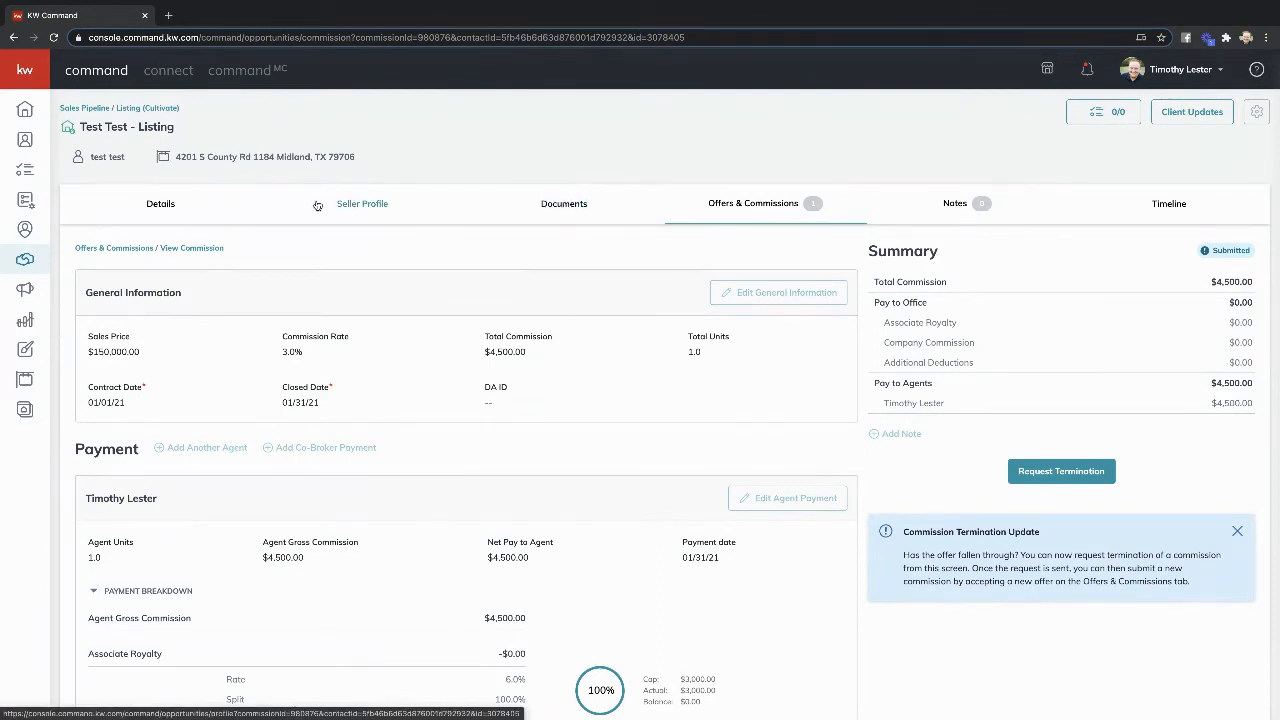
mouse_move(25, 258)
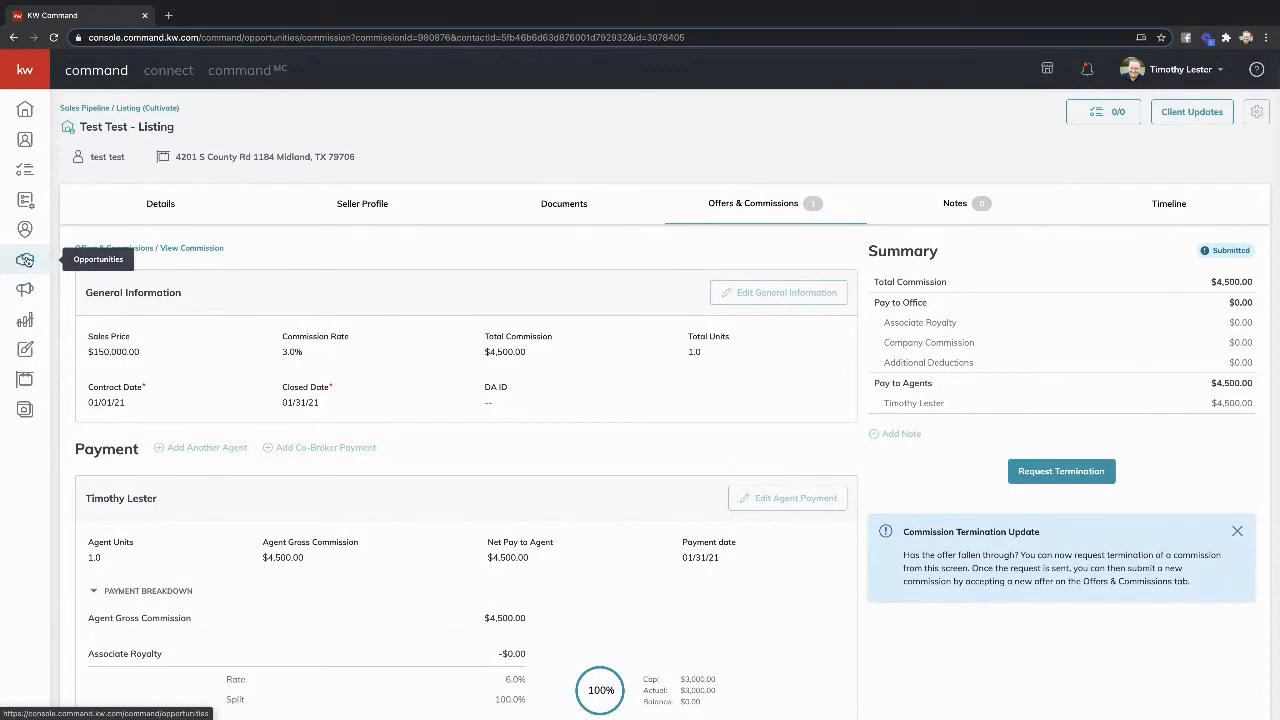
- In Listings > Under Contract, drag the Test Test card from Inspections to Appraisal
click(24, 259)
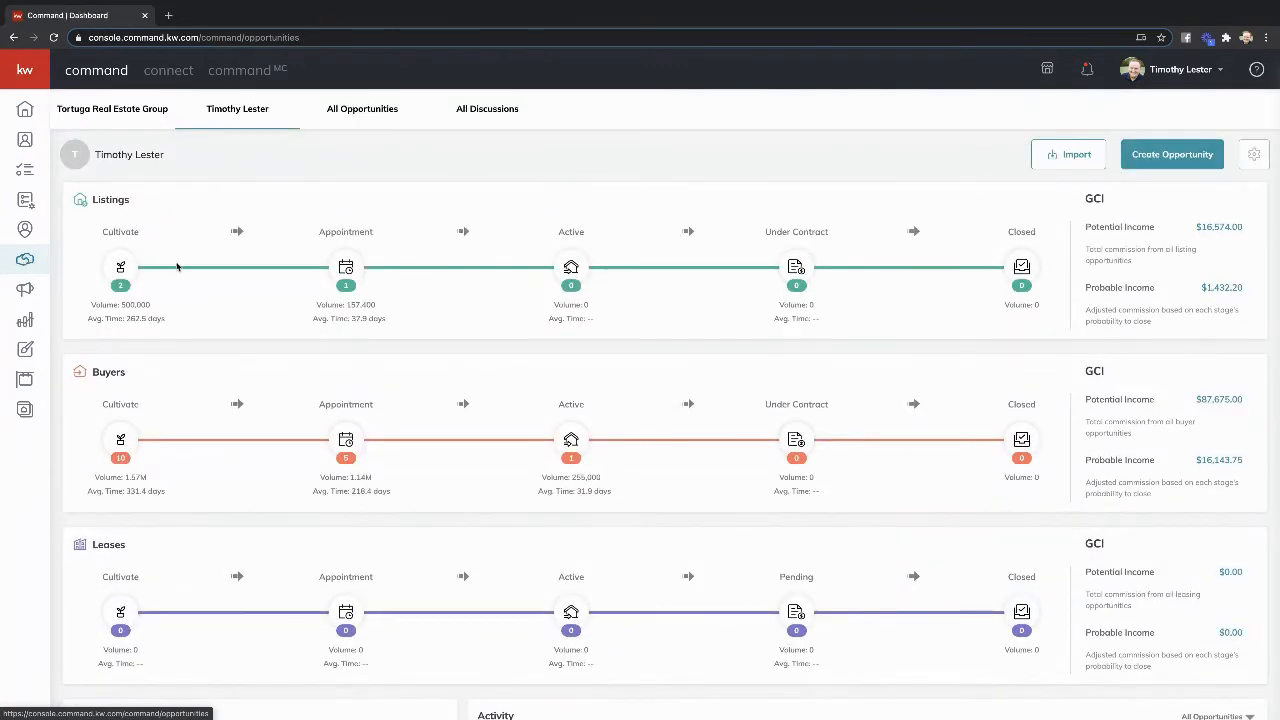
click(120, 267)
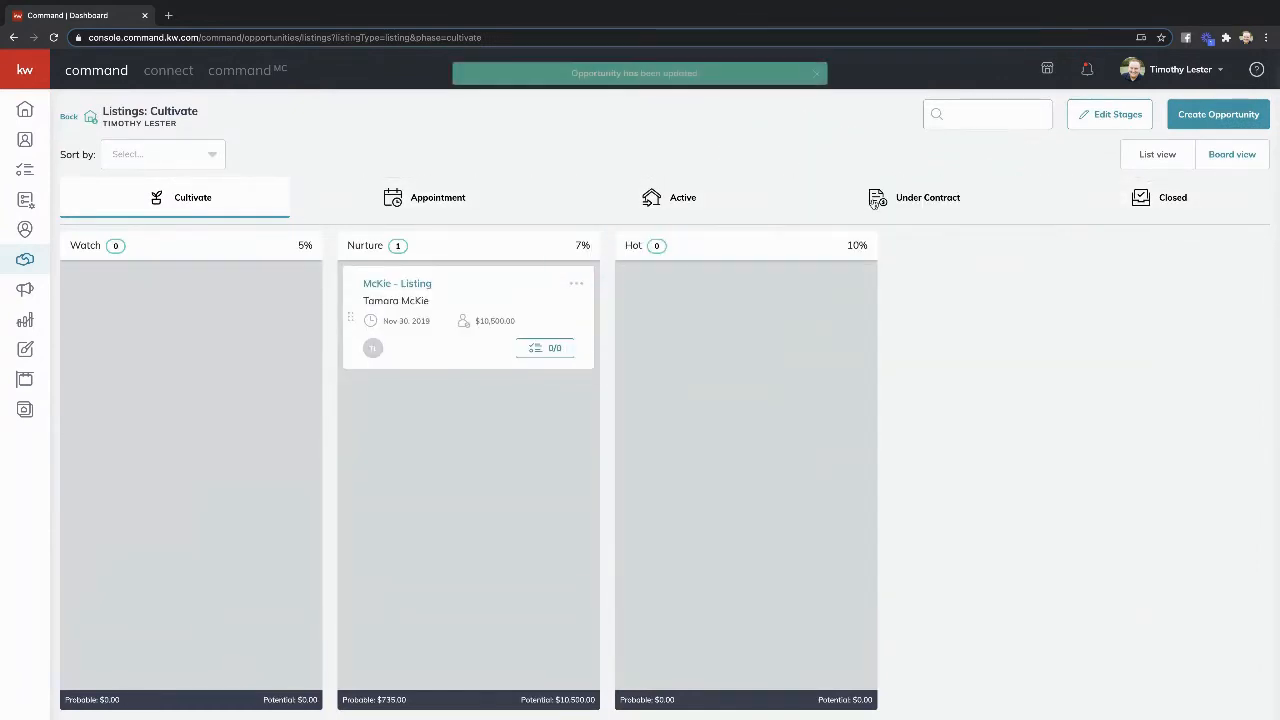
click(909, 197)
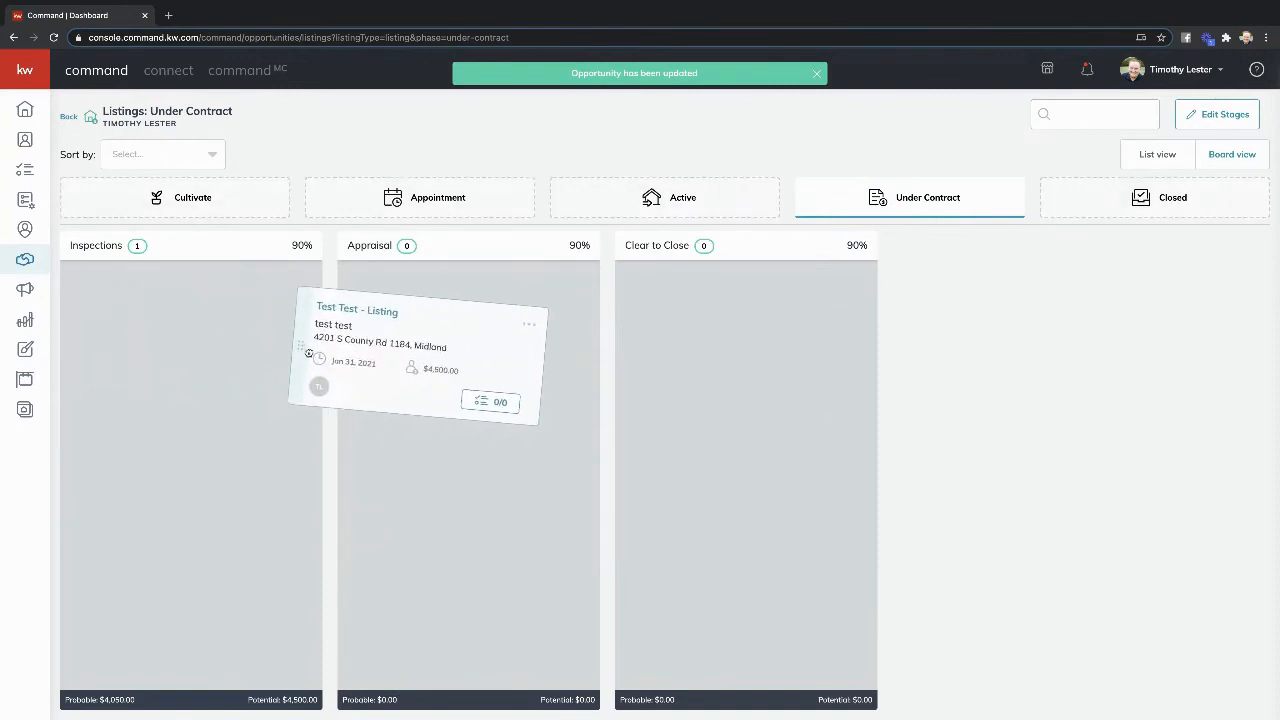
drag(410, 360, 467, 320)
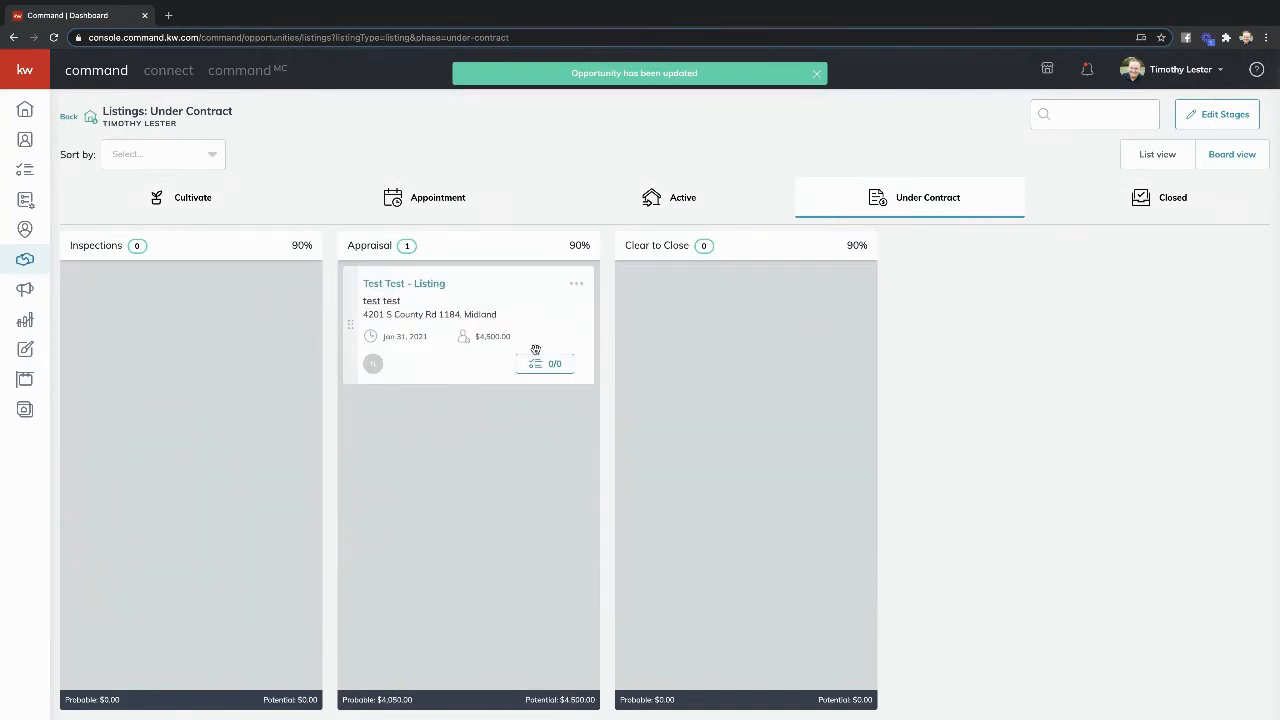
- Open the Test Test listing's Offers & Commissions tab
click(816, 73)
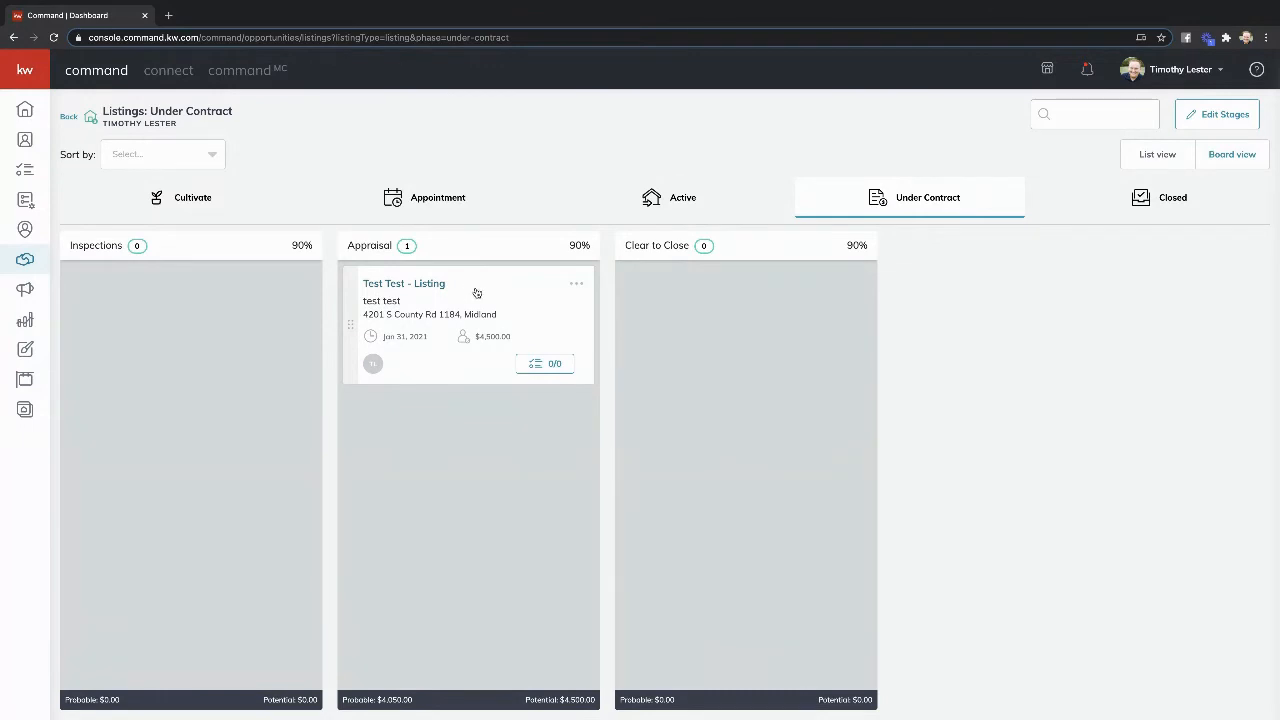
click(404, 283)
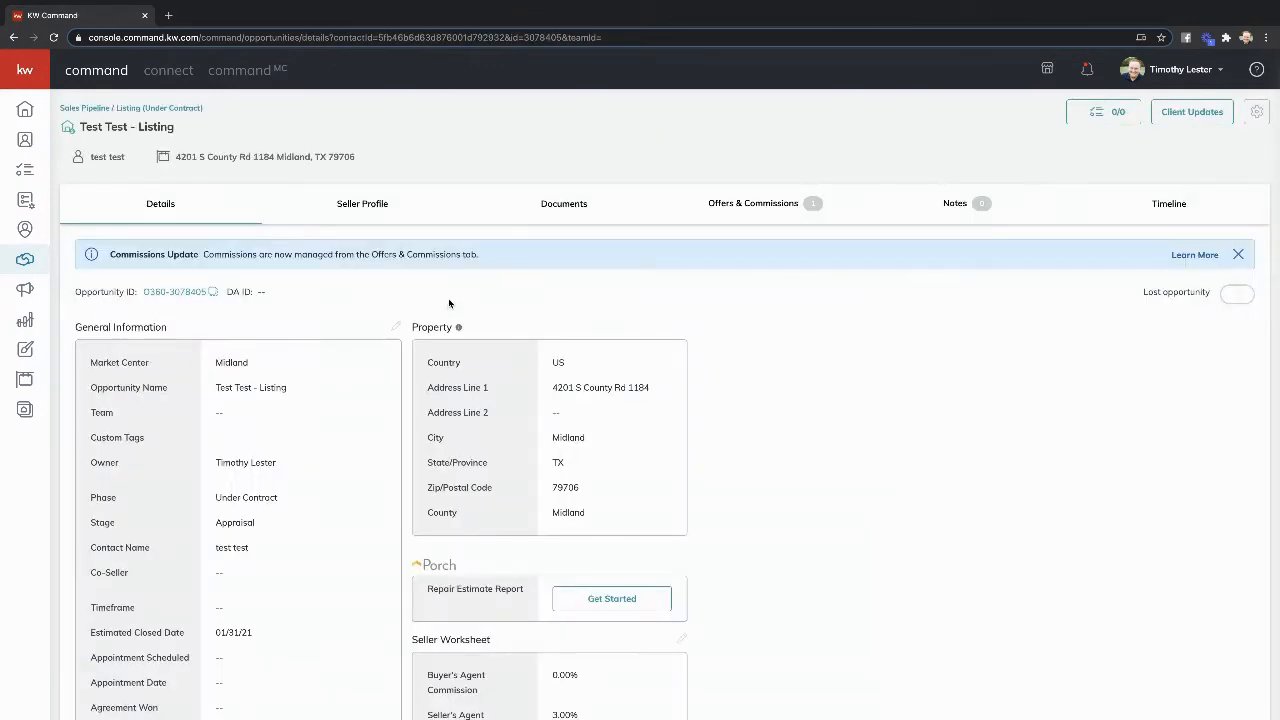
mouse_move(687, 230)
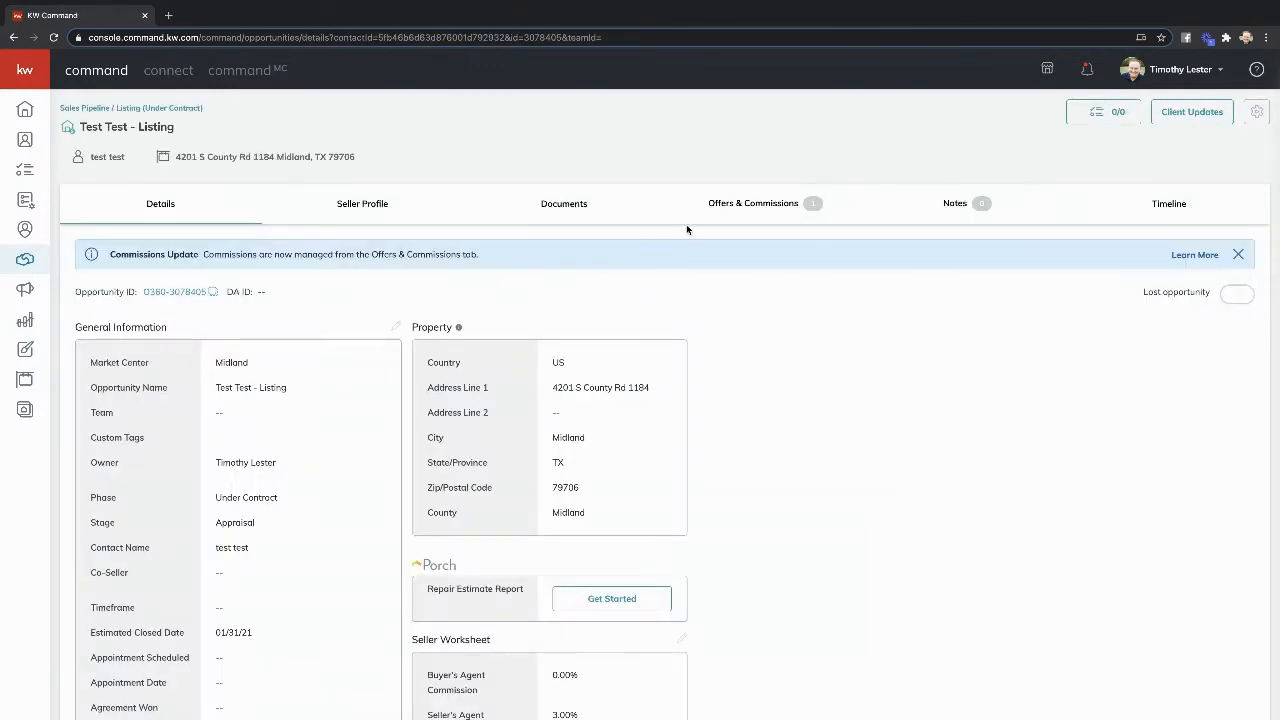
click(753, 203)
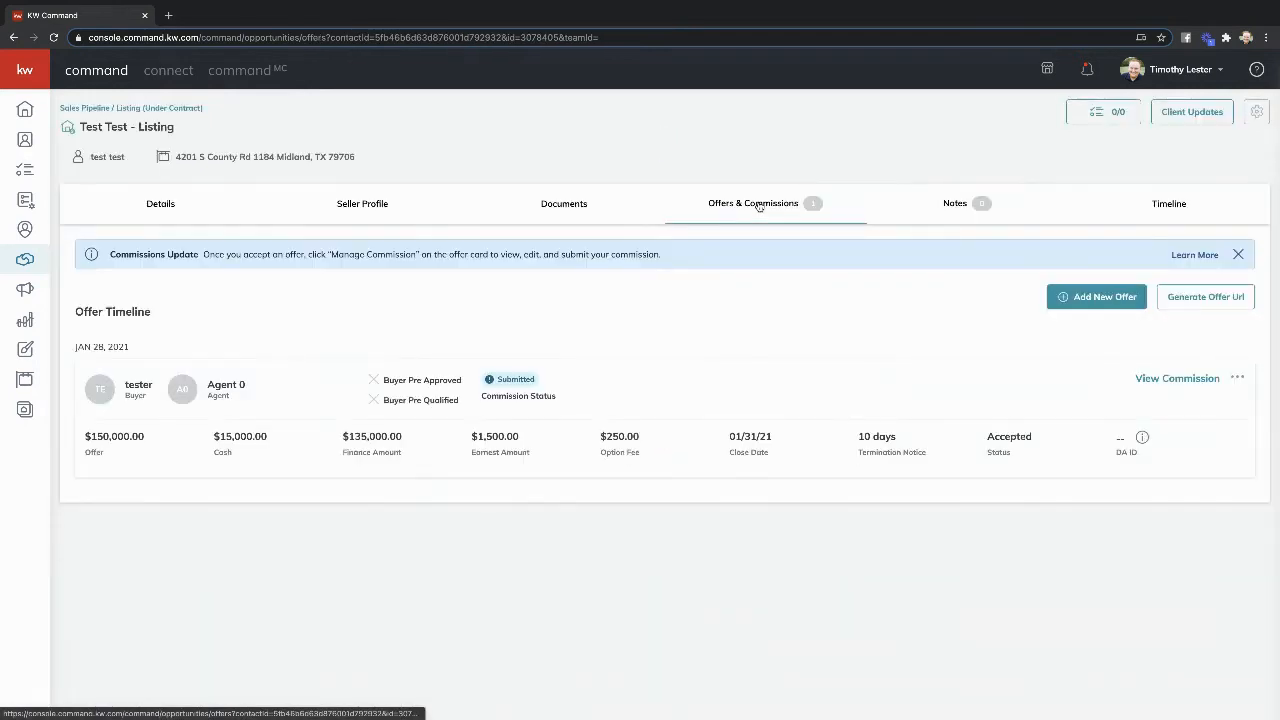
mouse_move(1074, 379)
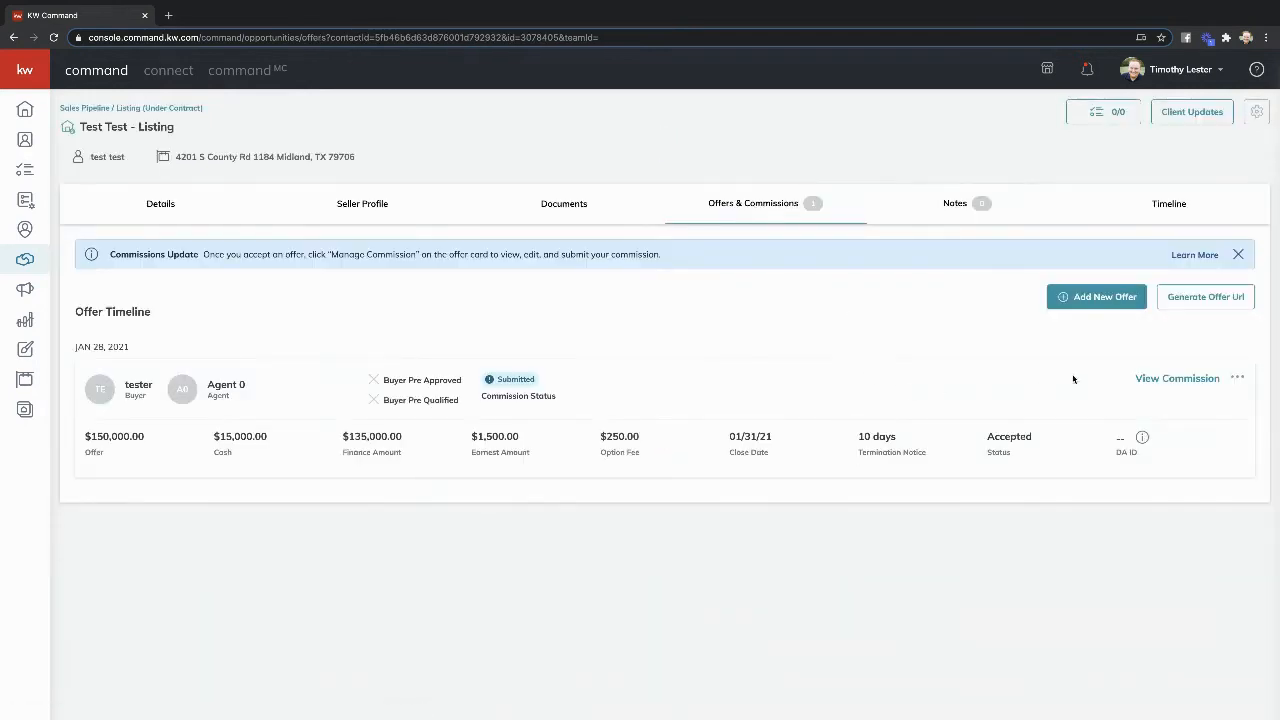
- Request and confirm termination of the original offer's submitted commission
click(1177, 378)
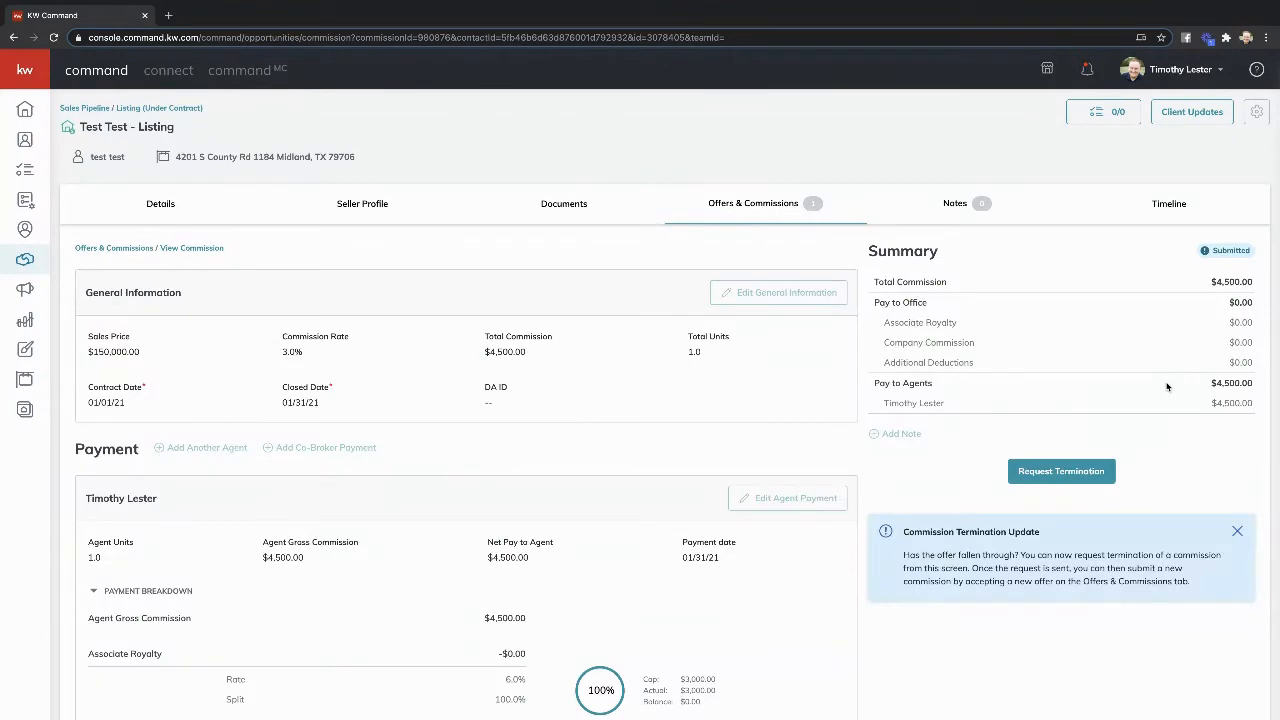
click(1061, 471)
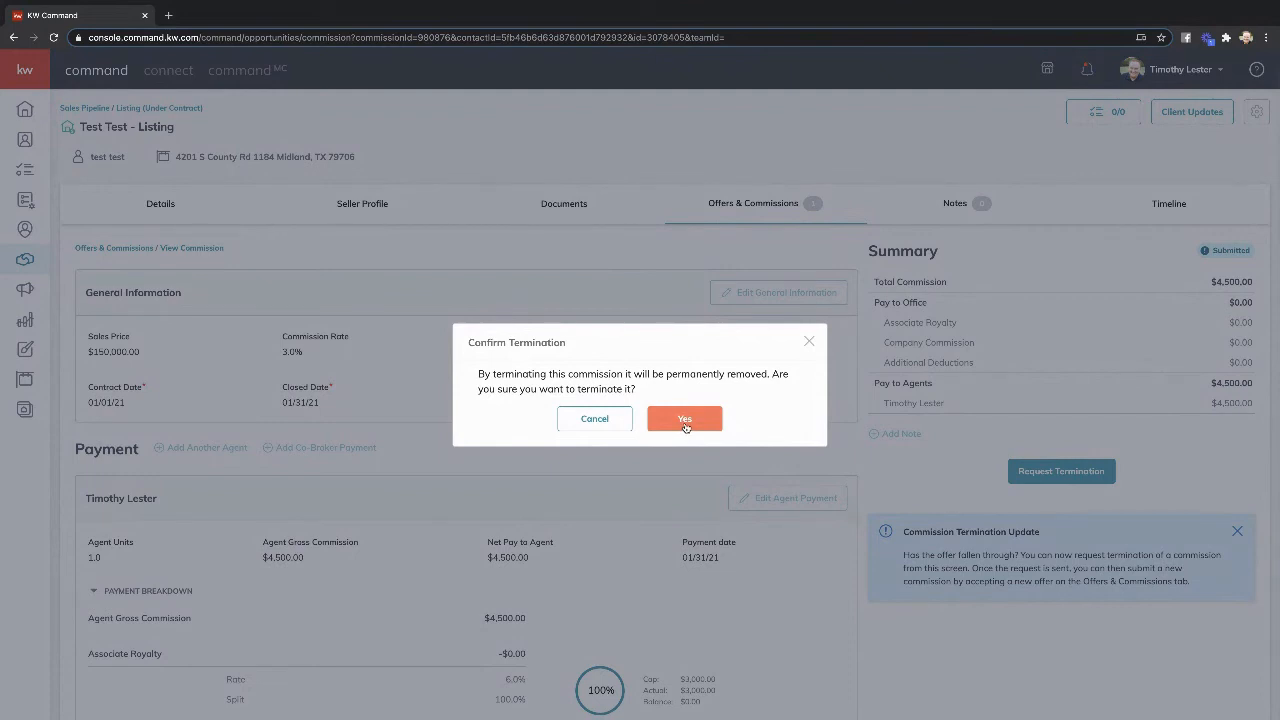
click(684, 418)
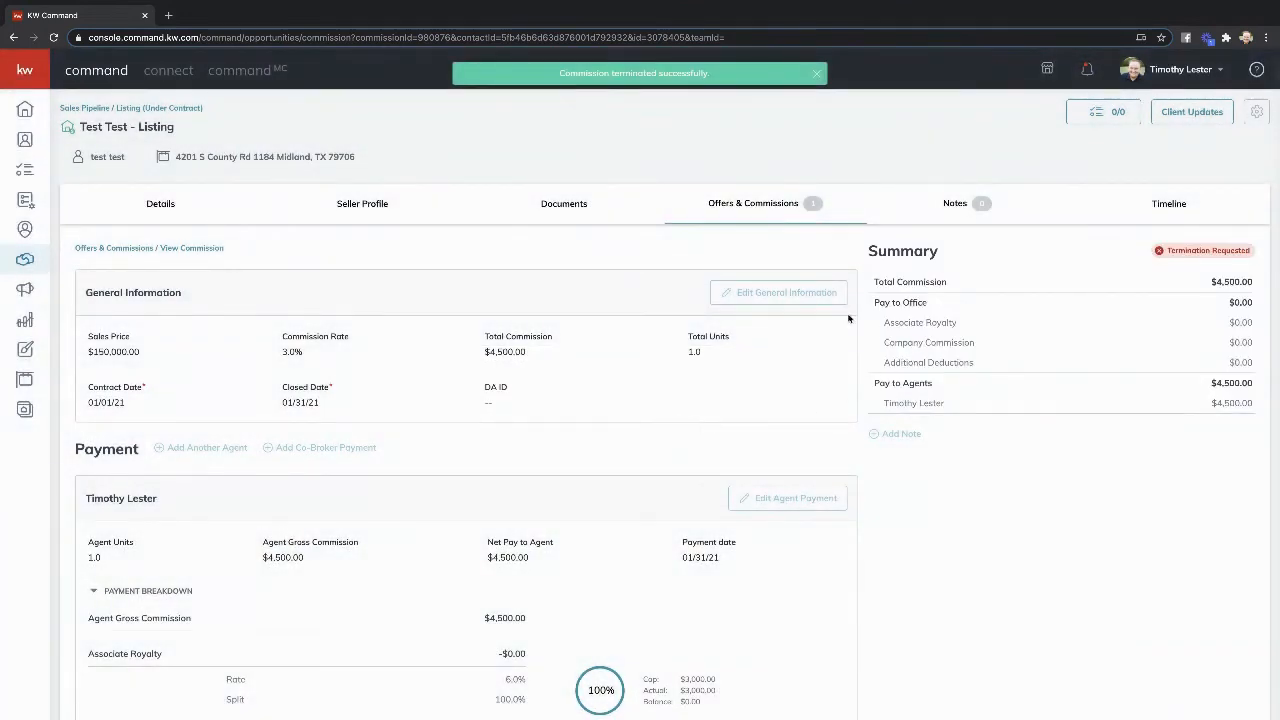
mouse_move(768, 217)
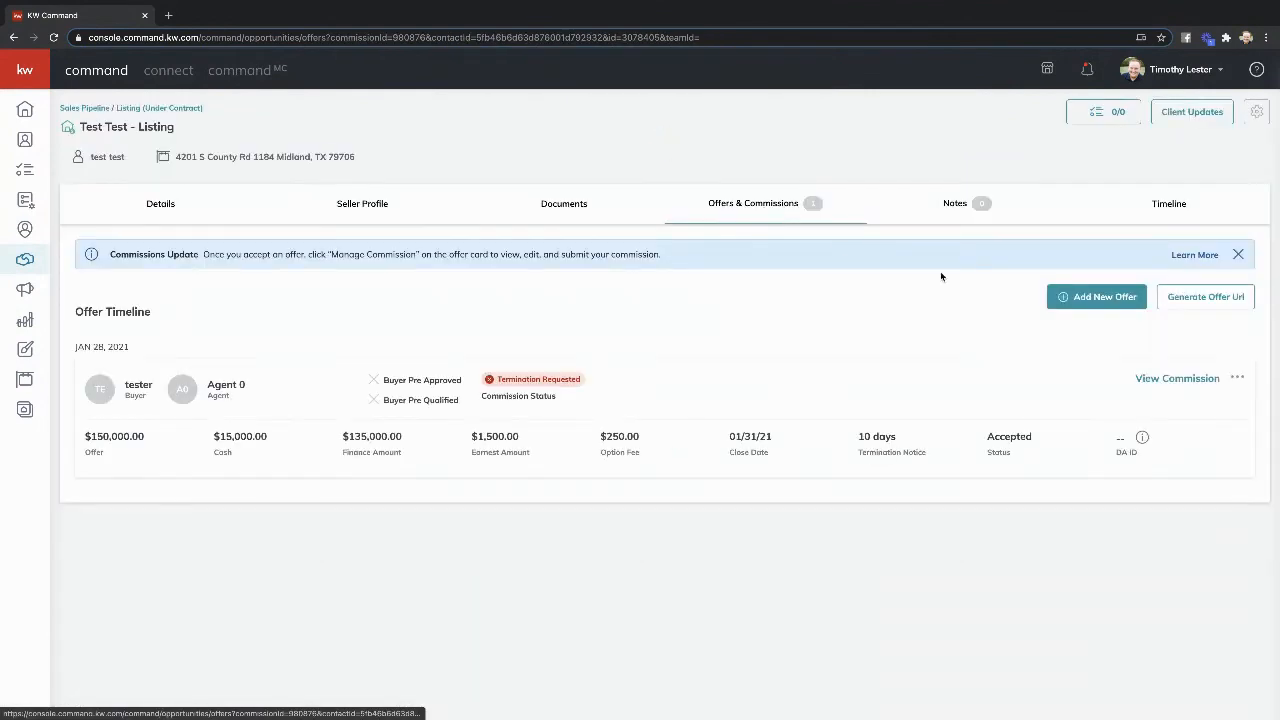
- Create an offer version named 'Appraisal adjustment' and continue to its Parties step
click(1096, 296)
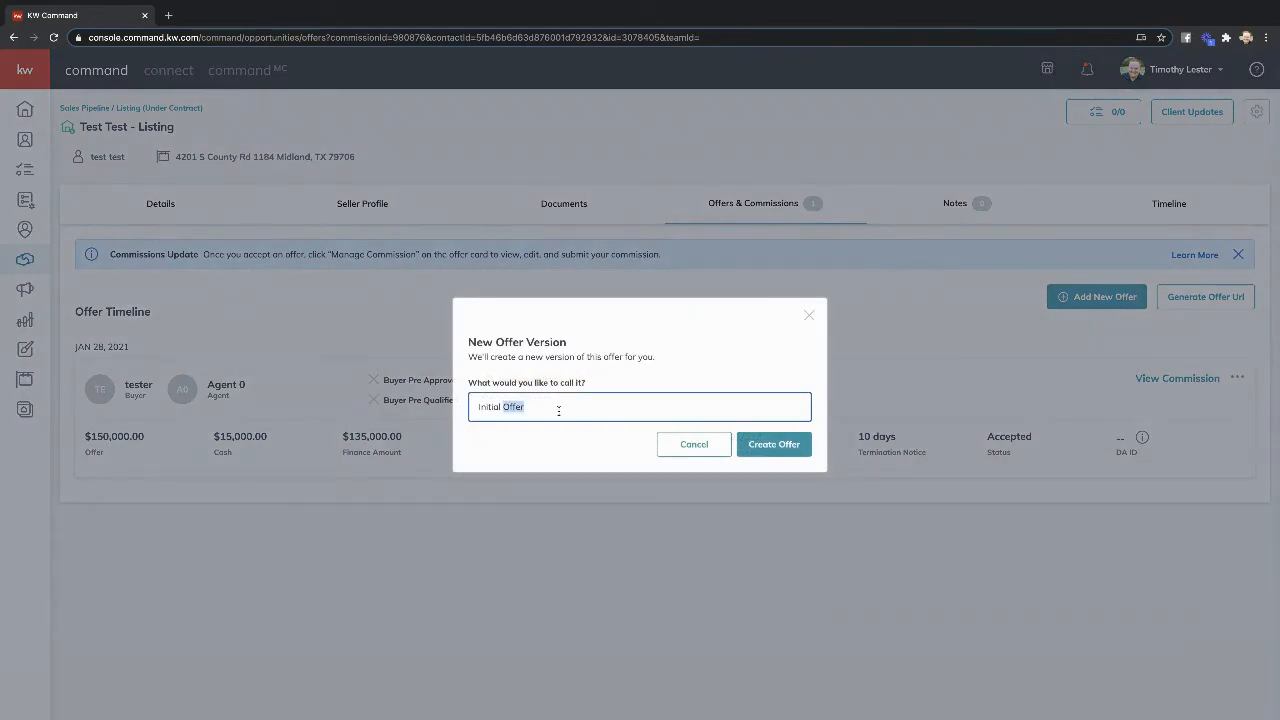
text(App)
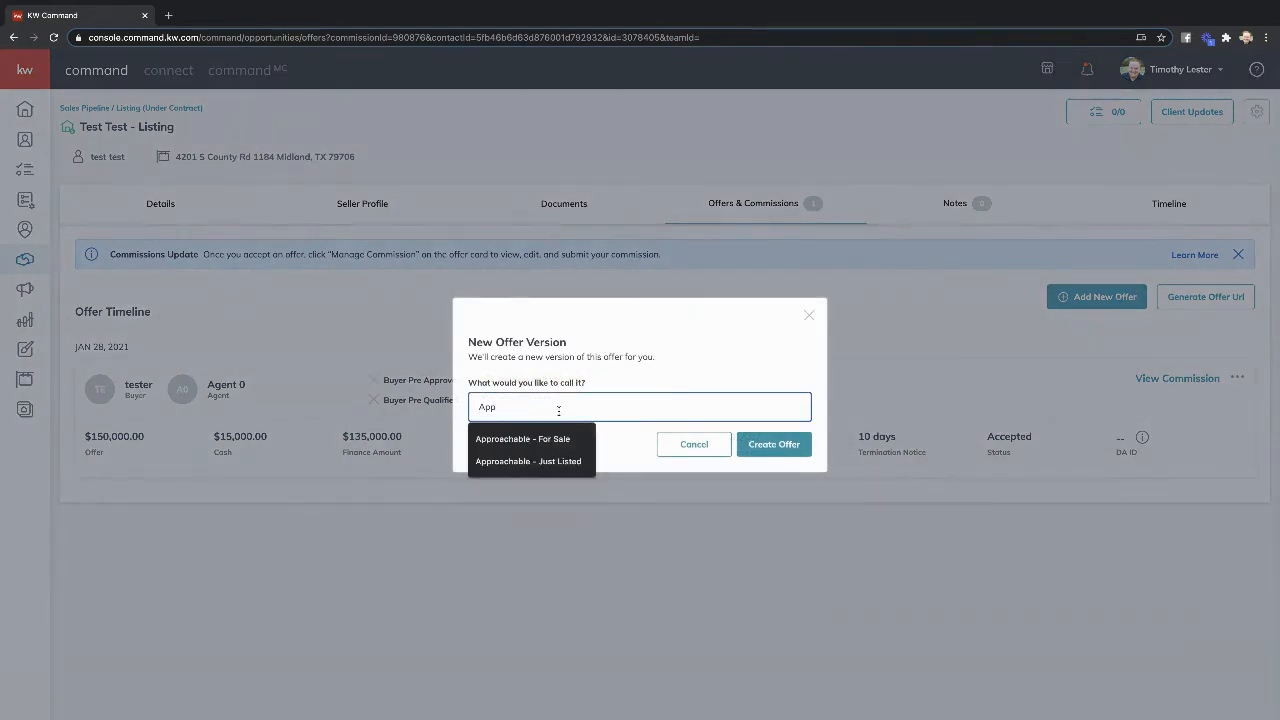
text(raisal)
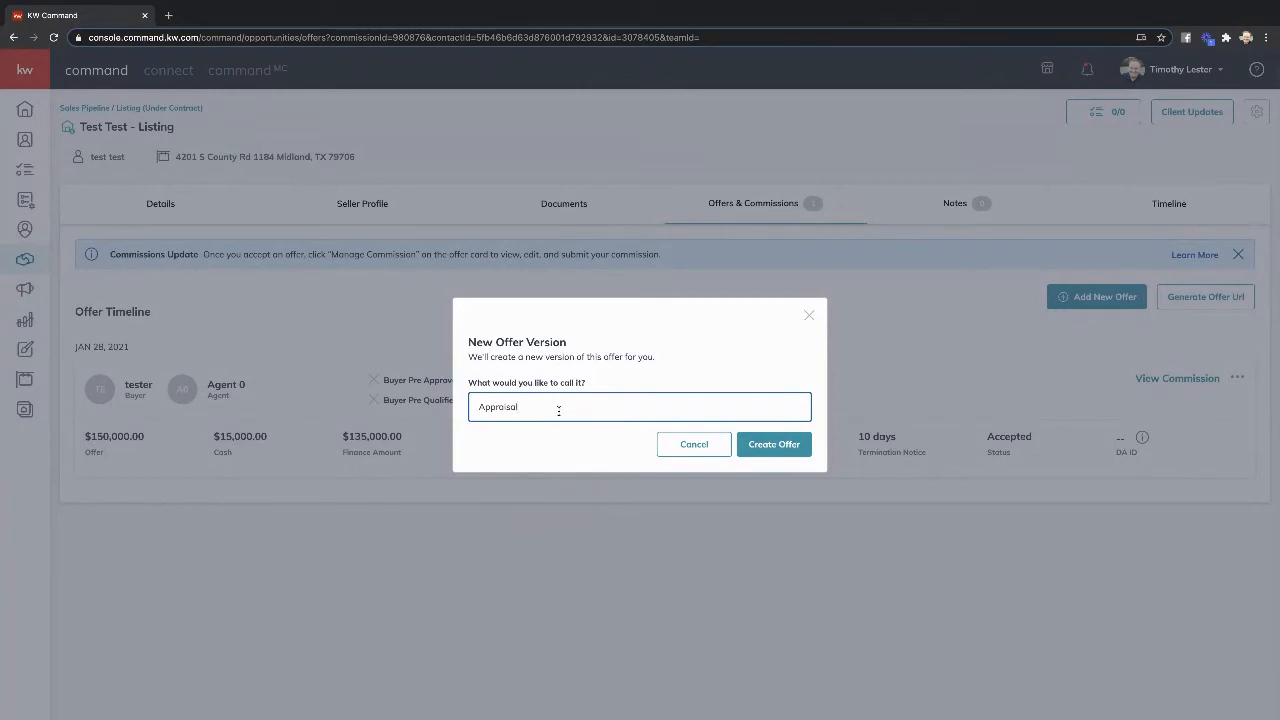
text(adjustment)
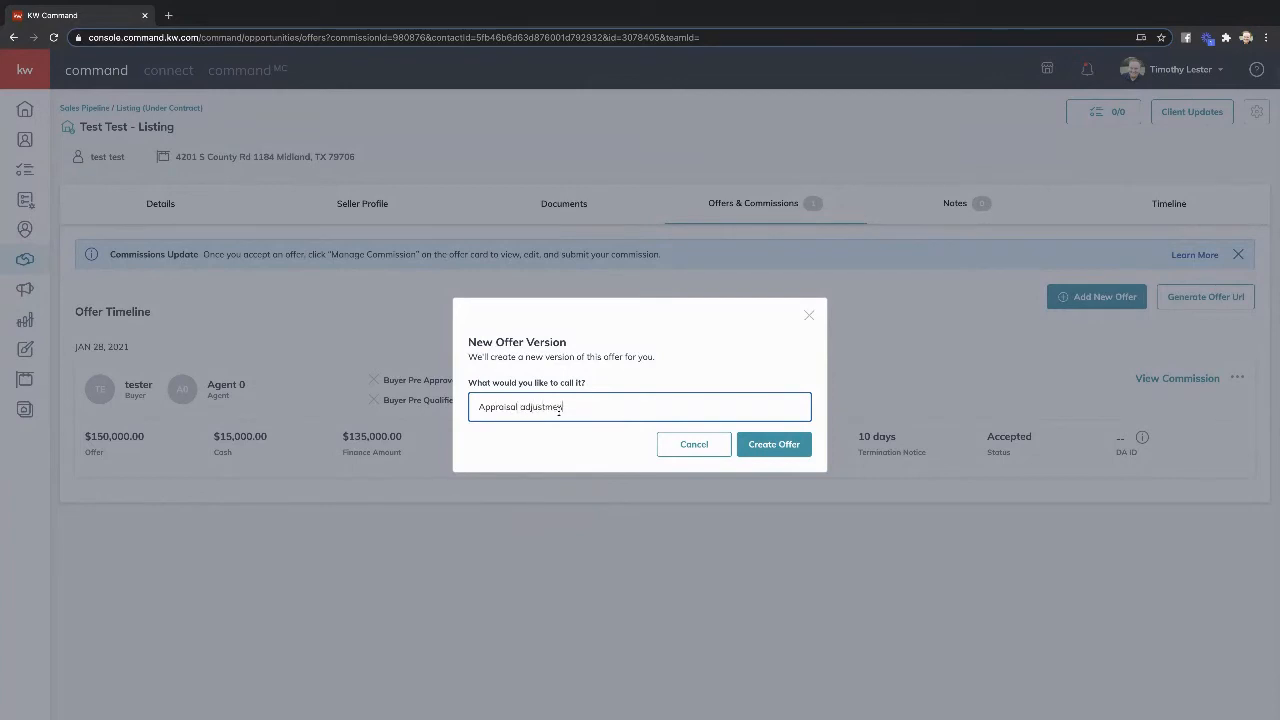
click(773, 444)
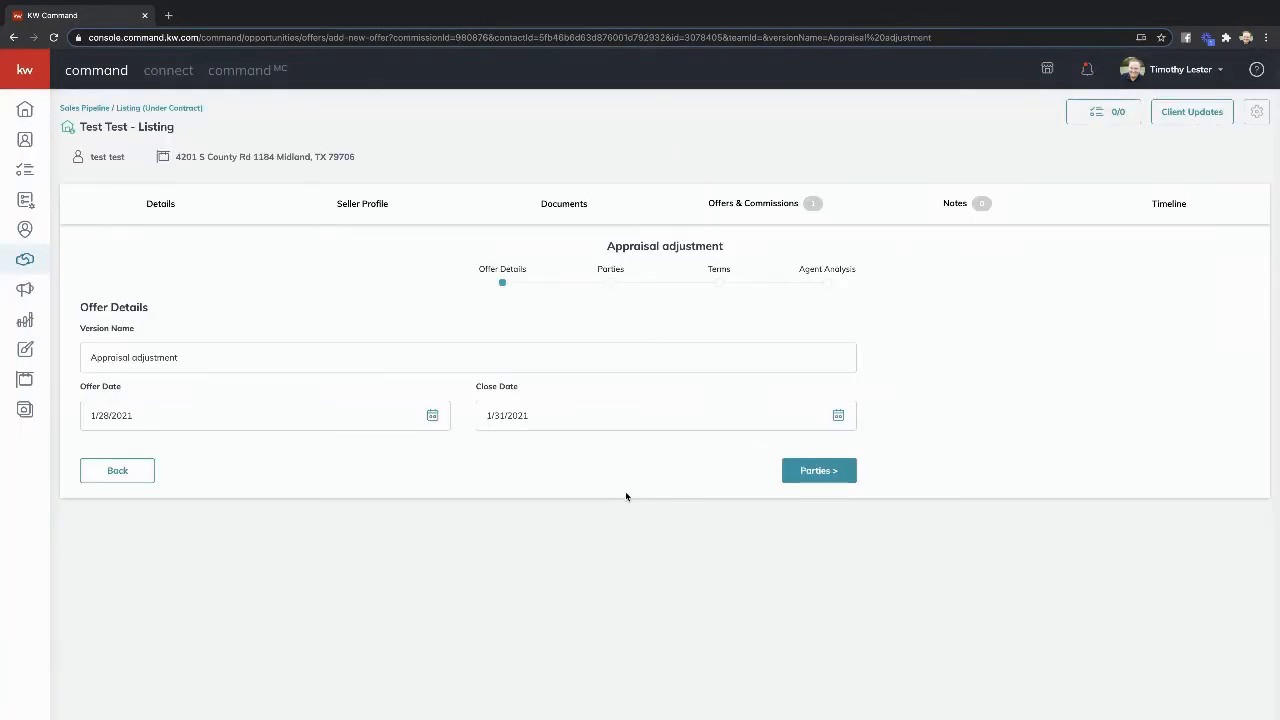
click(818, 470)
text(agent 0)
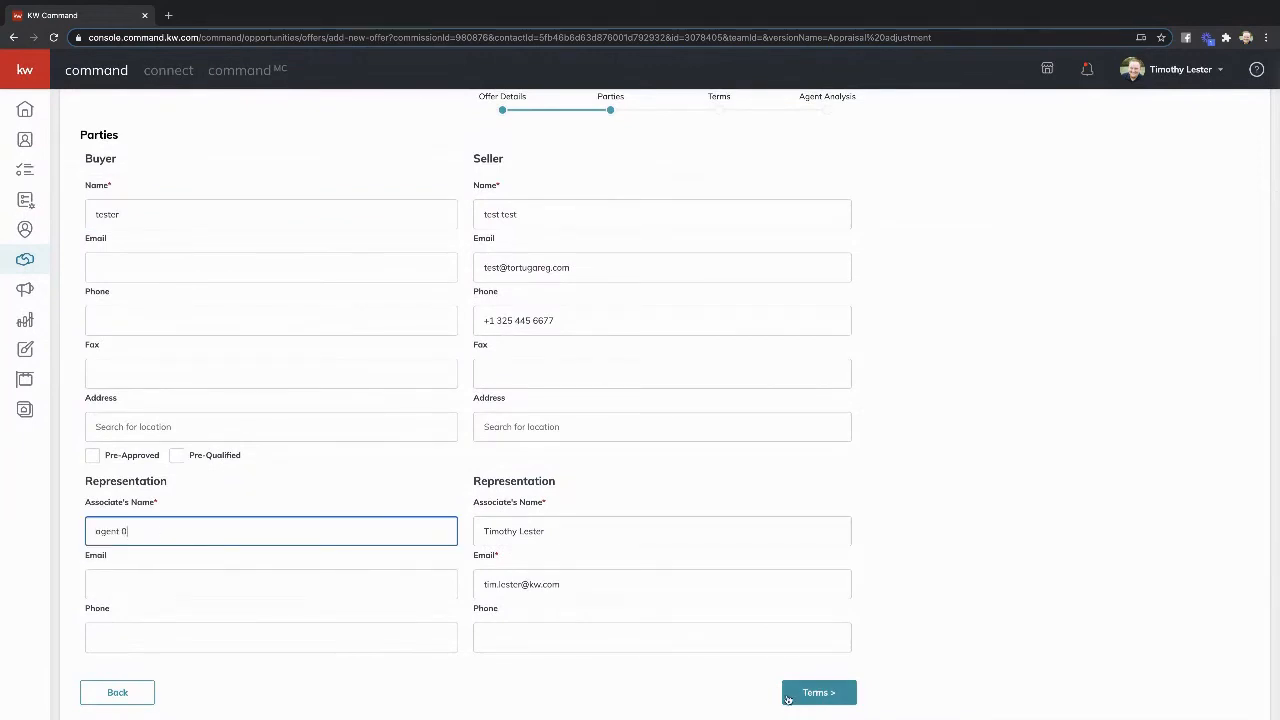
- Enter Cash 14,000, Finance Amount 126,000, and 1% earnest, then reach Agent Analysis
click(818, 692)
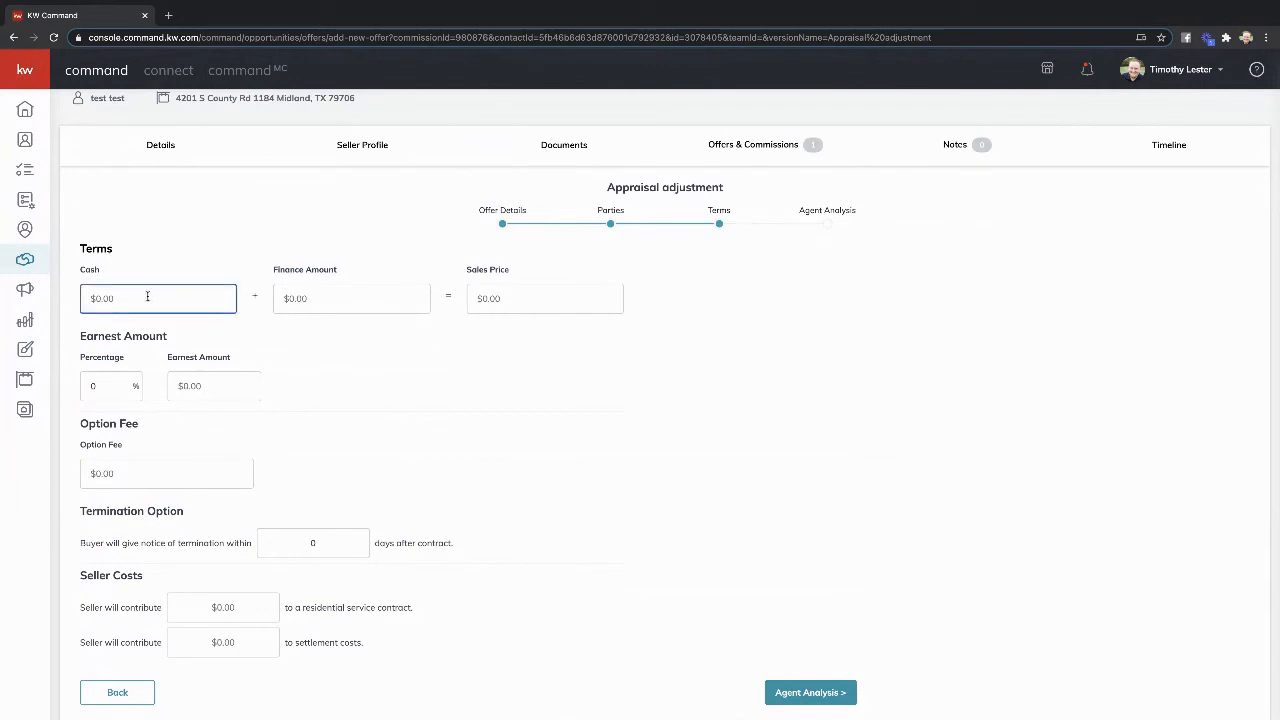
text(12)
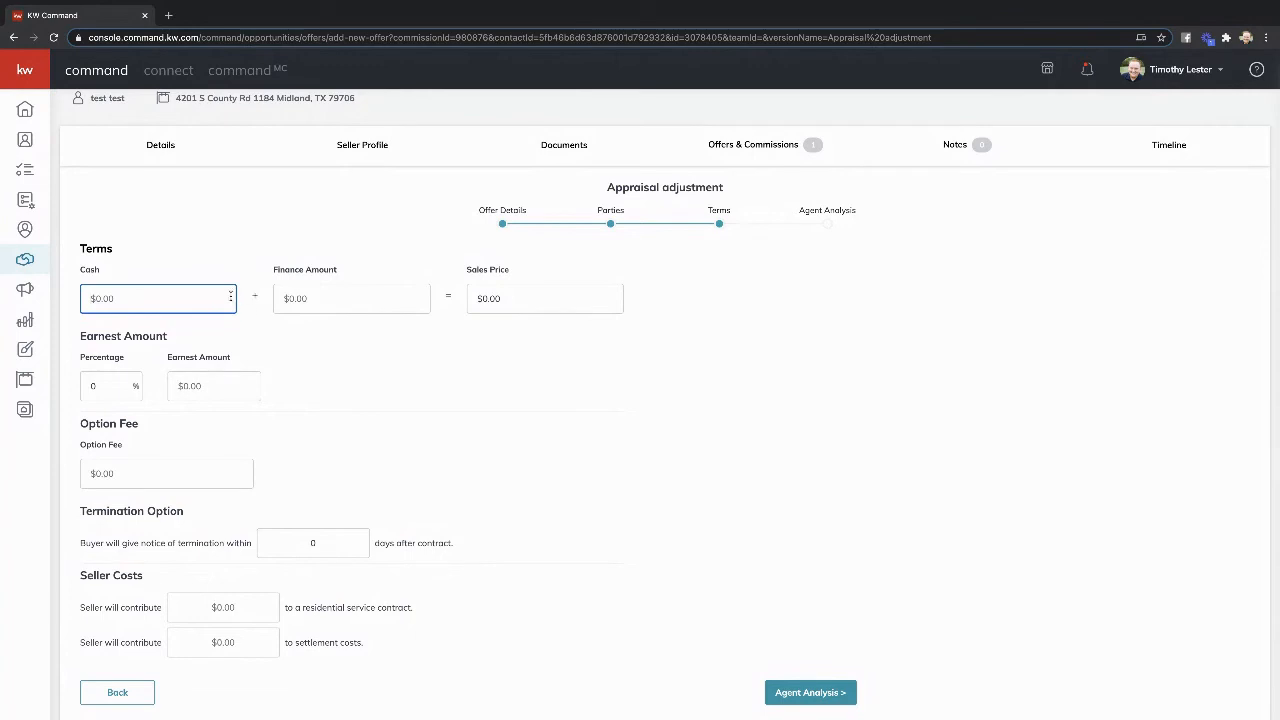
text(140)
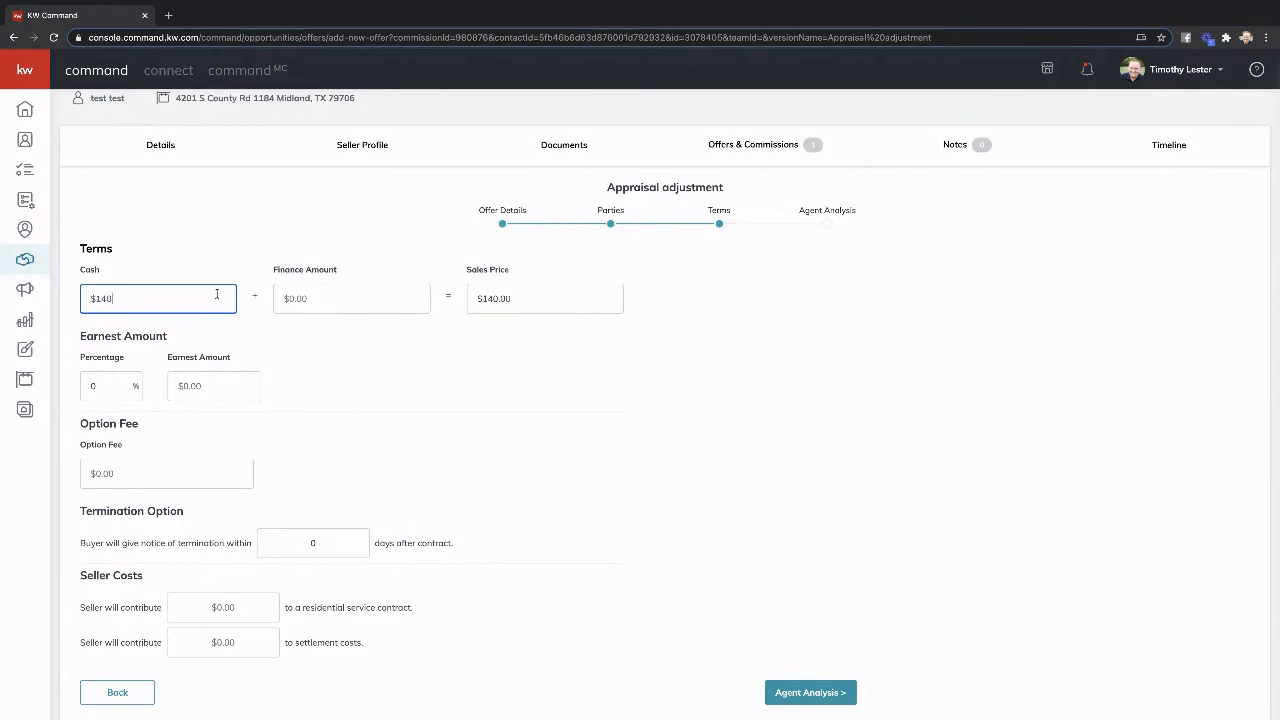
text(000.00)
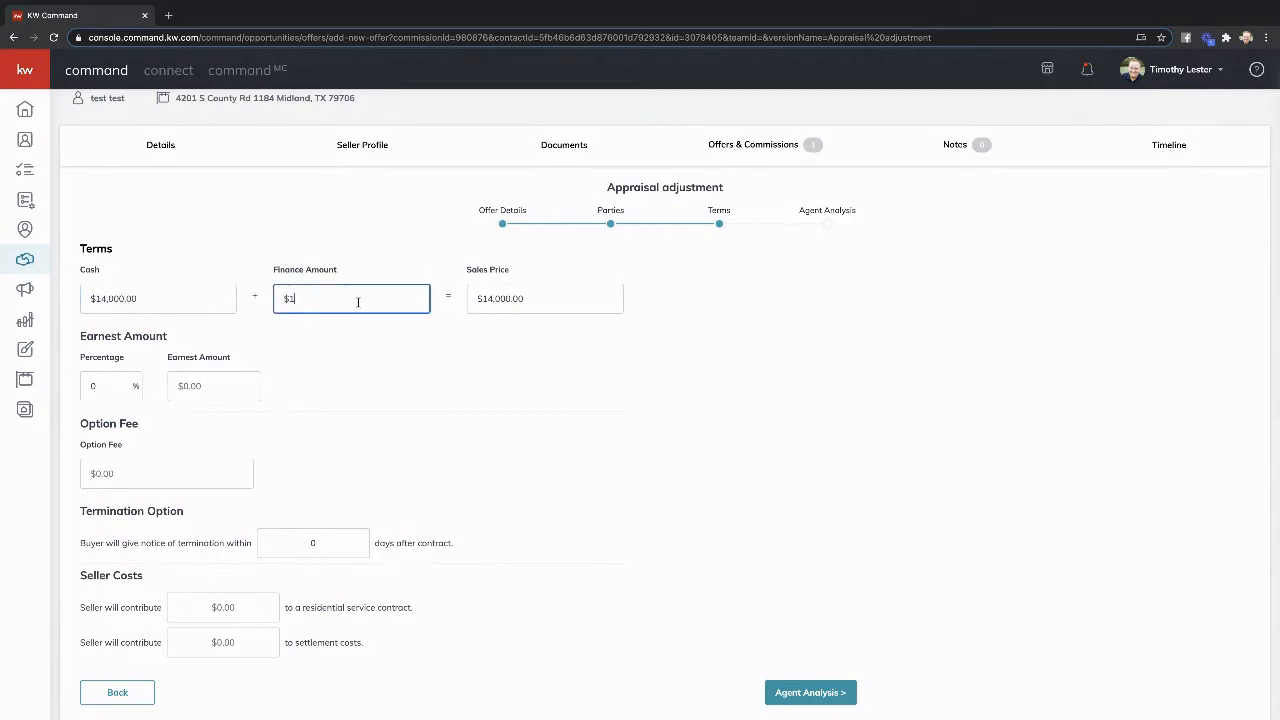
text(1260)
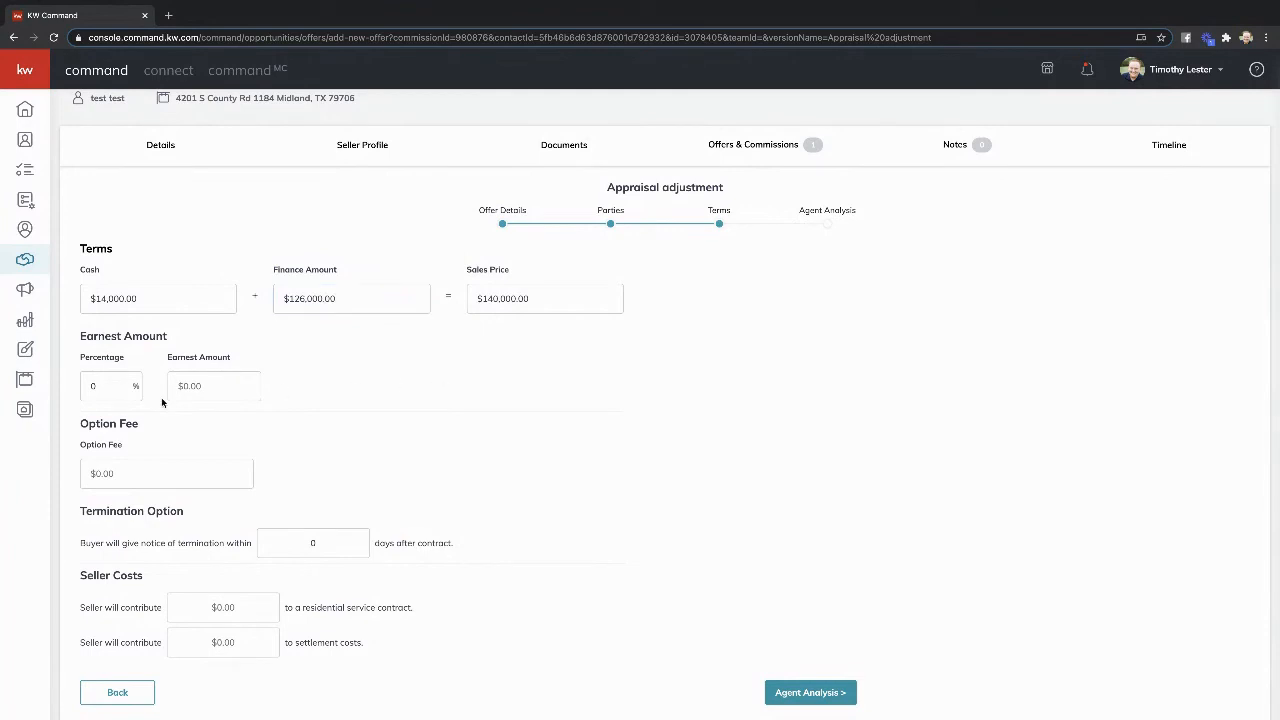
click(105, 386)
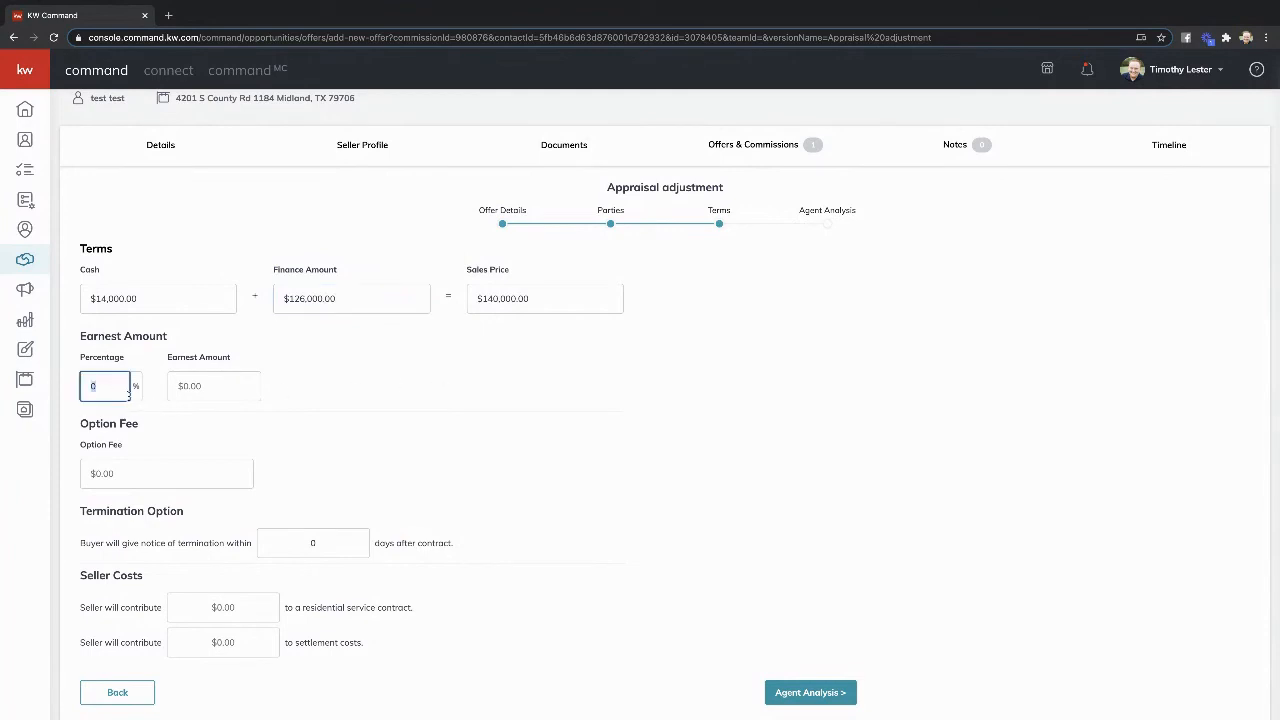
text(1)
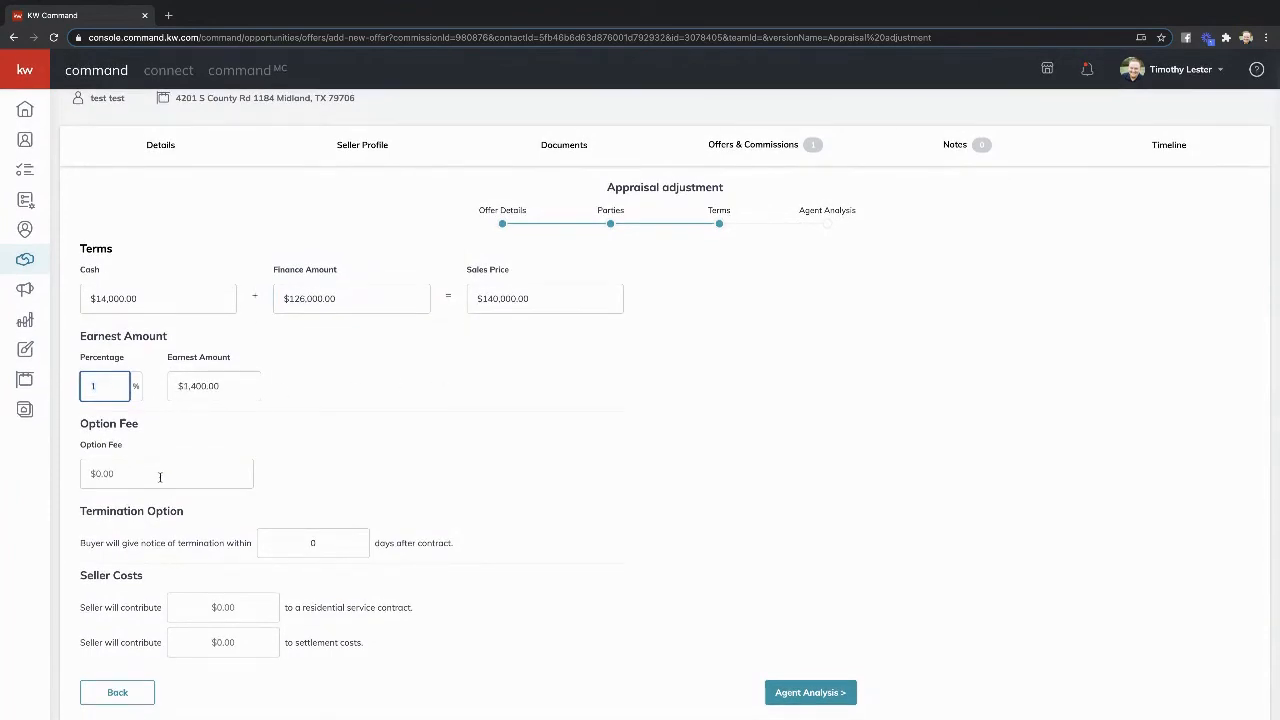
click(166, 473)
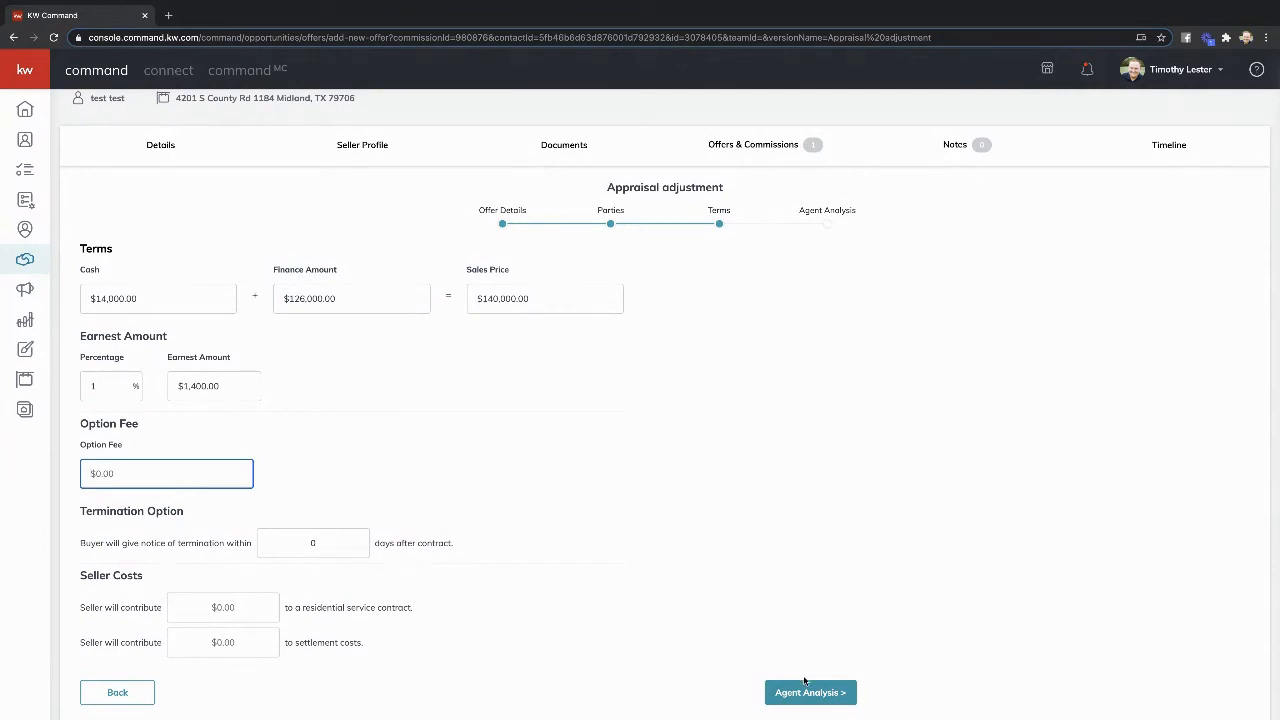
click(810, 692)
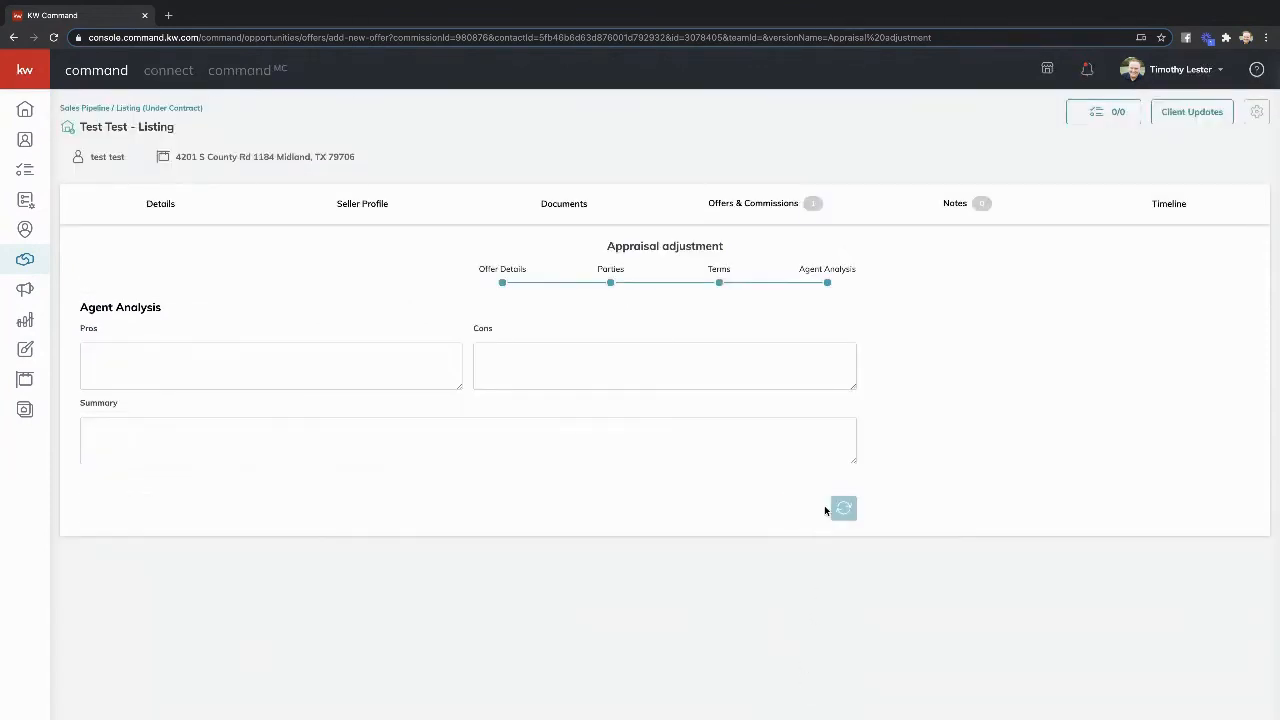
- Save and accept the $140,000 offer, then view its $4,200 commission
click(843, 508)
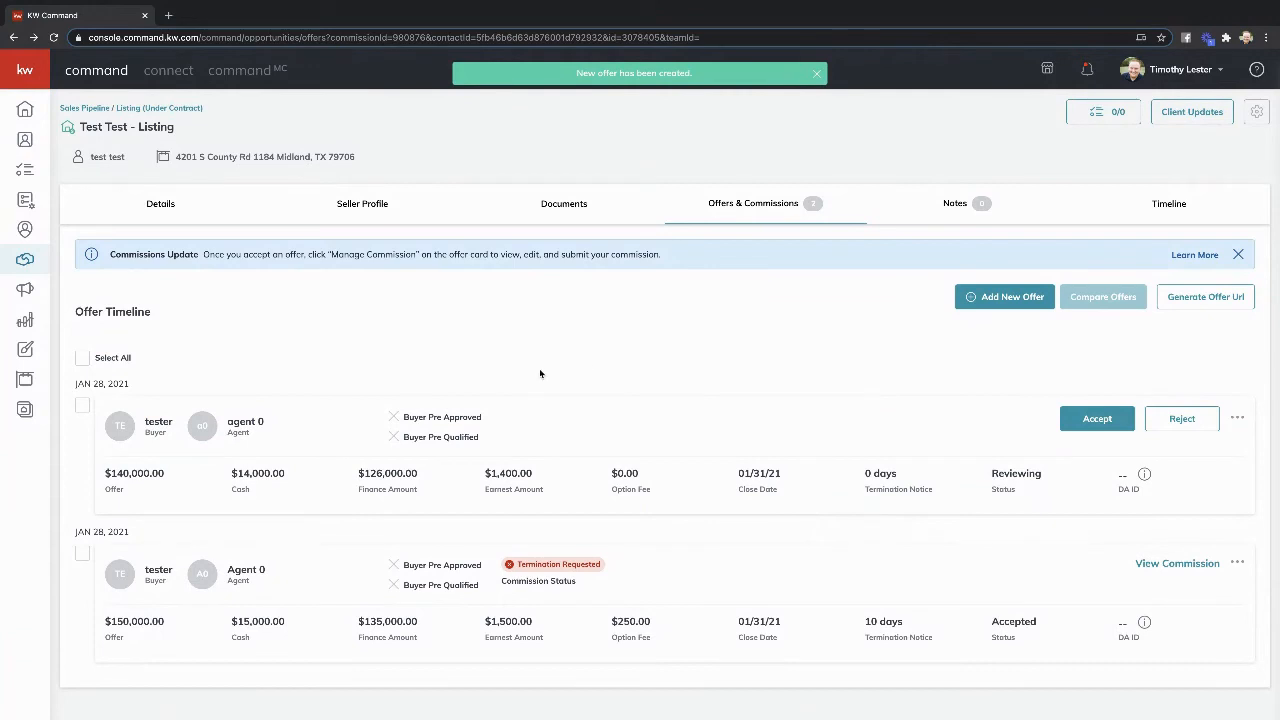
click(1097, 418)
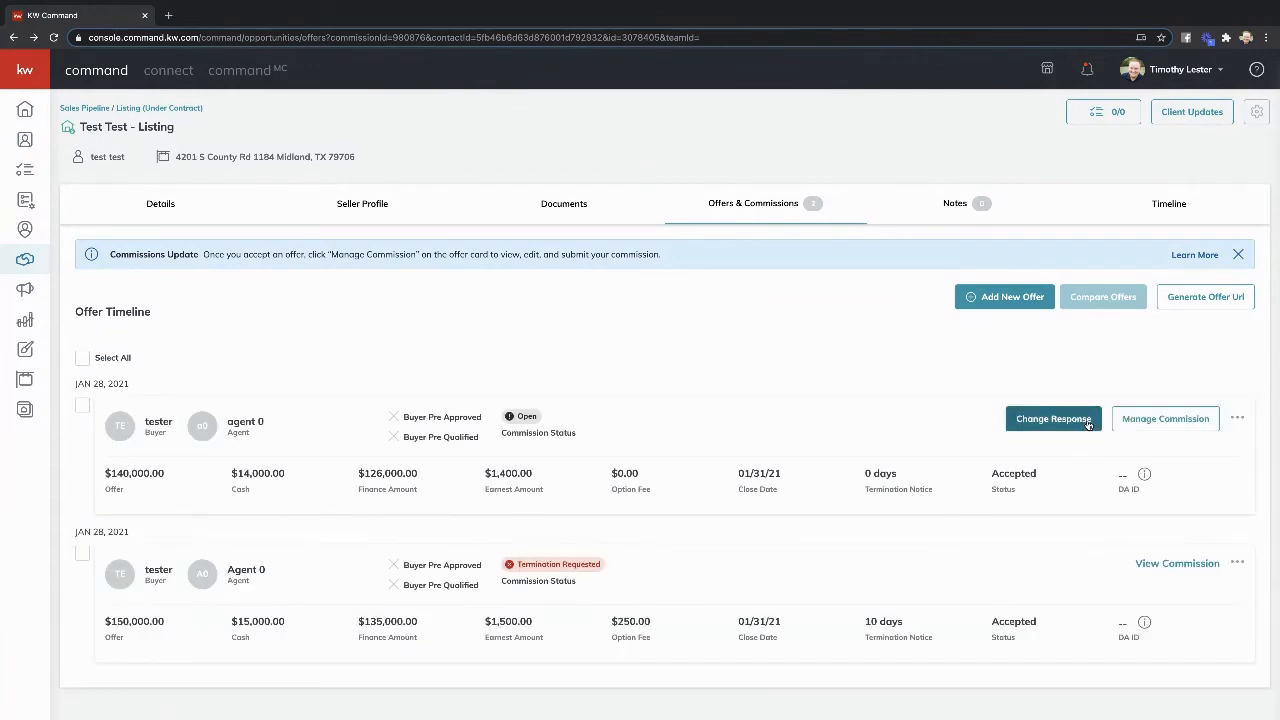
click(1164, 418)
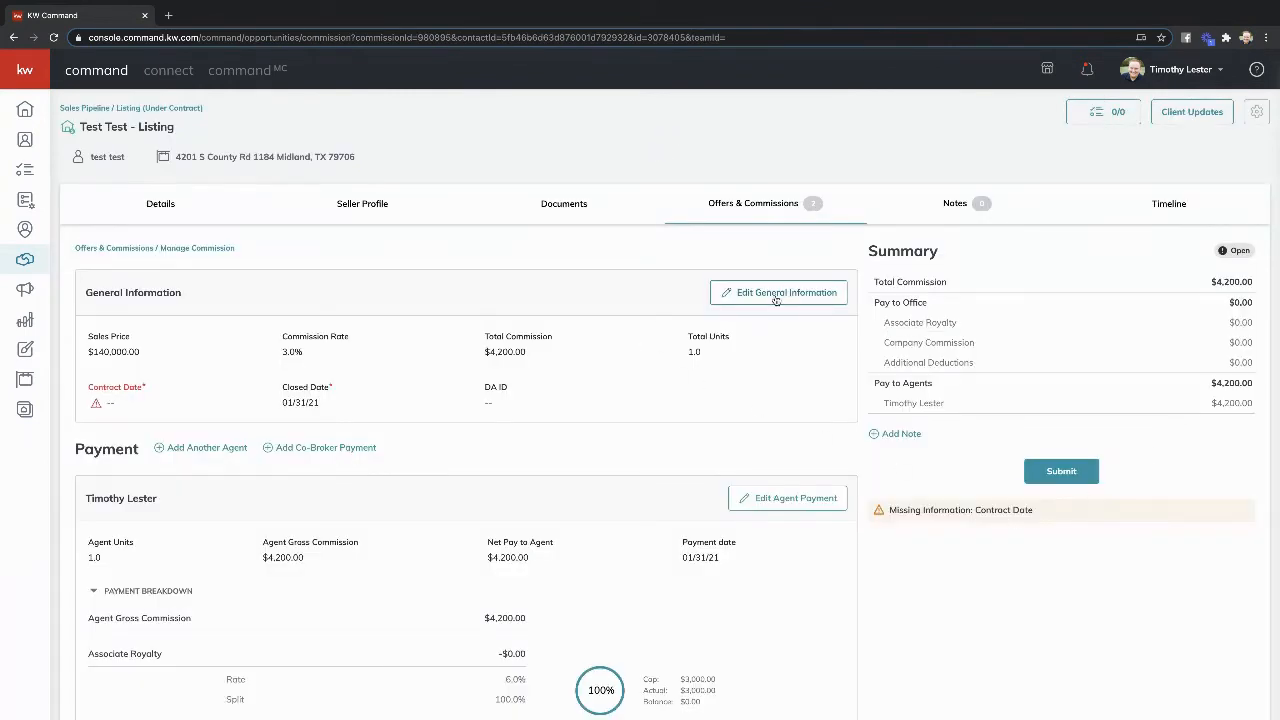
- Set the commission's contract date to 01/01/21 and save the changes
click(779, 292)
text(1/1/2021)
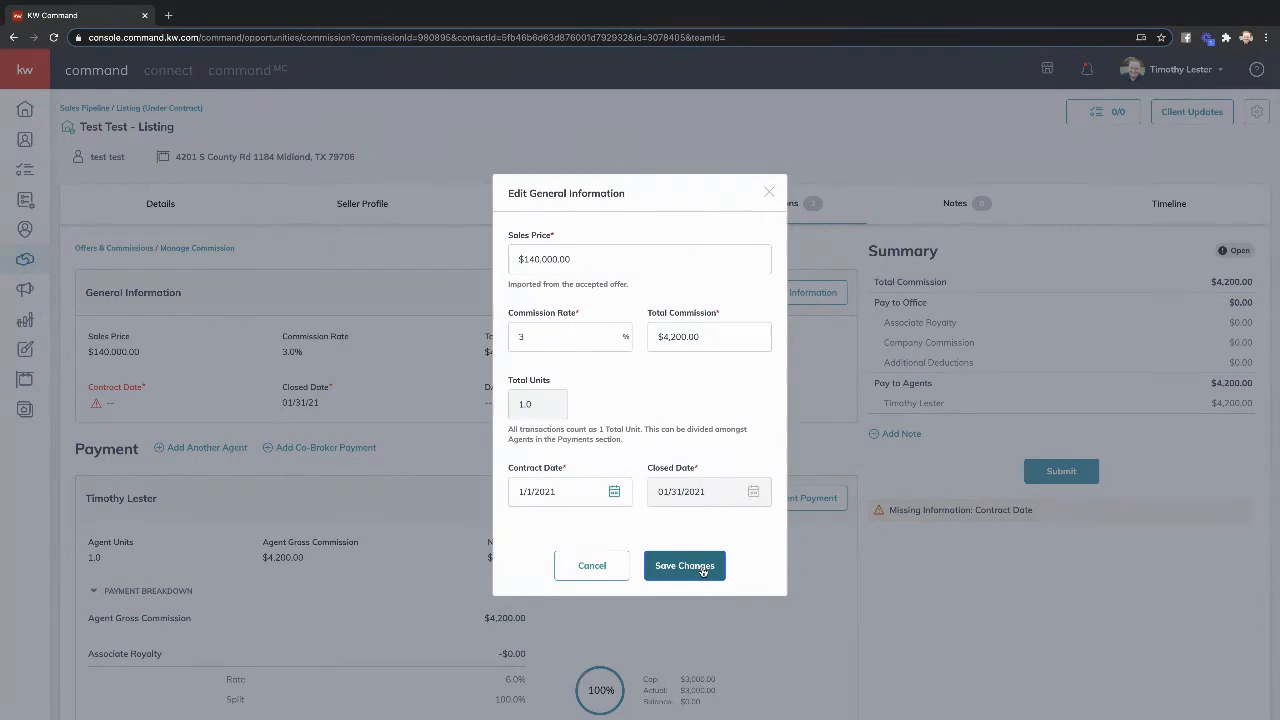
click(684, 565)
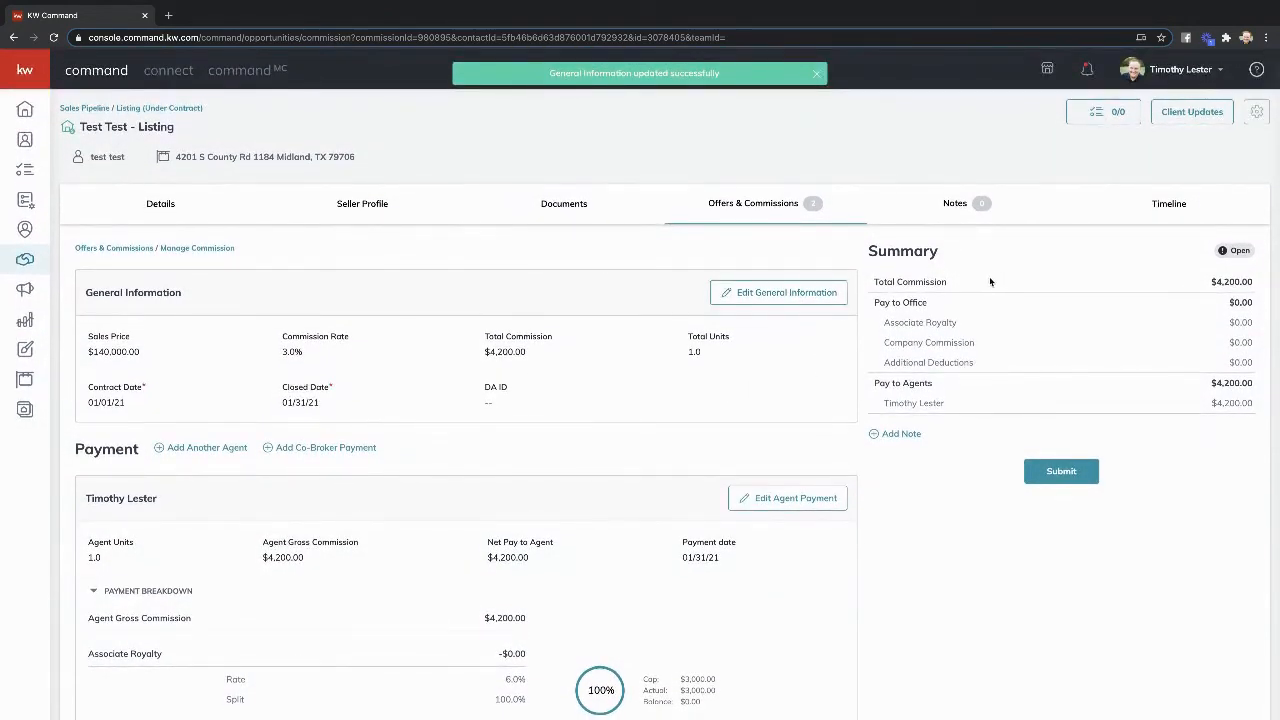
click(816, 73)
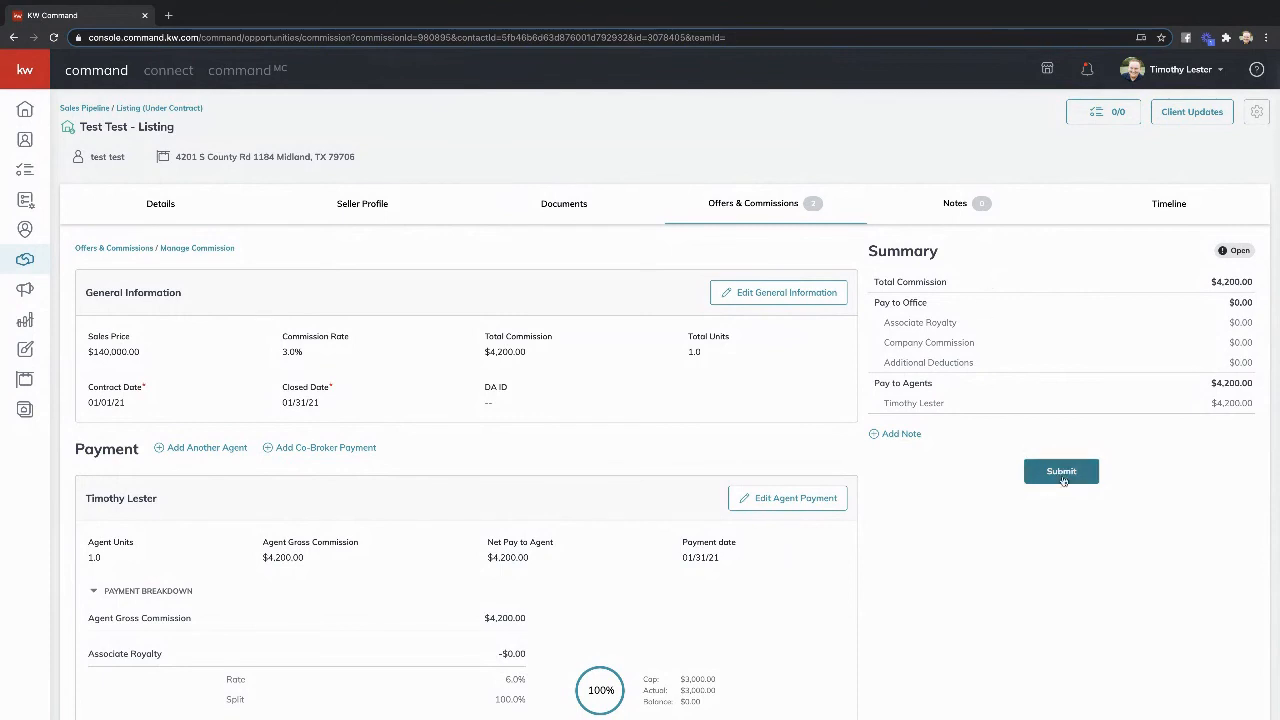
- Submit the $140,000 offer's commission, declining the KW Cares donation
click(1061, 471)
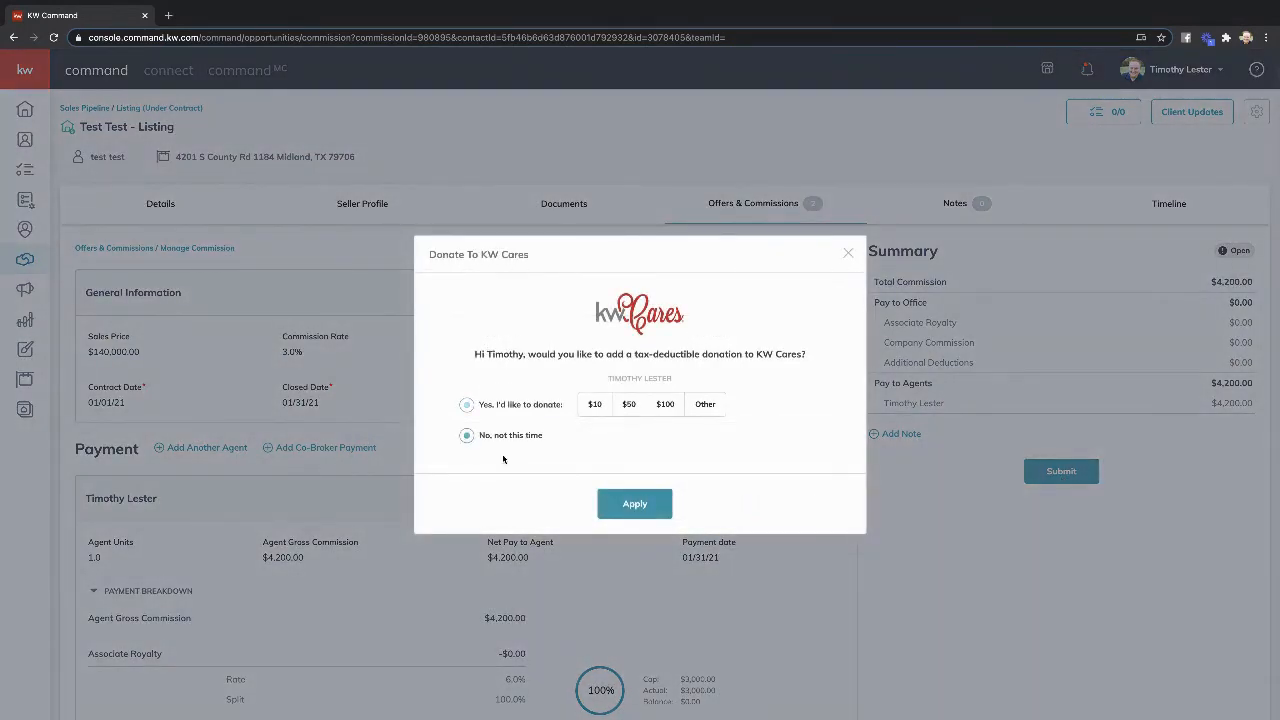
click(634, 503)
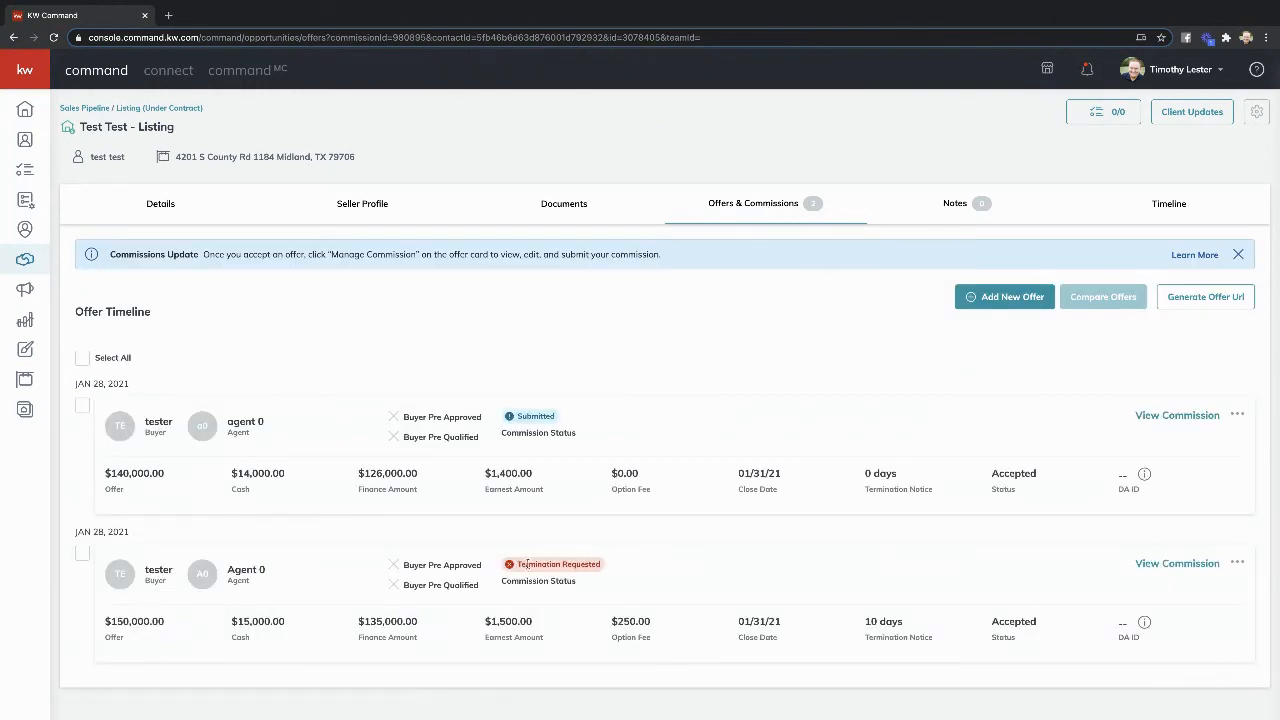
mouse_move(645, 574)
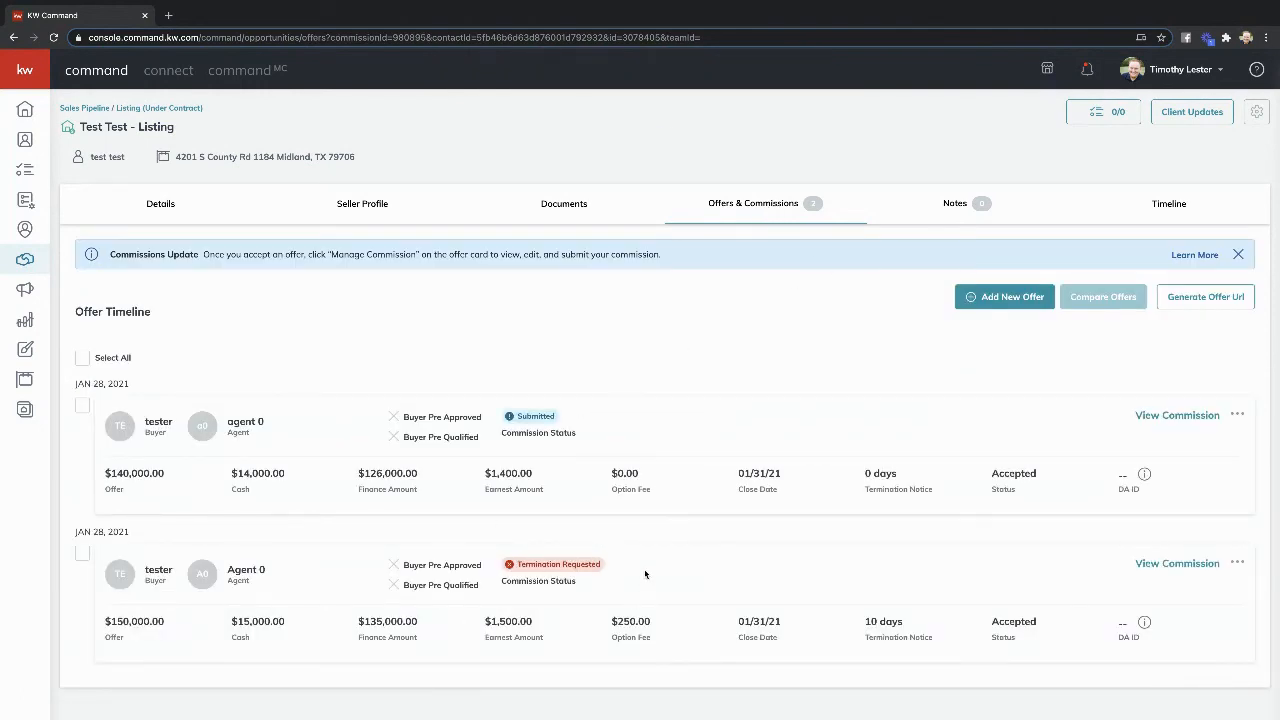
mouse_move(592, 407)
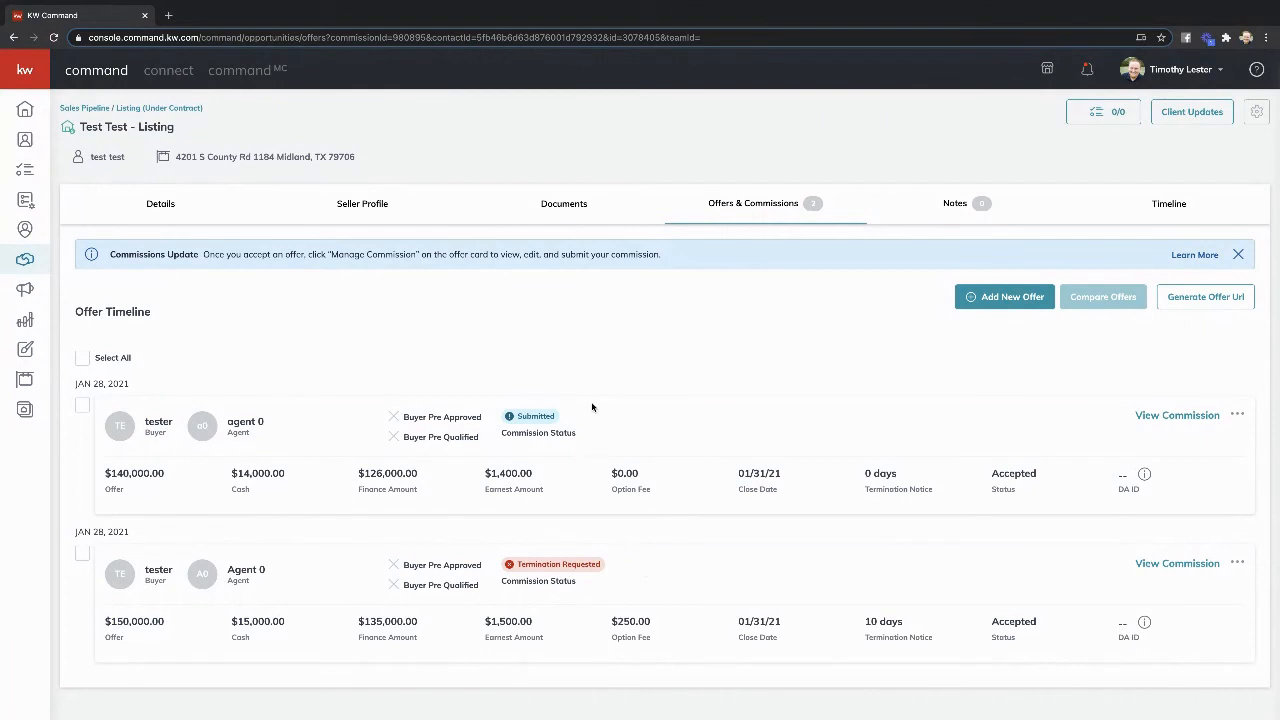
mouse_move(625, 432)
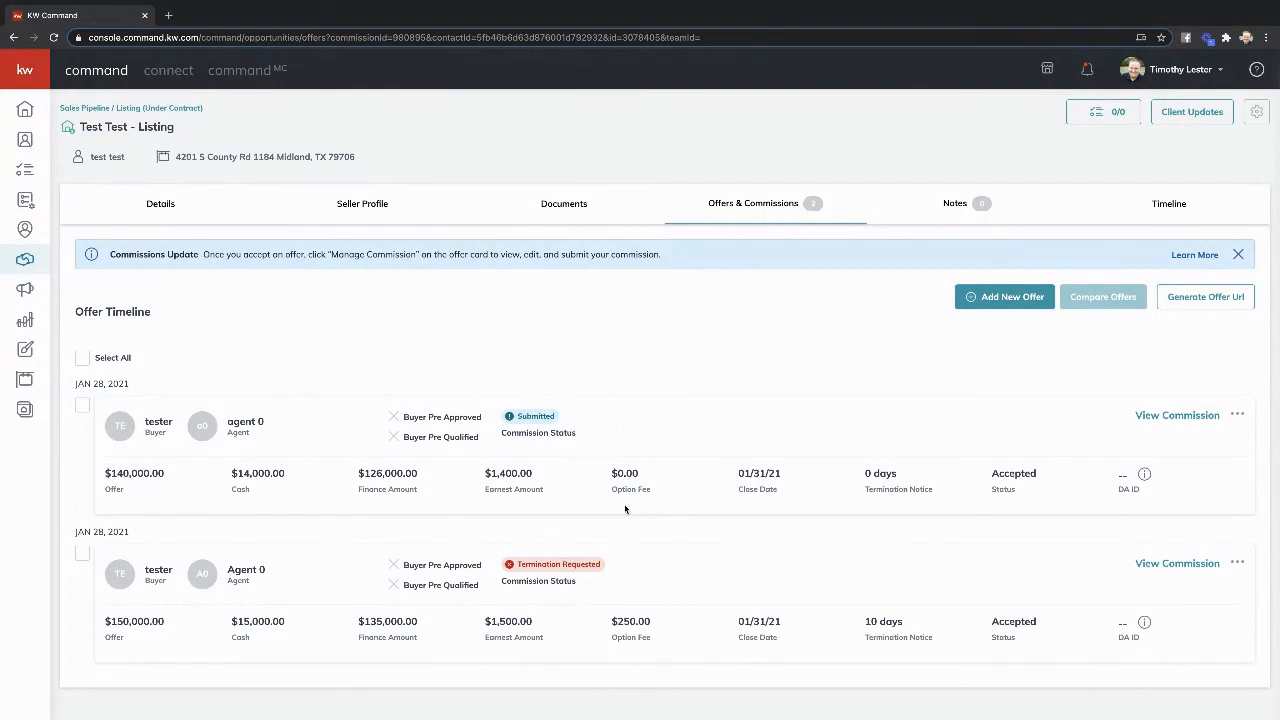
mouse_move(693, 495)
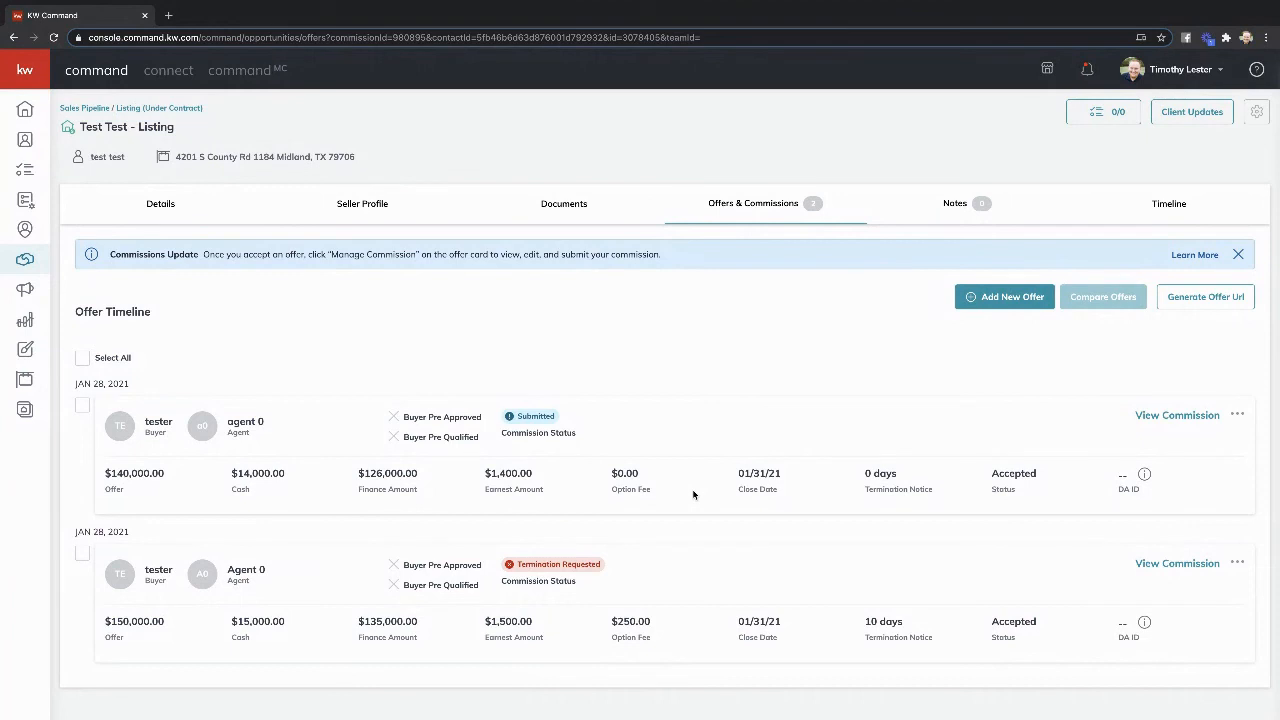
mouse_move(737, 514)
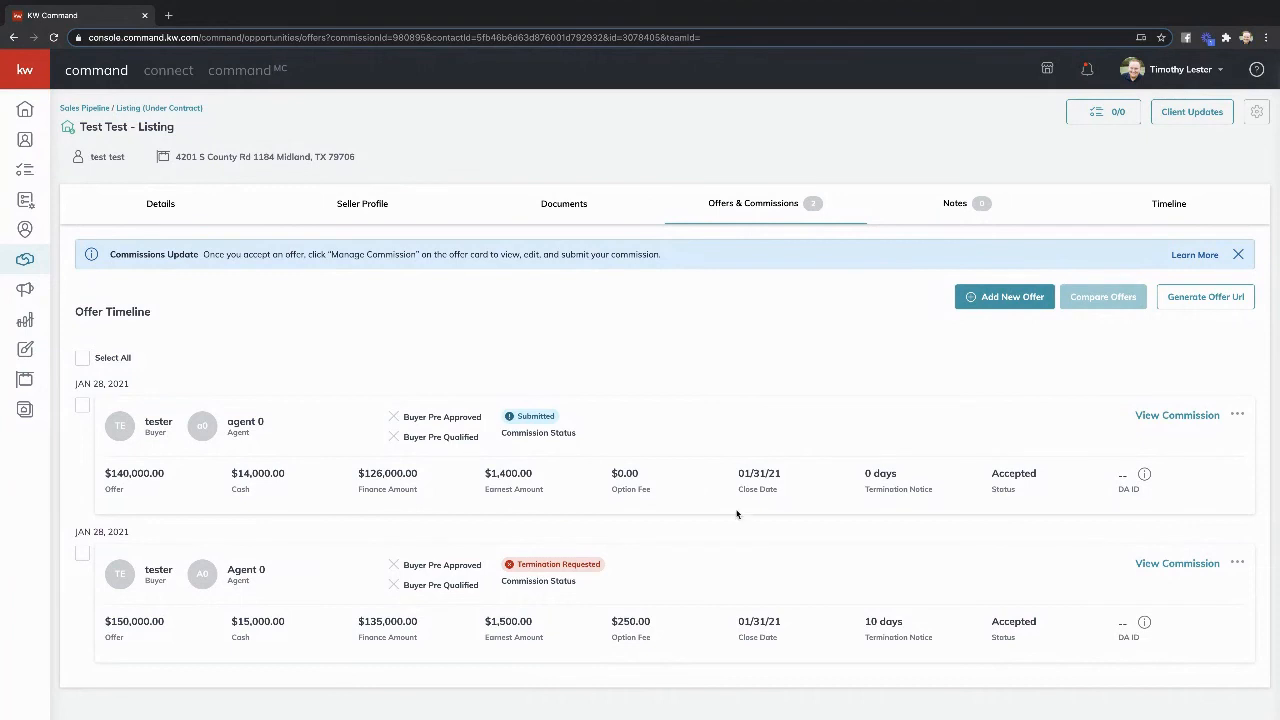
mouse_move(880, 452)
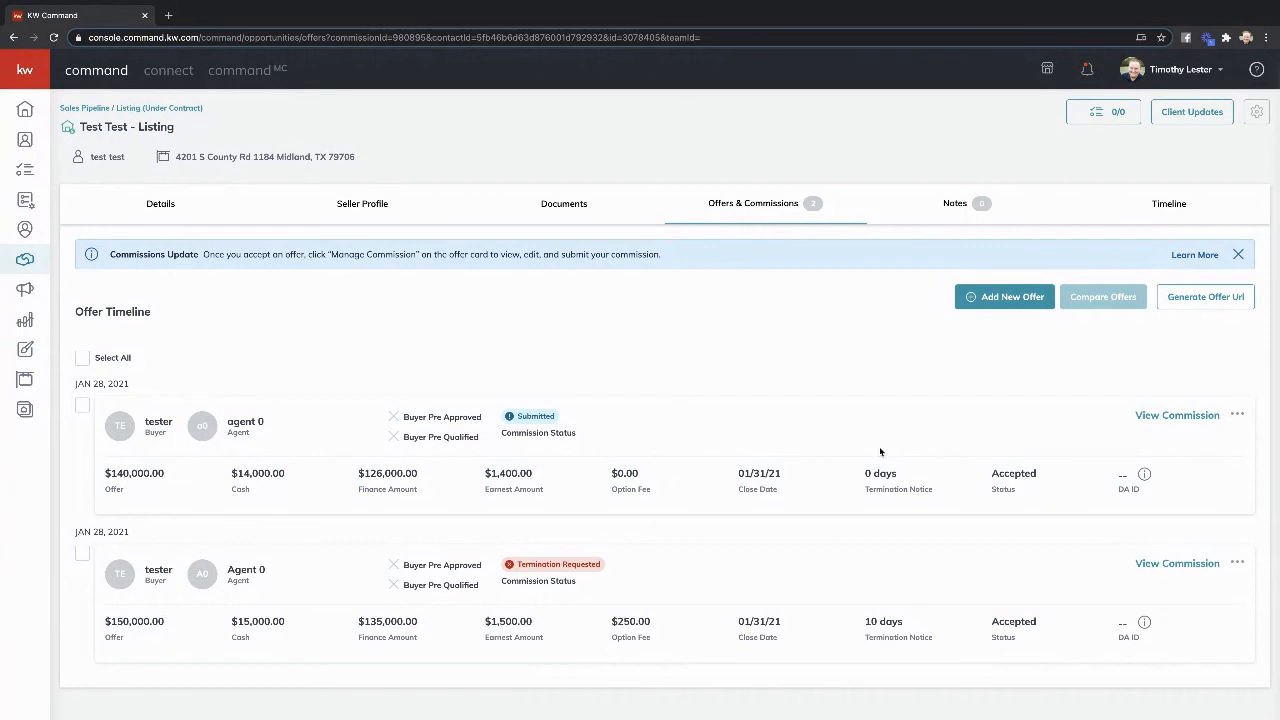